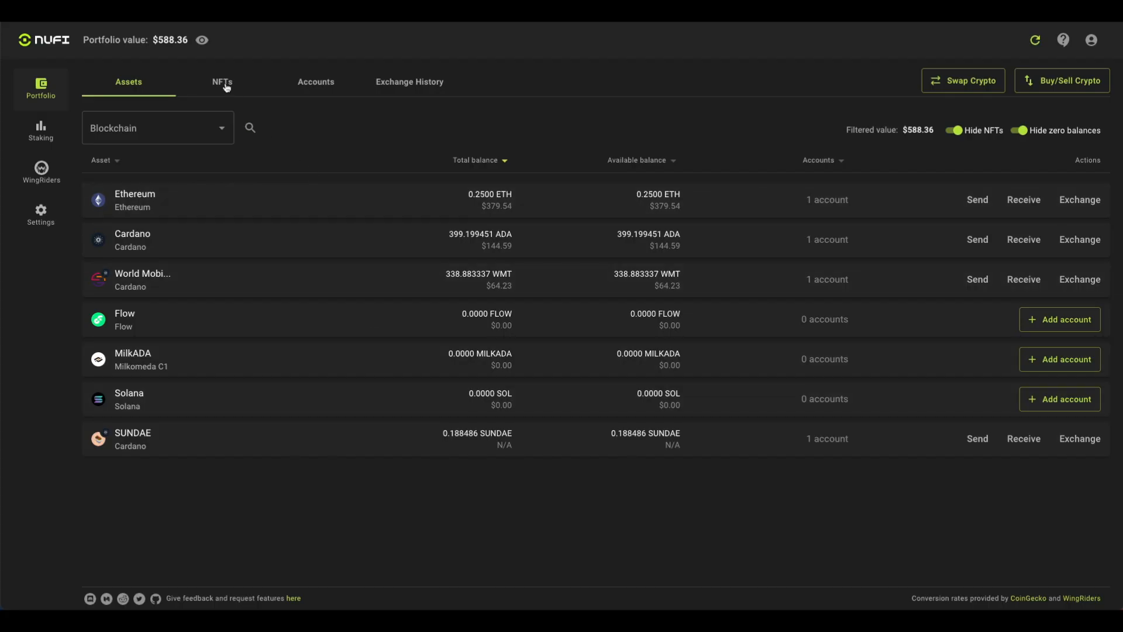
Switch from the wallet's asset overview to the NuFi homepage
{"action": "left_click", "coordinate": [222, 82]}
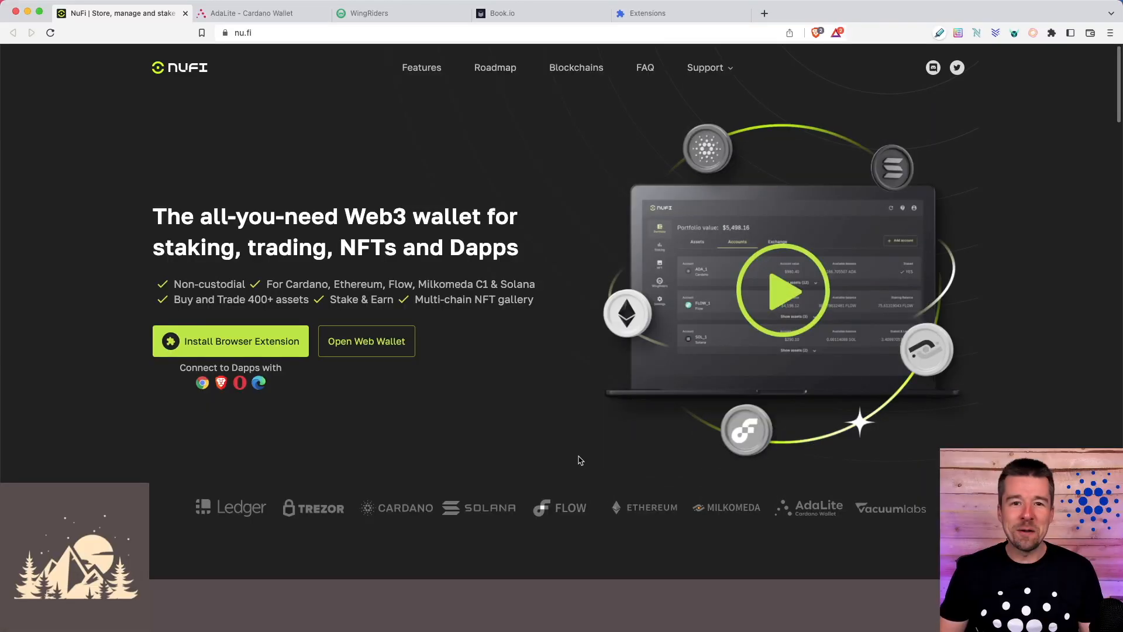
{"action": "mouse_move", "coordinate": [577, 461]}
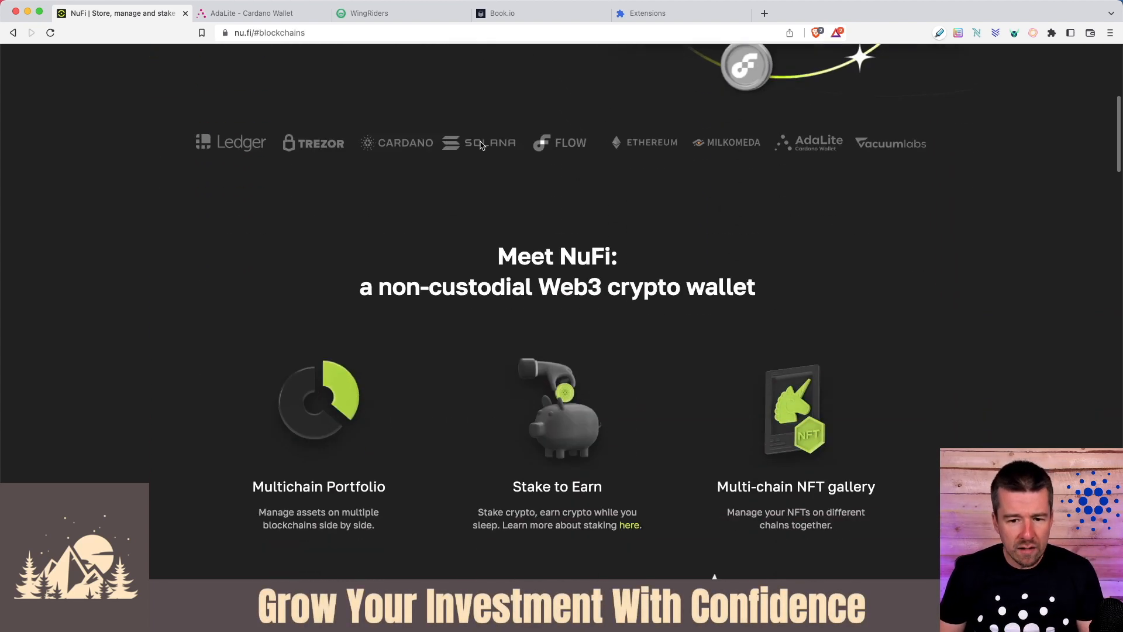
{"action": "scroll", "scroll_direction": "down", "scroll_amount": 3}
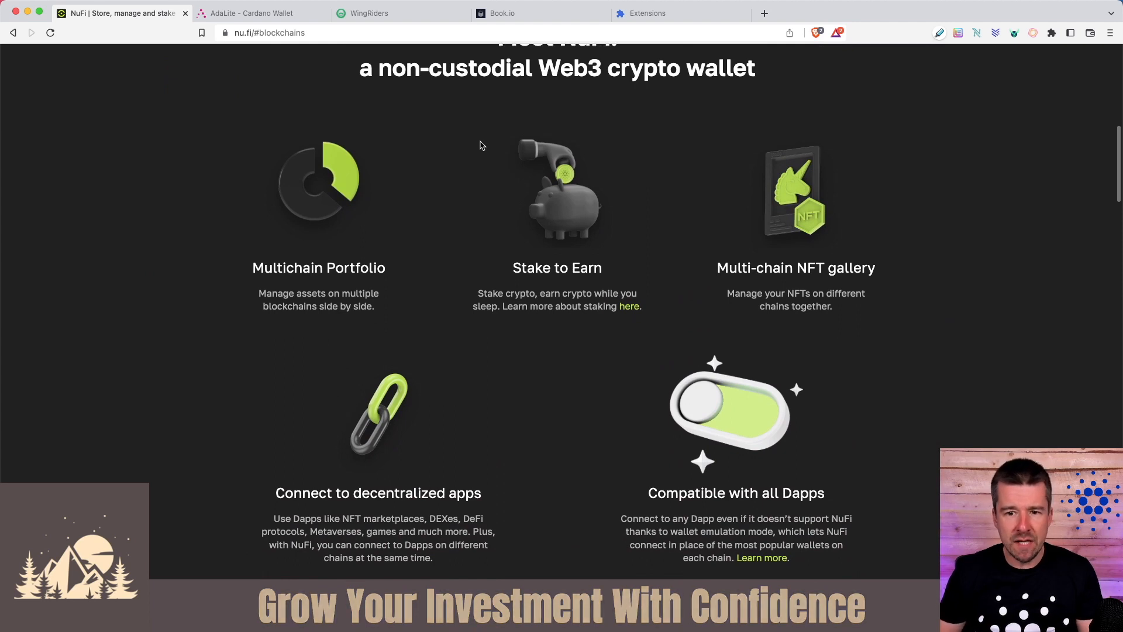
{"action": "scroll", "scroll_direction": "down", "scroll_amount": 3}
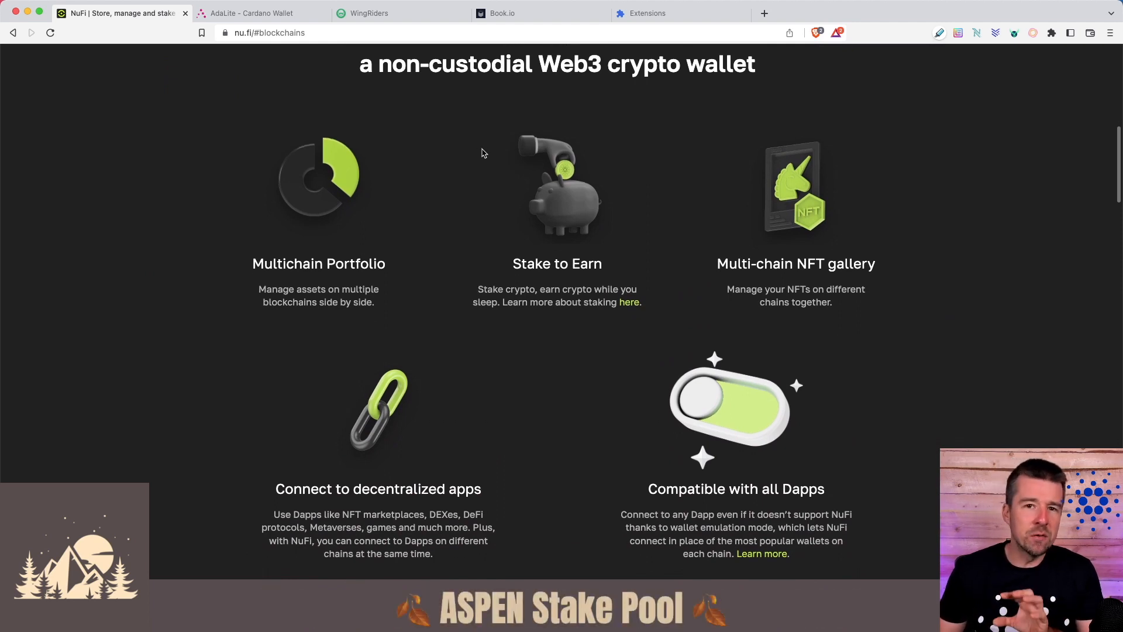
{"action": "mouse_move", "coordinate": [438, 196]}
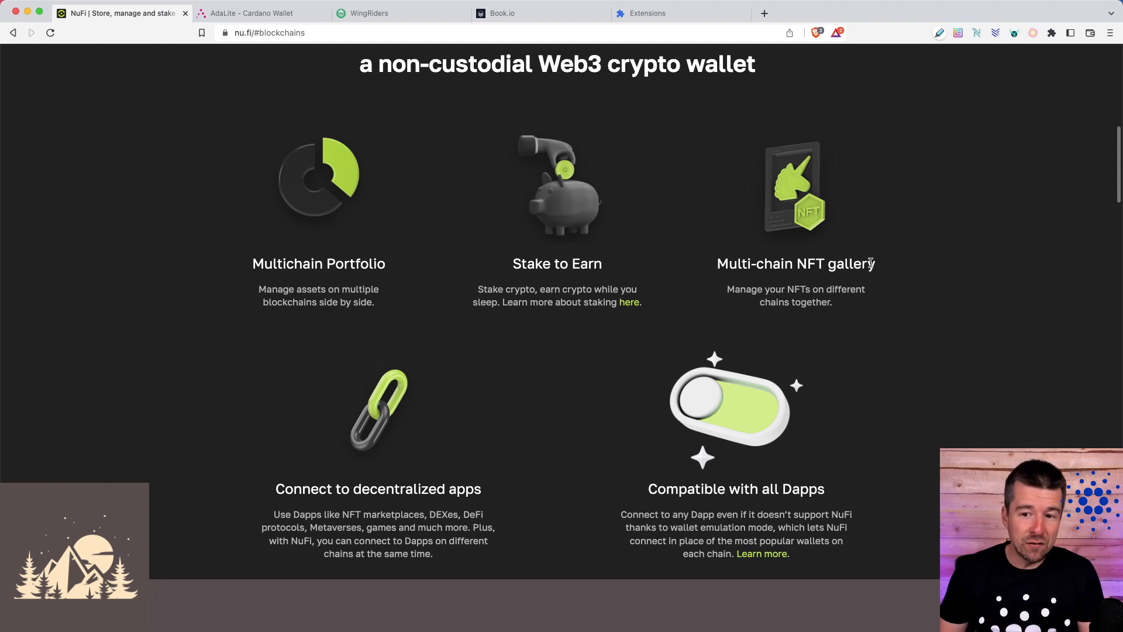
{"action": "scroll", "scroll_direction": "down", "scroll_amount": 3}
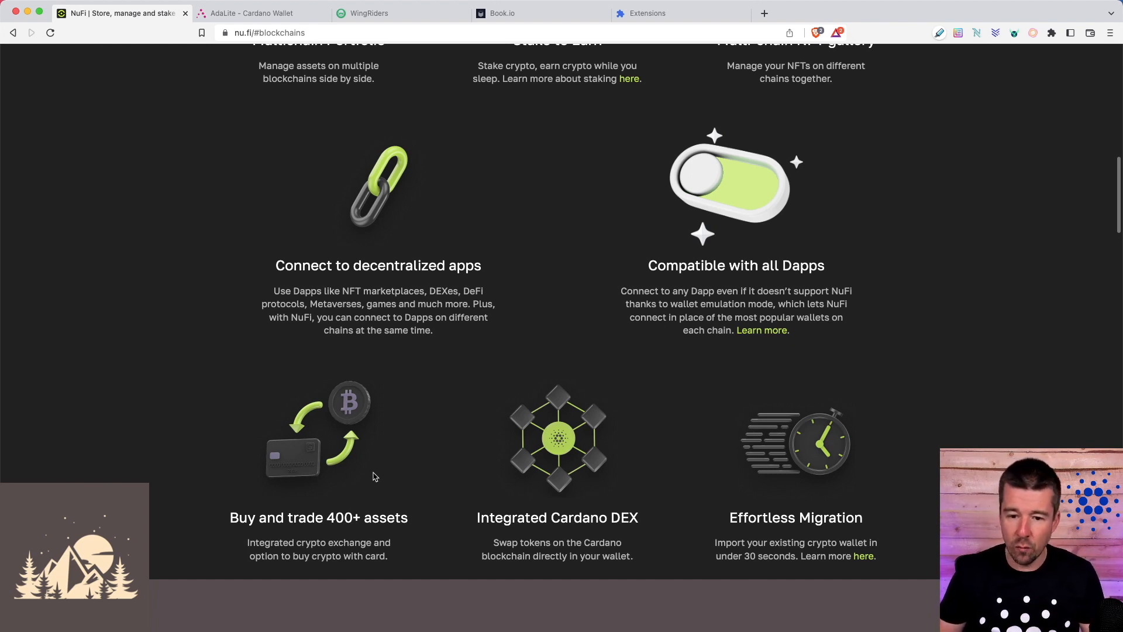
{"action": "mouse_move", "coordinate": [747, 285]}
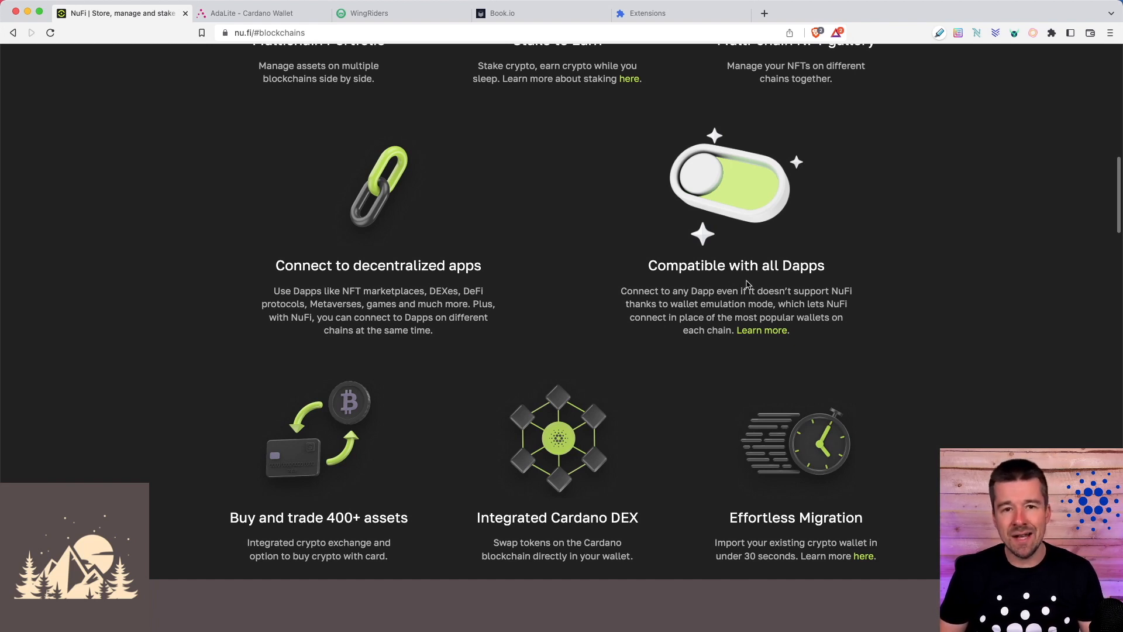
{"action": "mouse_move", "coordinate": [716, 287]}
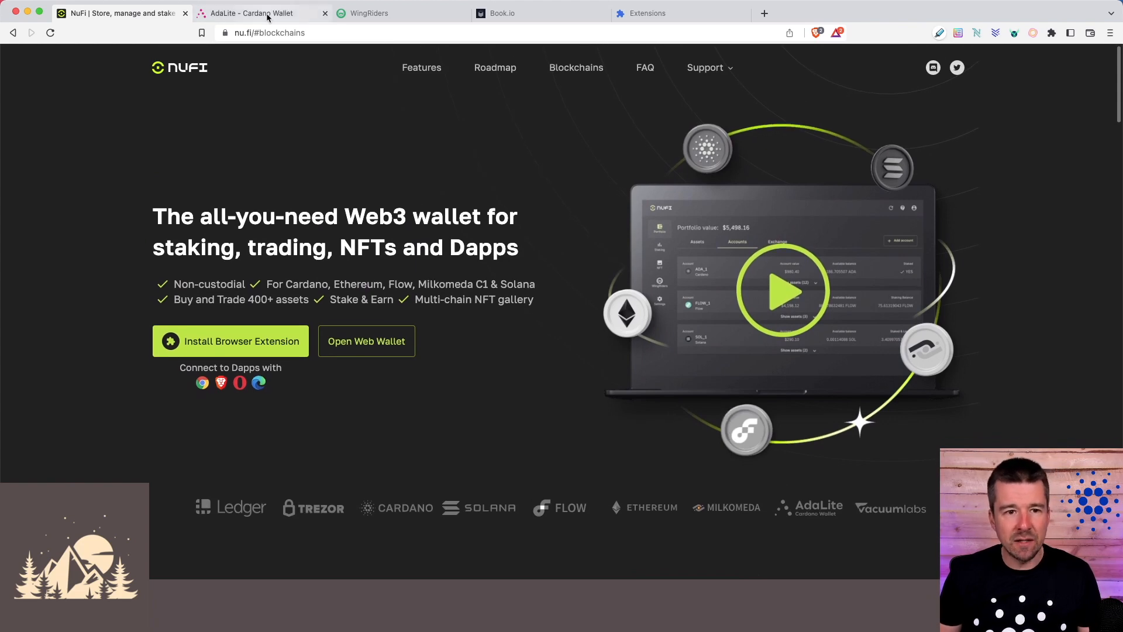
{"action": "left_click", "coordinate": [250, 13]}
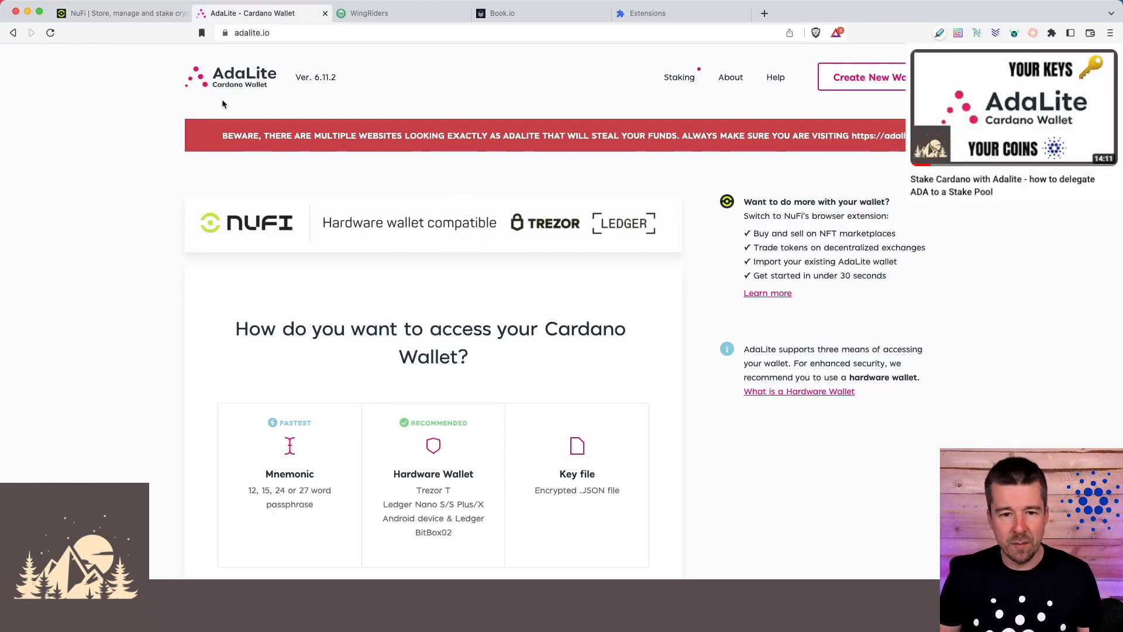
{"action": "left_click", "coordinate": [369, 13]}
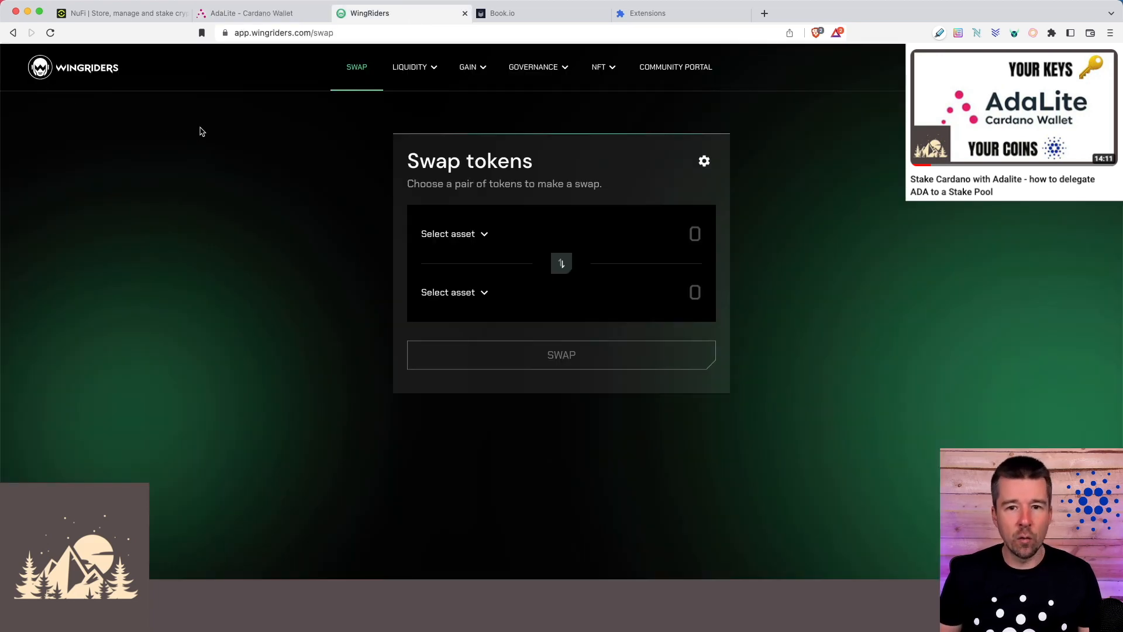
{"action": "left_click", "coordinate": [121, 13]}
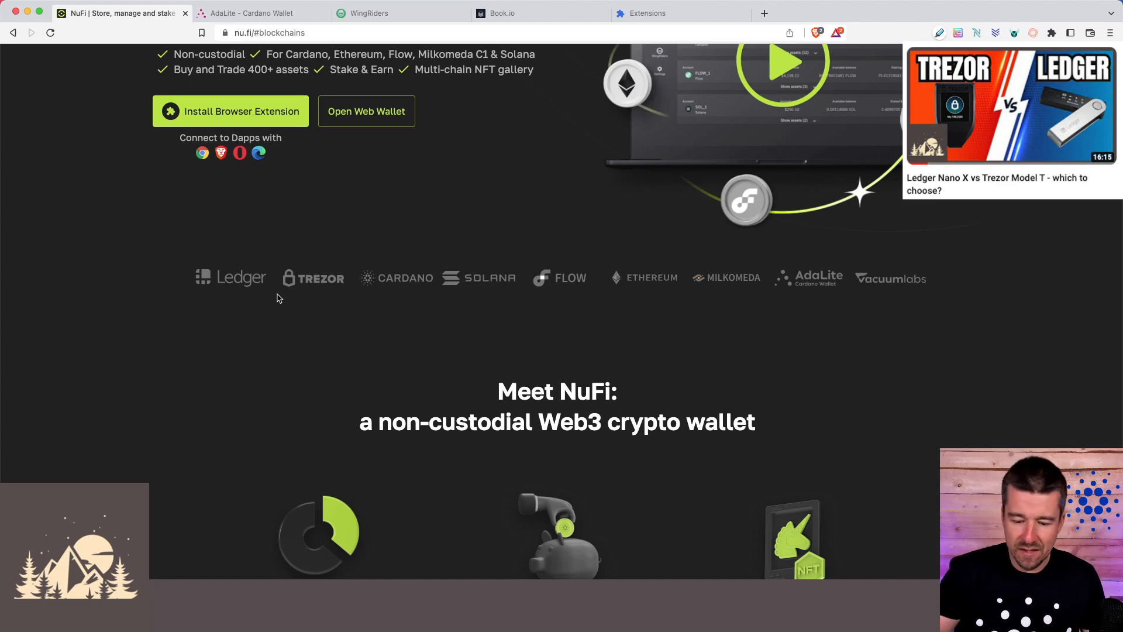
{"action": "scroll", "scroll_direction": "up", "scroll_amount": 3}
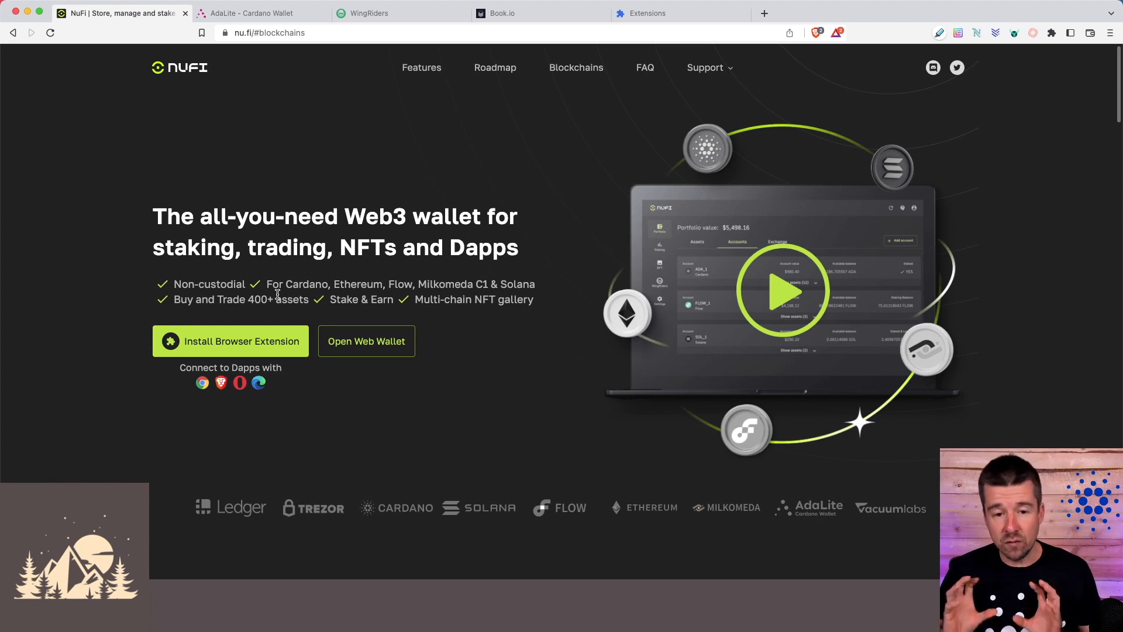
{"action": "mouse_move", "coordinate": [429, 392]}
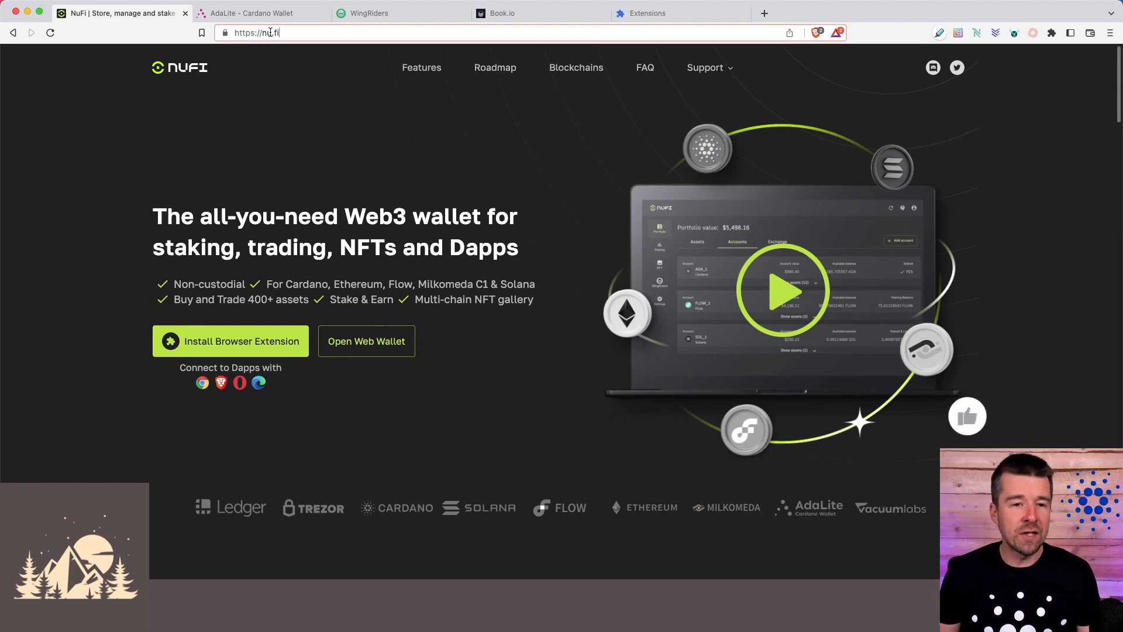
Pin the newly installed NuFi extension from the browser's Extensions menu
{"action": "scroll", "scroll_direction": "down", "scroll_amount": 3}
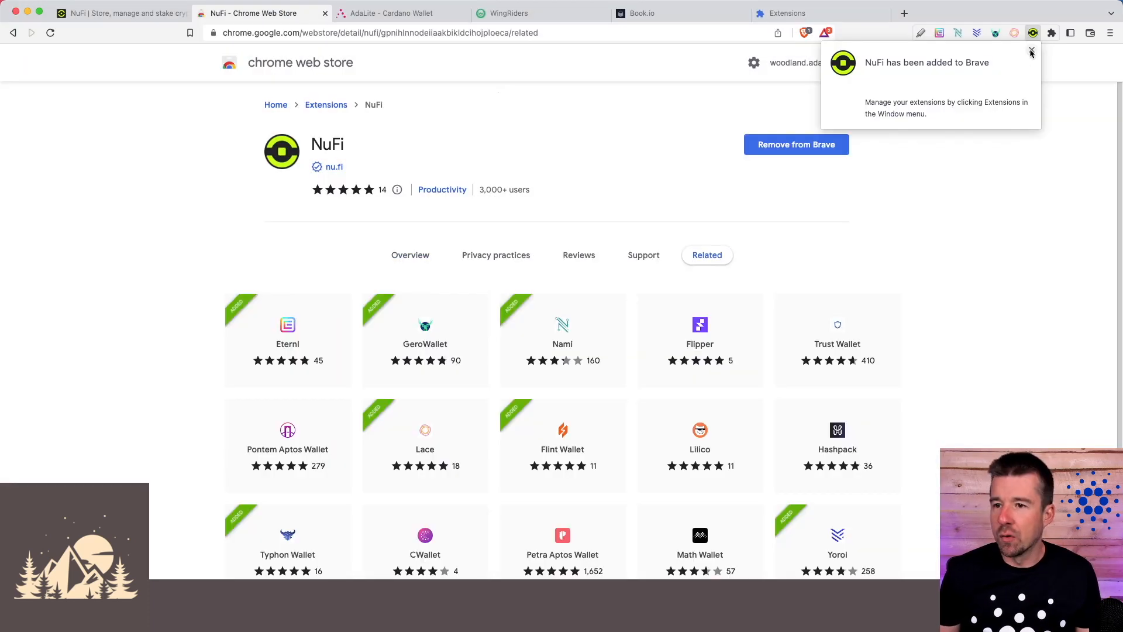
{"action": "left_click", "coordinate": [1052, 33]}
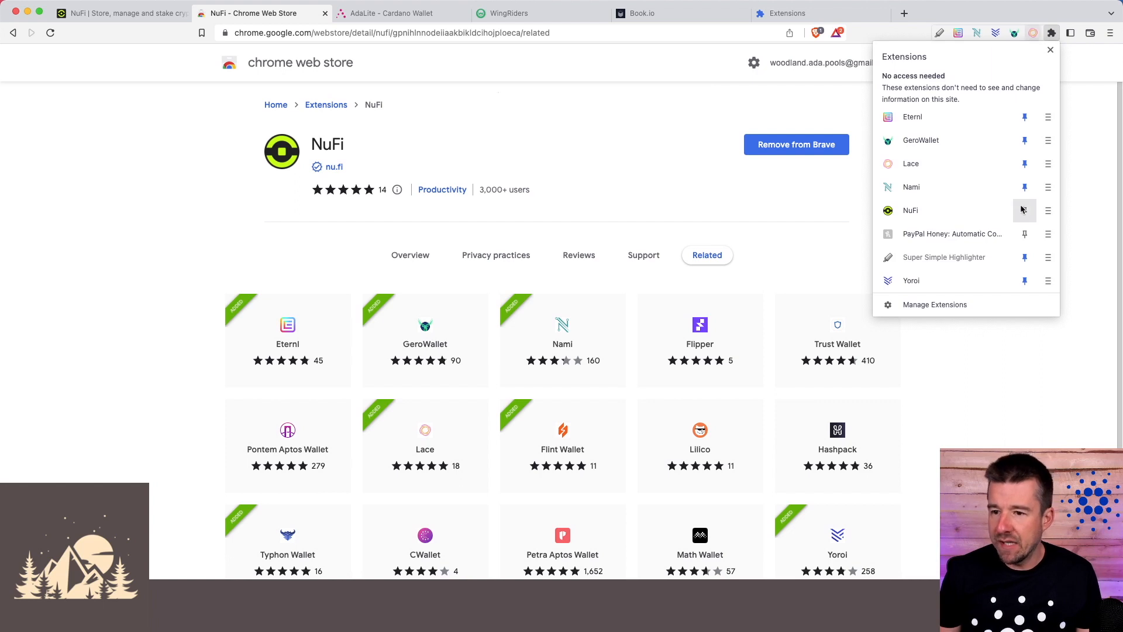
{"action": "left_click", "coordinate": [910, 209]}
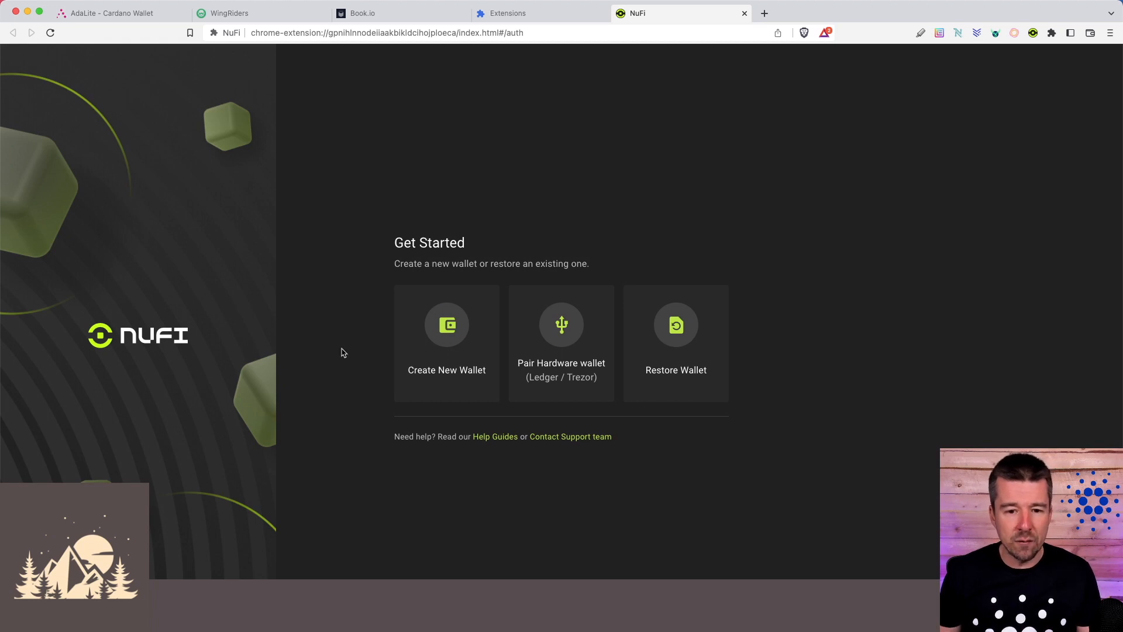
{"action": "mouse_move", "coordinate": [481, 259]}
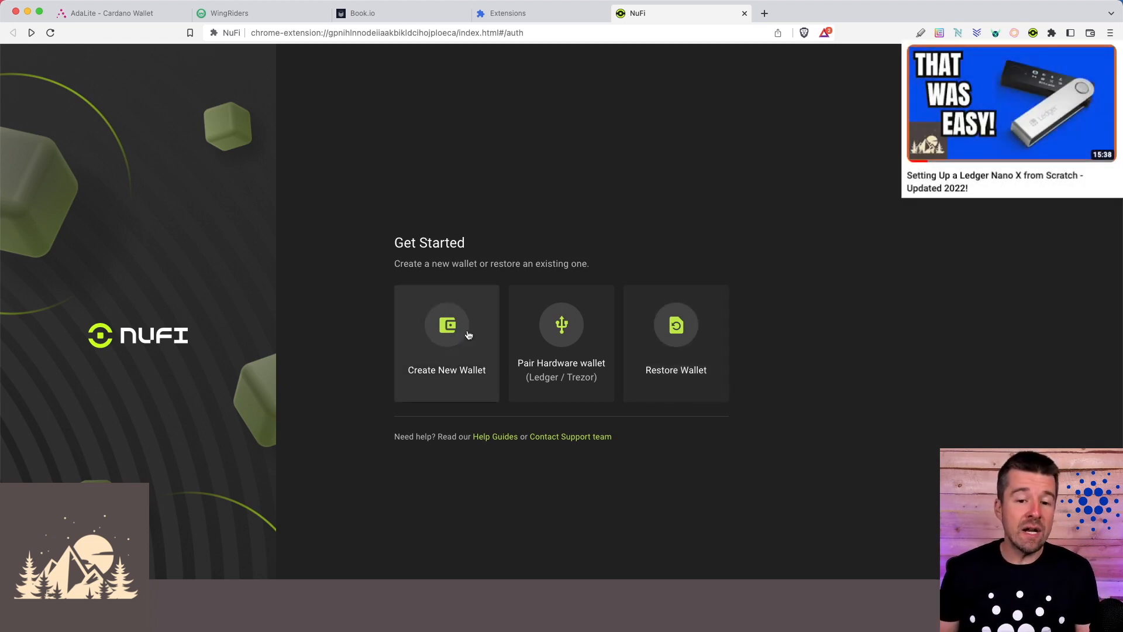
{"action": "mouse_move", "coordinate": [671, 337]}
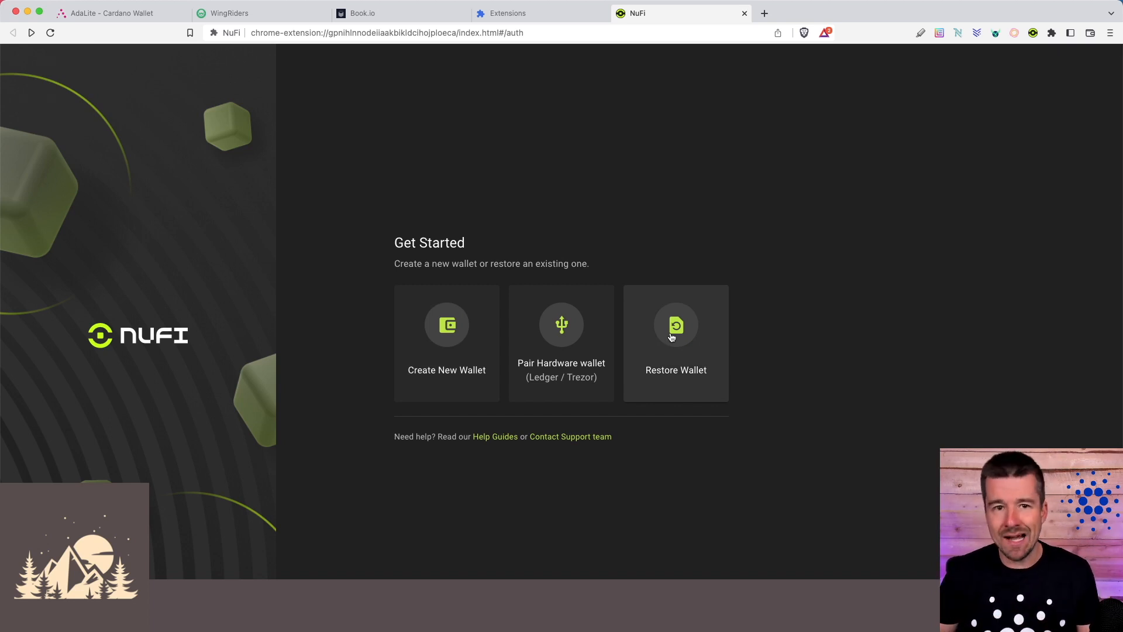
{"action": "mouse_move", "coordinate": [446, 337]}
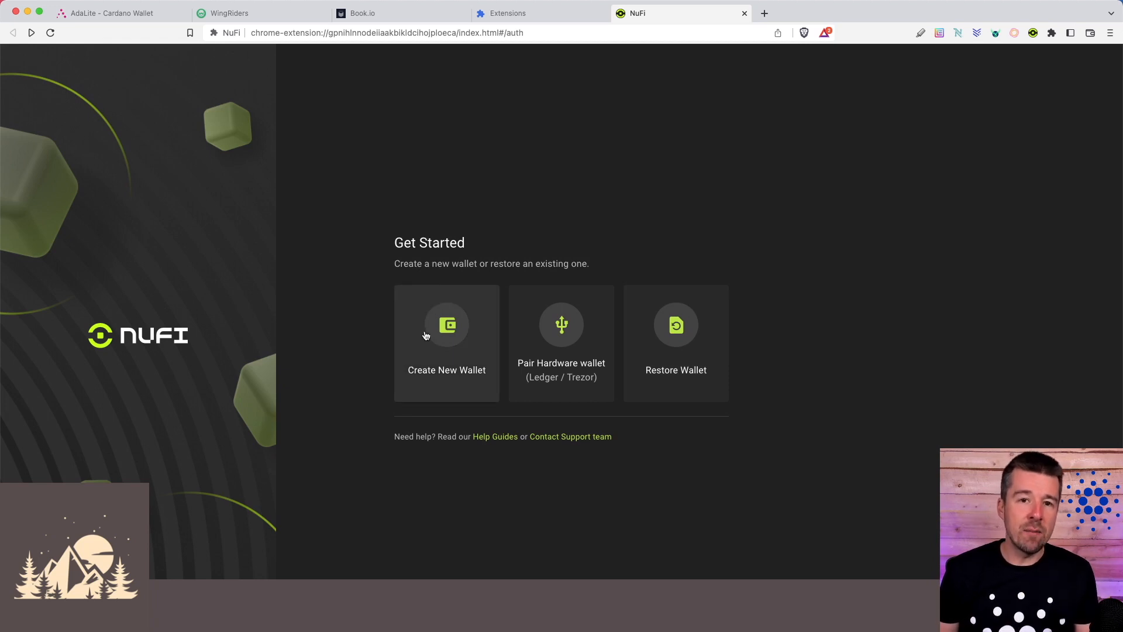
{"action": "mouse_move", "coordinate": [672, 342]}
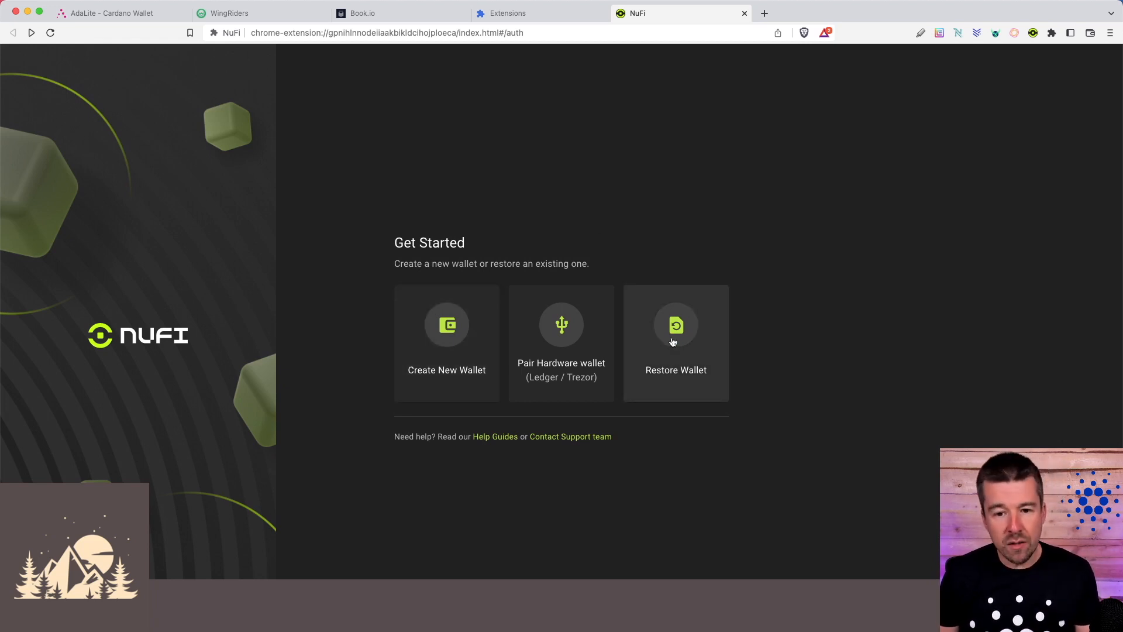
{"action": "mouse_move", "coordinate": [560, 323]}
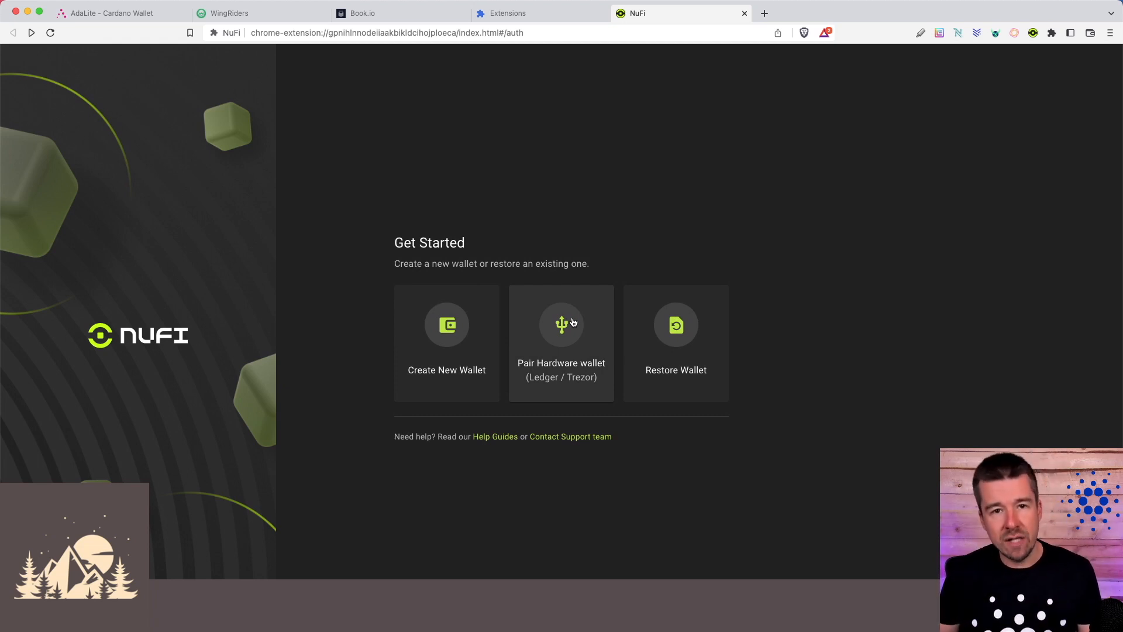
Choose Pair Hardware wallet (Ledger / Trezor) on the Get Started screen
{"action": "left_click", "coordinate": [561, 342]}
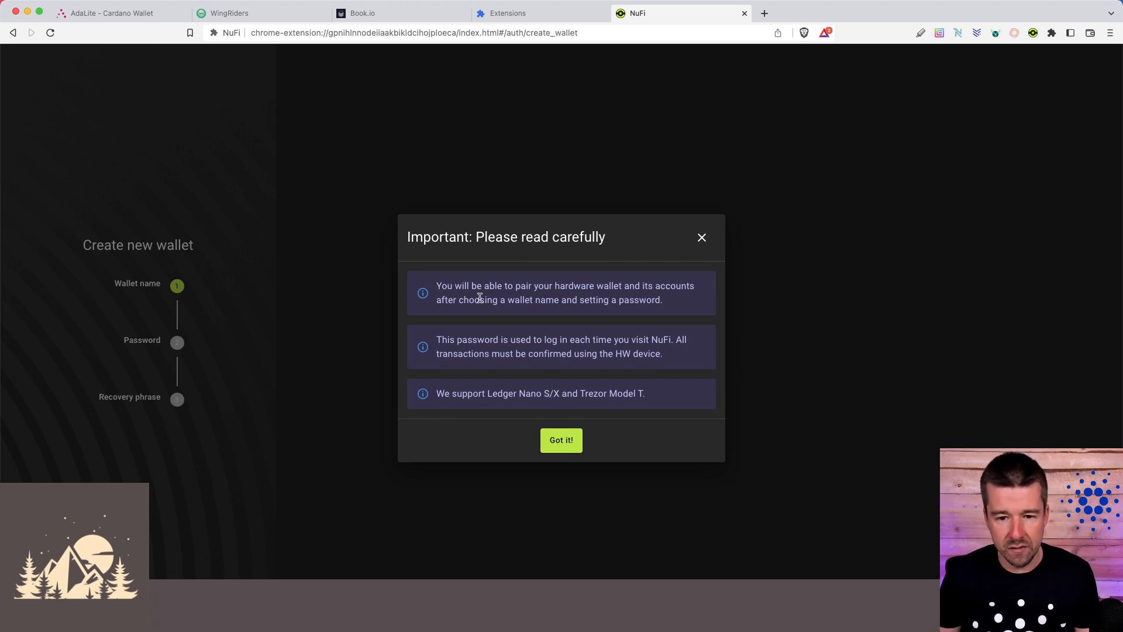
Create the 'Woodland Pools' wallet with a password, skipping the recovery phrase
{"action": "left_click", "coordinate": [560, 440]}
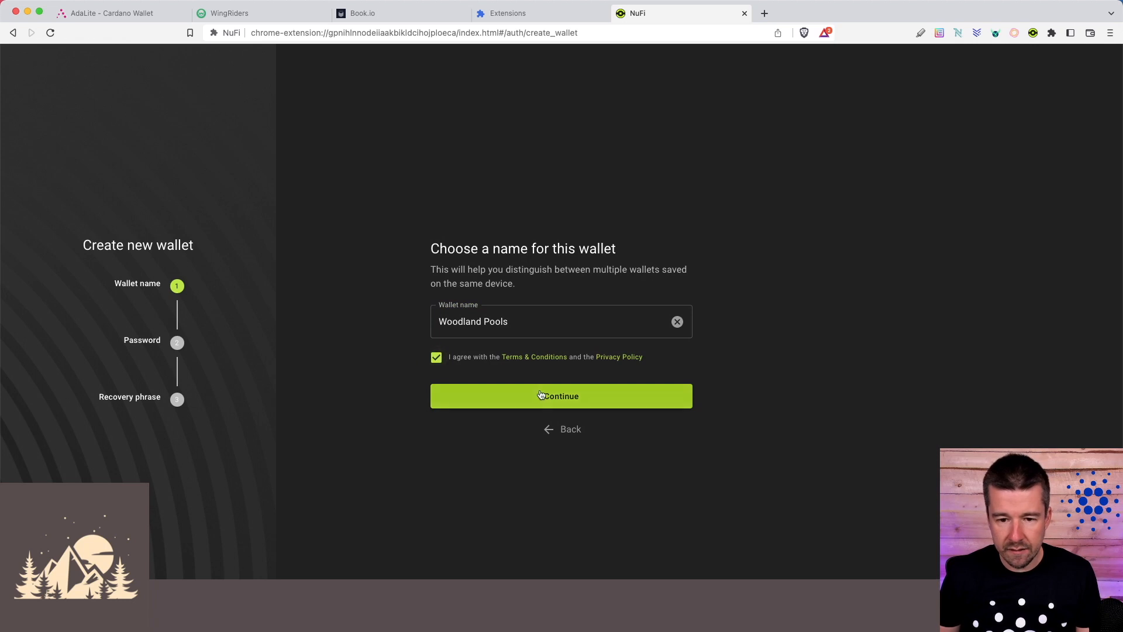
{"action": "left_click", "coordinate": [560, 396]}
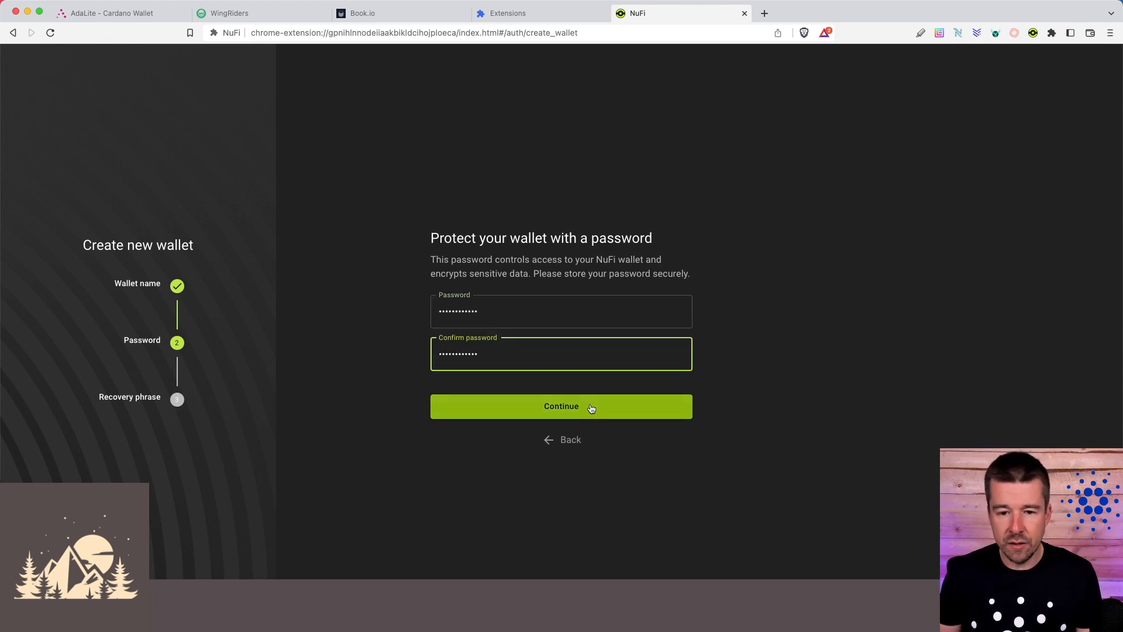
{"action": "left_click", "coordinate": [560, 406]}
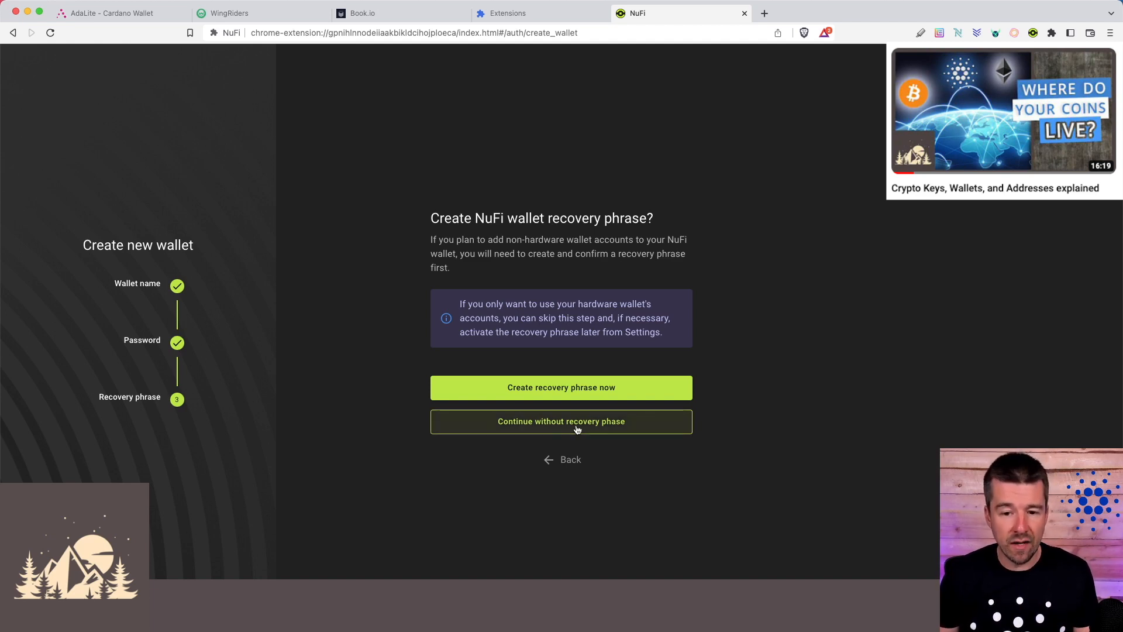
{"action": "left_click", "coordinate": [561, 421]}
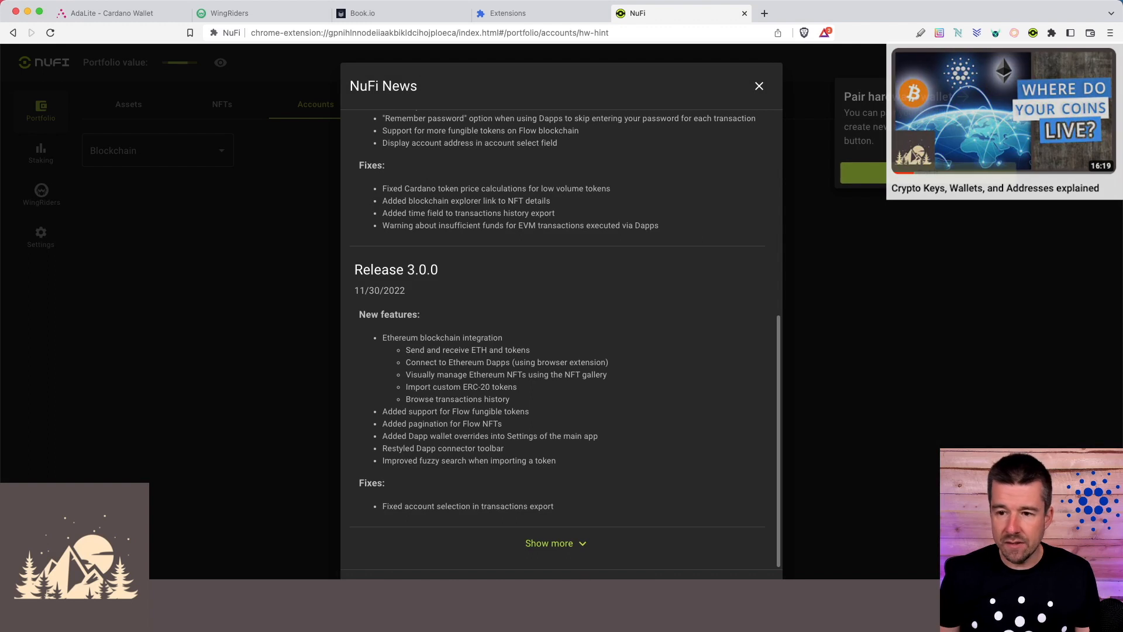
Close the NuFi News dialog to reveal the empty Accounts portfolio
{"action": "left_click", "coordinate": [758, 86]}
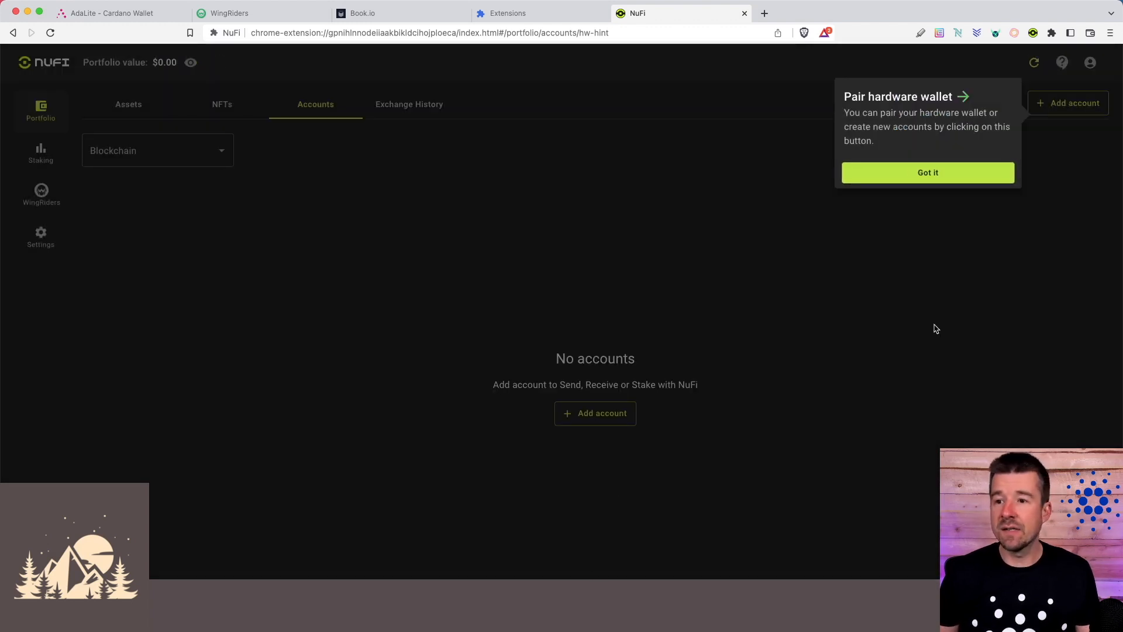
{"action": "mouse_move", "coordinate": [857, 115]}
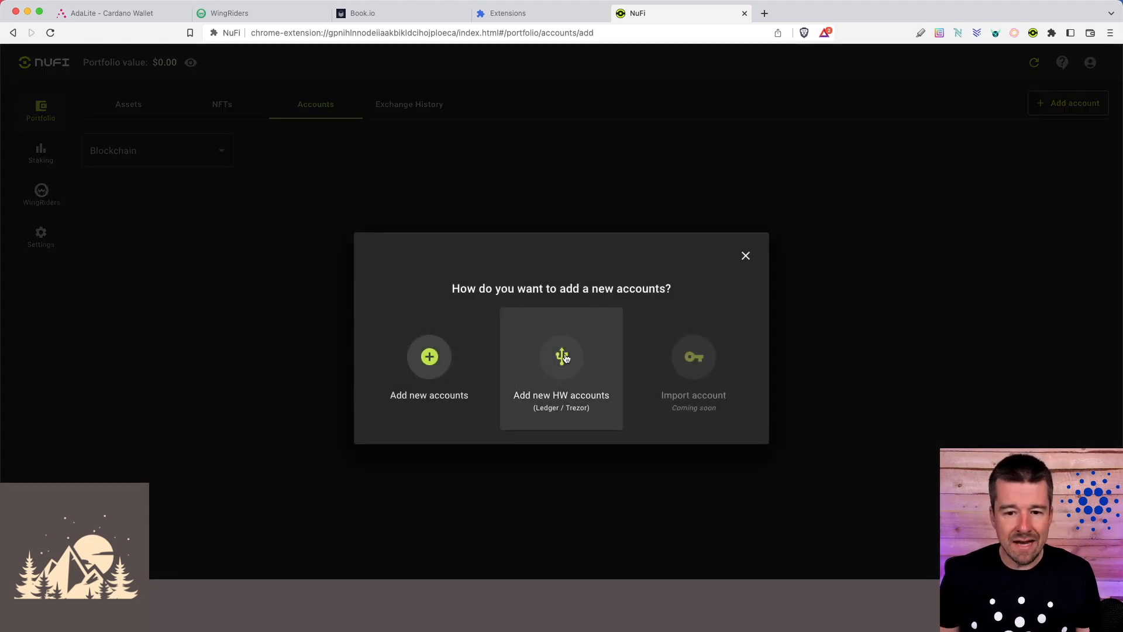
Add a hardware wallet account on Cardano and confirm the Ledger is ready
{"action": "left_click", "coordinate": [561, 365]}
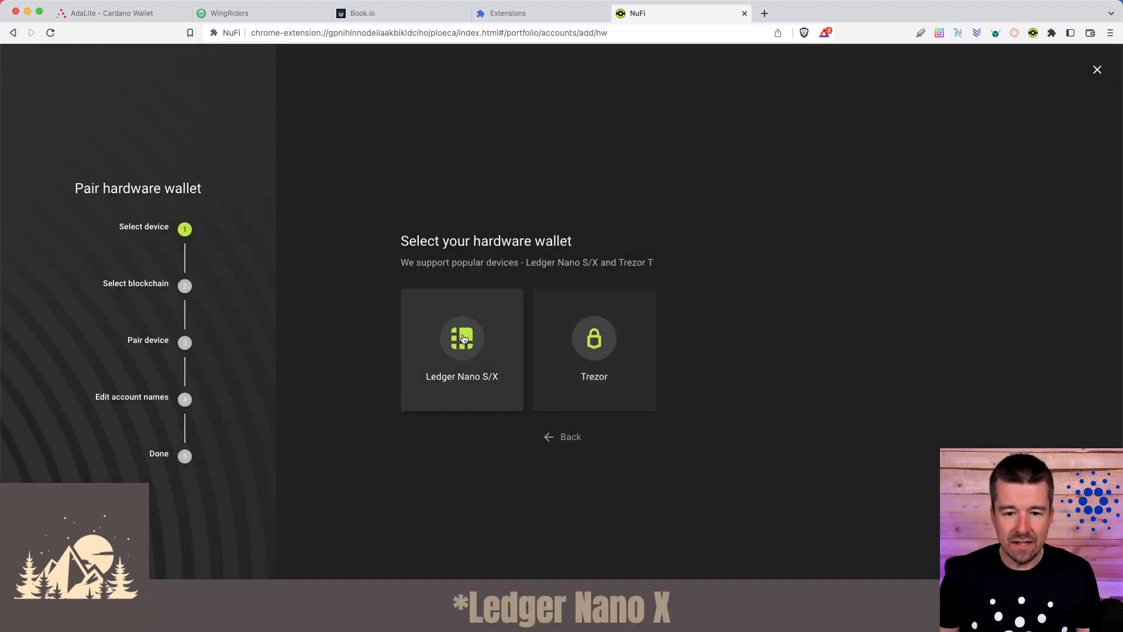
{"action": "left_click", "coordinate": [461, 351]}
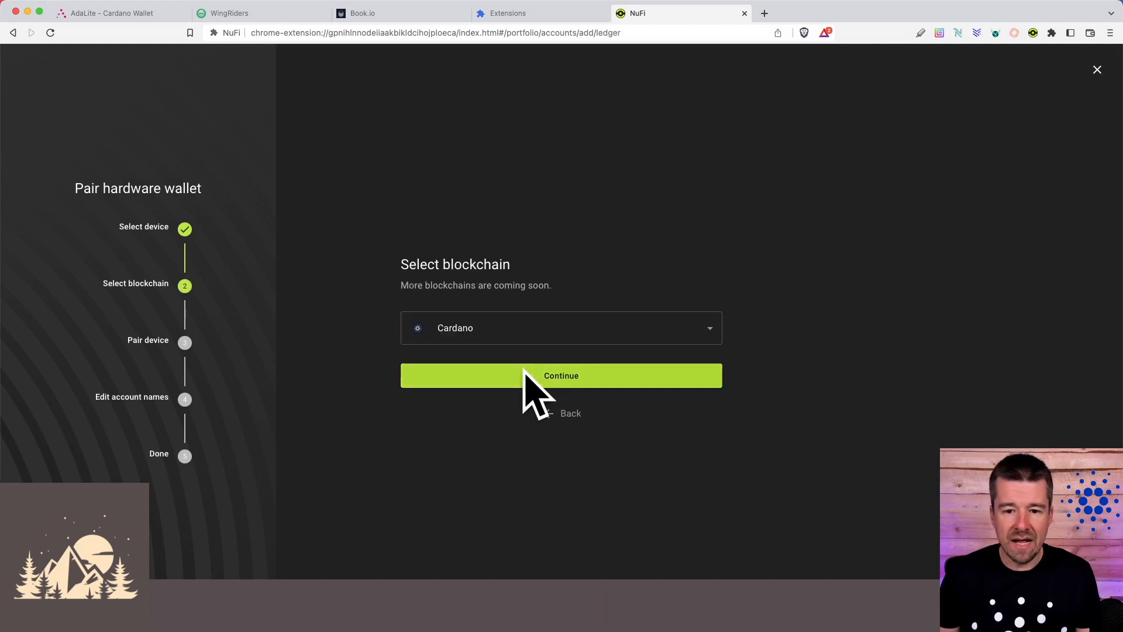
{"action": "left_click", "coordinate": [561, 376]}
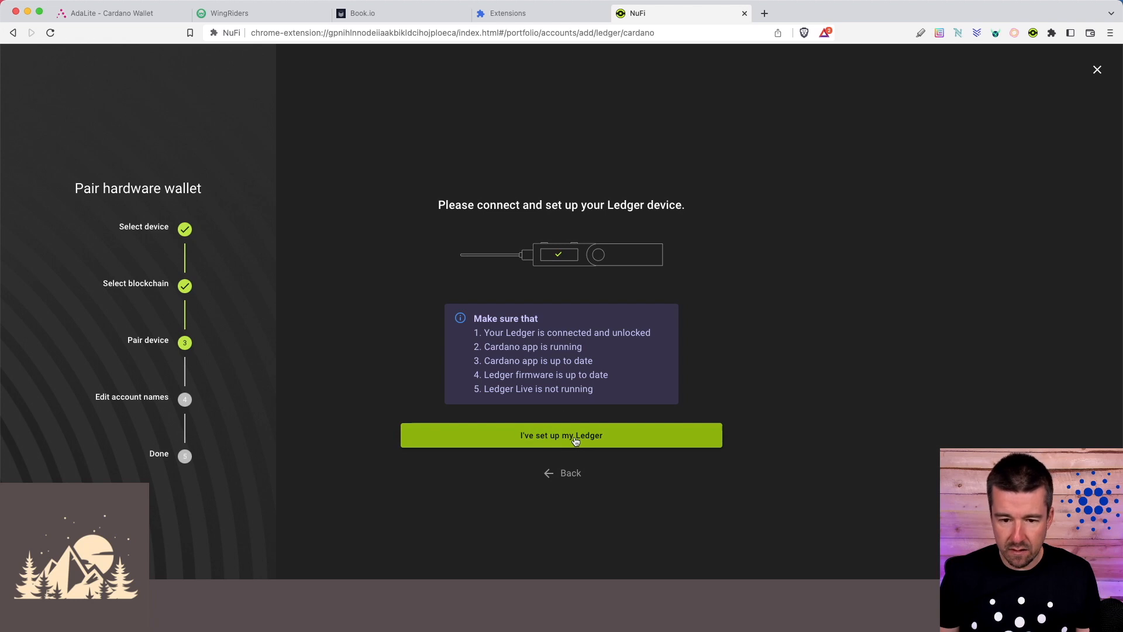
{"action": "left_click", "coordinate": [561, 435]}
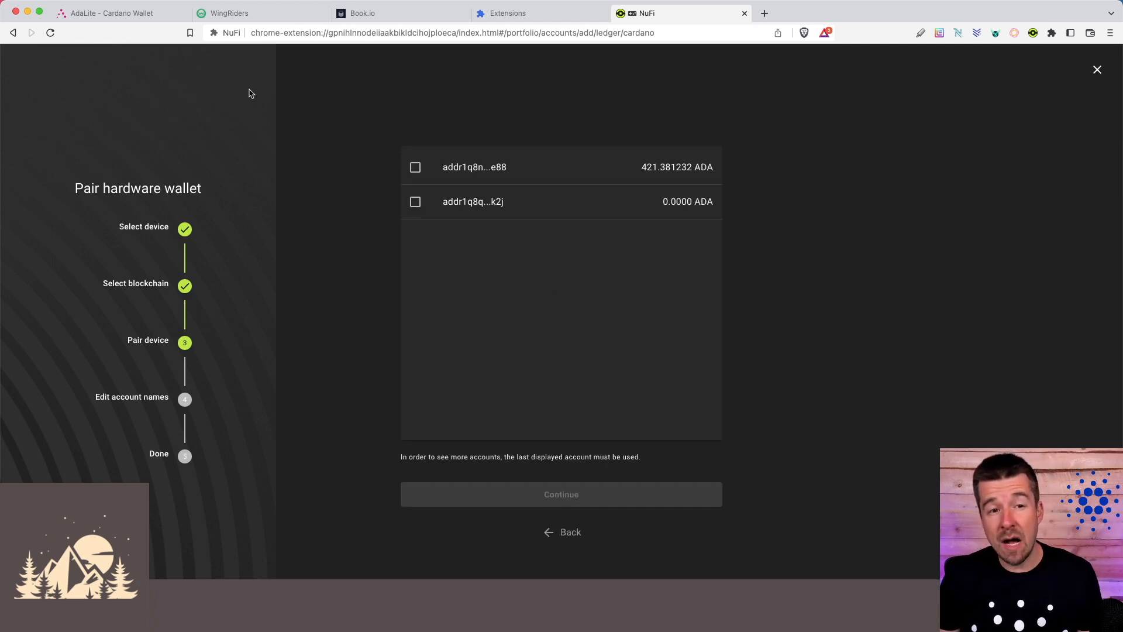
{"action": "mouse_move", "coordinate": [208, 69]}
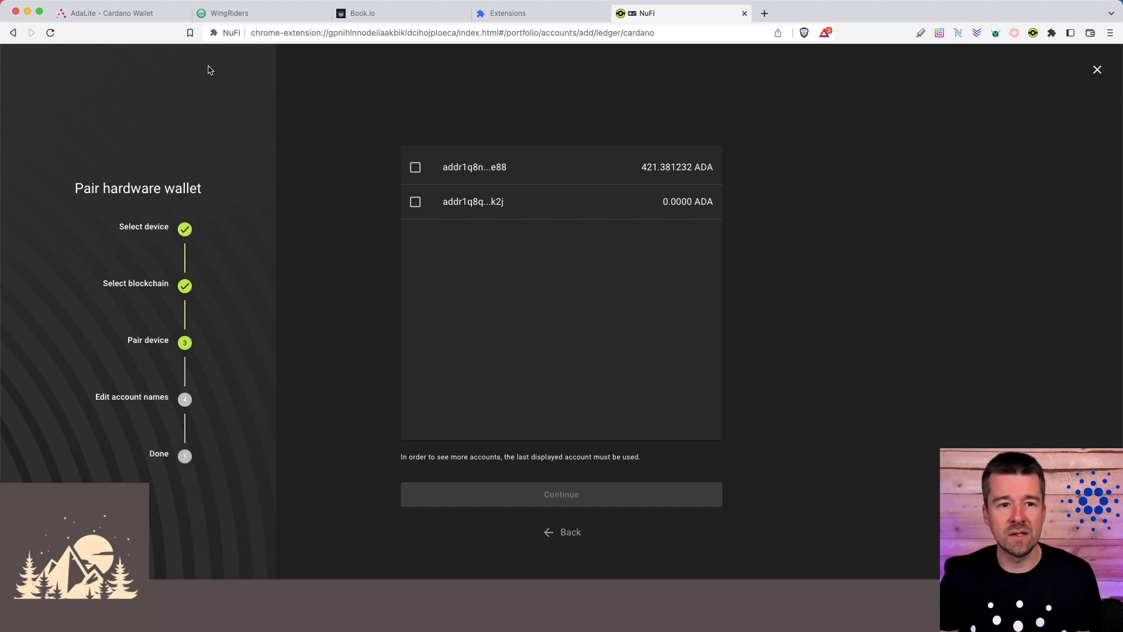
{"action": "mouse_move", "coordinate": [304, 71]}
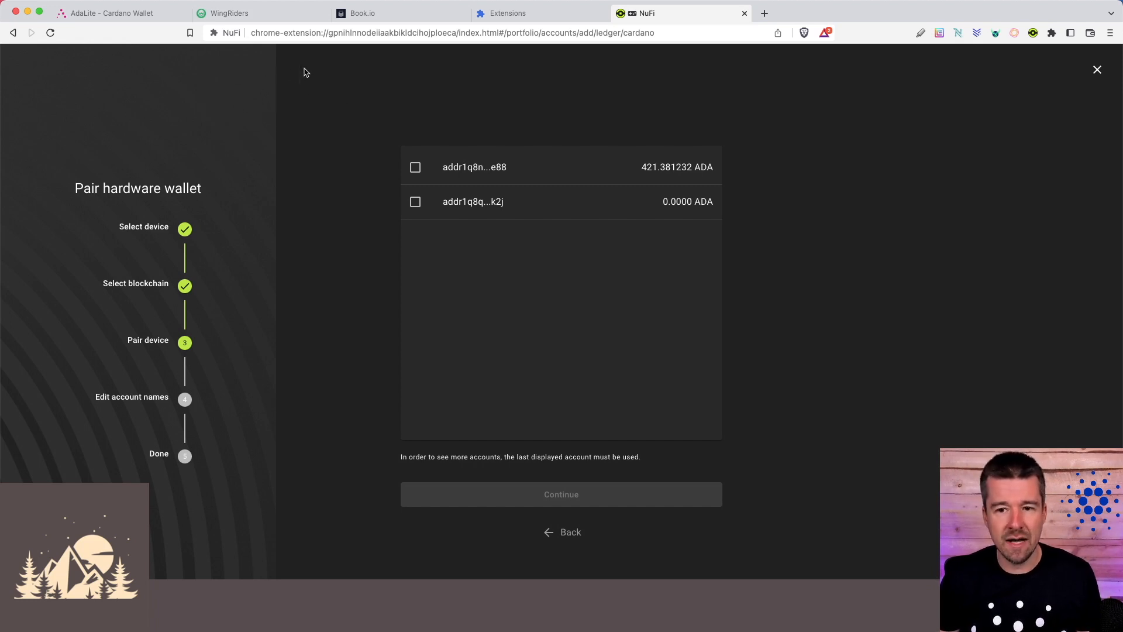
Pair the account holding 421.381232 ADA and name it 'WP Ledger Nano X'
{"action": "left_click", "coordinate": [415, 167]}
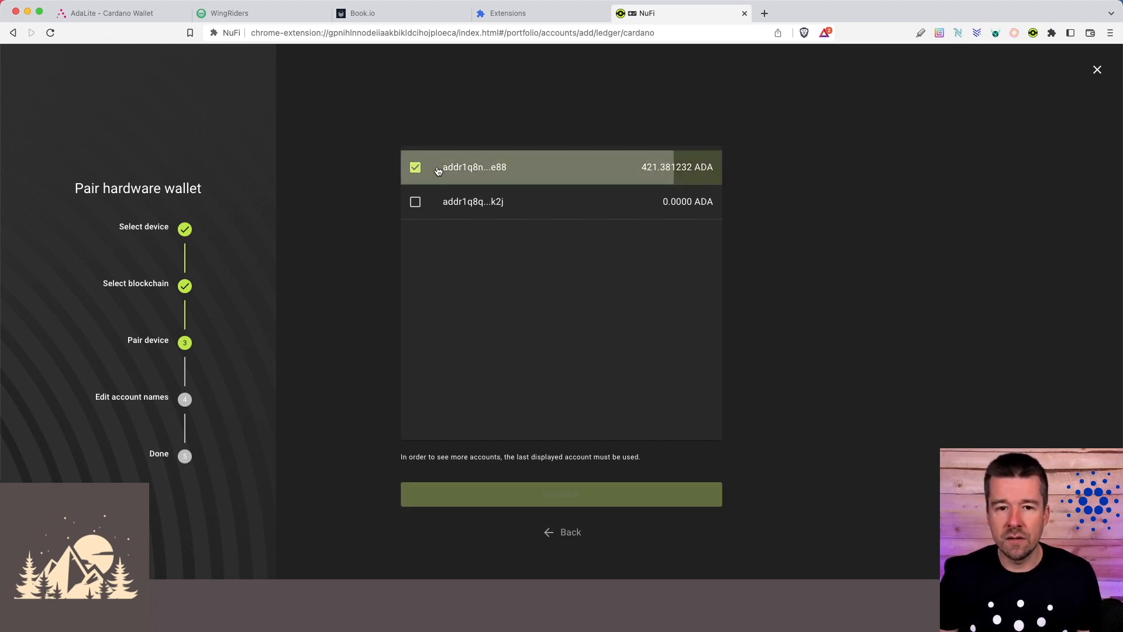
{"action": "left_click", "coordinate": [561, 494]}
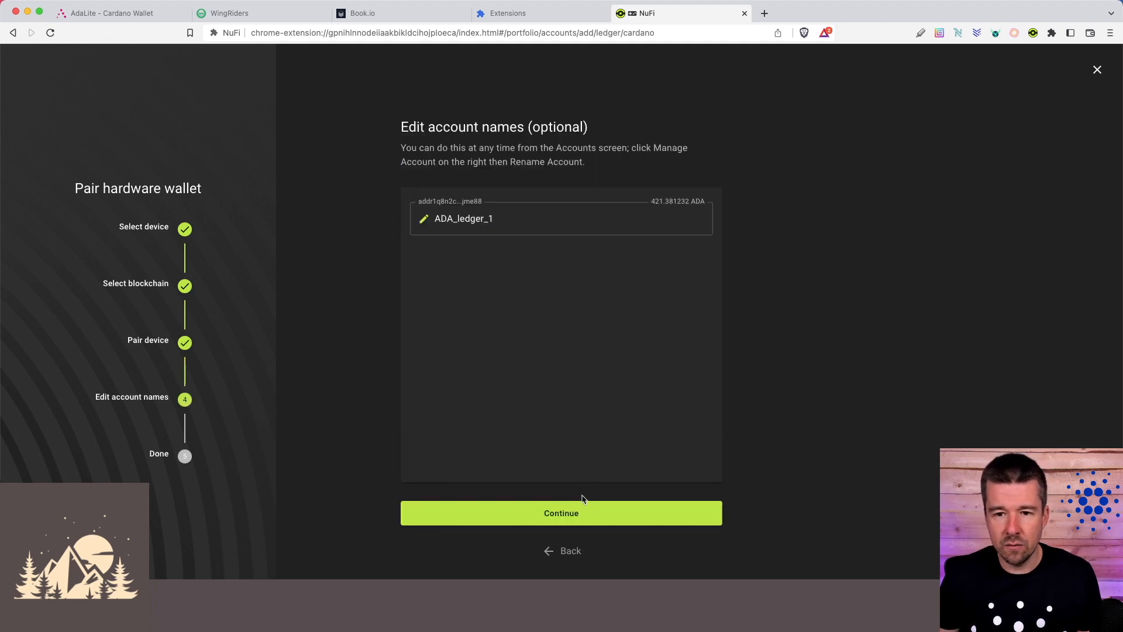
{"action": "type", "text": "WP Ledger"}
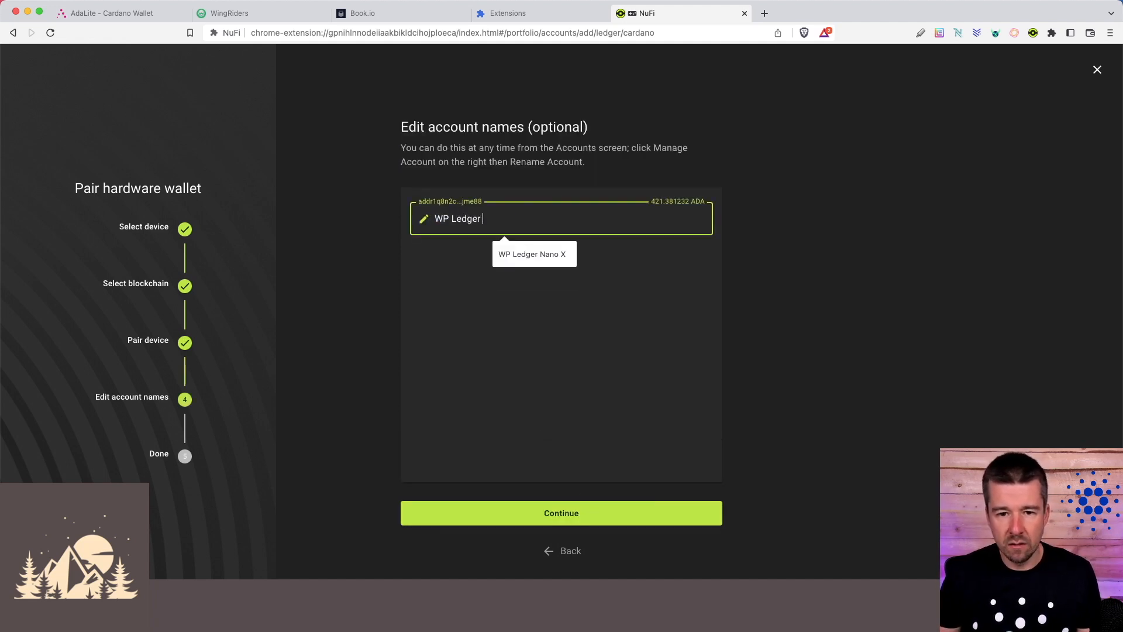
{"action": "left_click", "coordinate": [560, 512]}
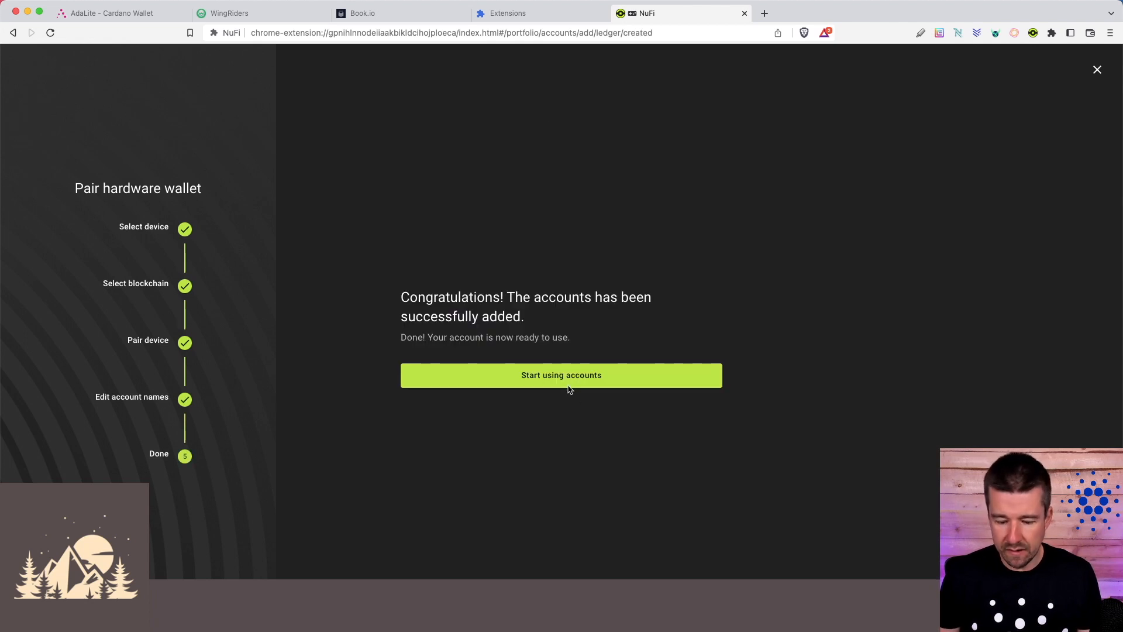
{"action": "left_click", "coordinate": [560, 374]}
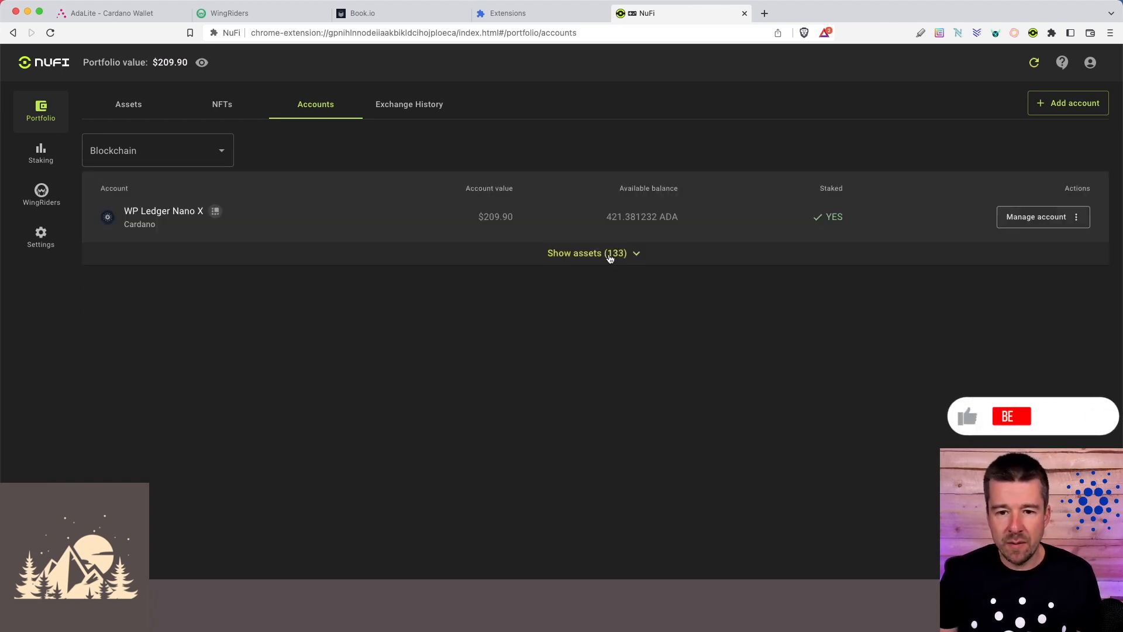
Expand and collapse the account's 133-asset list, then head to WingRiders
{"action": "left_click", "coordinate": [586, 253]}
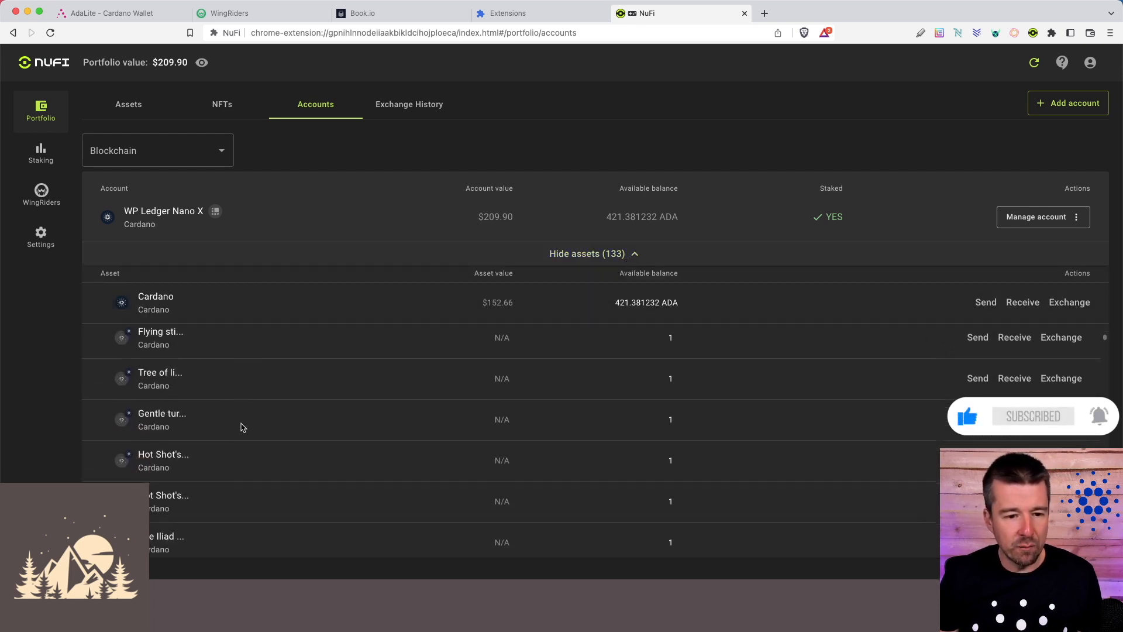
{"action": "left_click", "coordinate": [586, 252]}
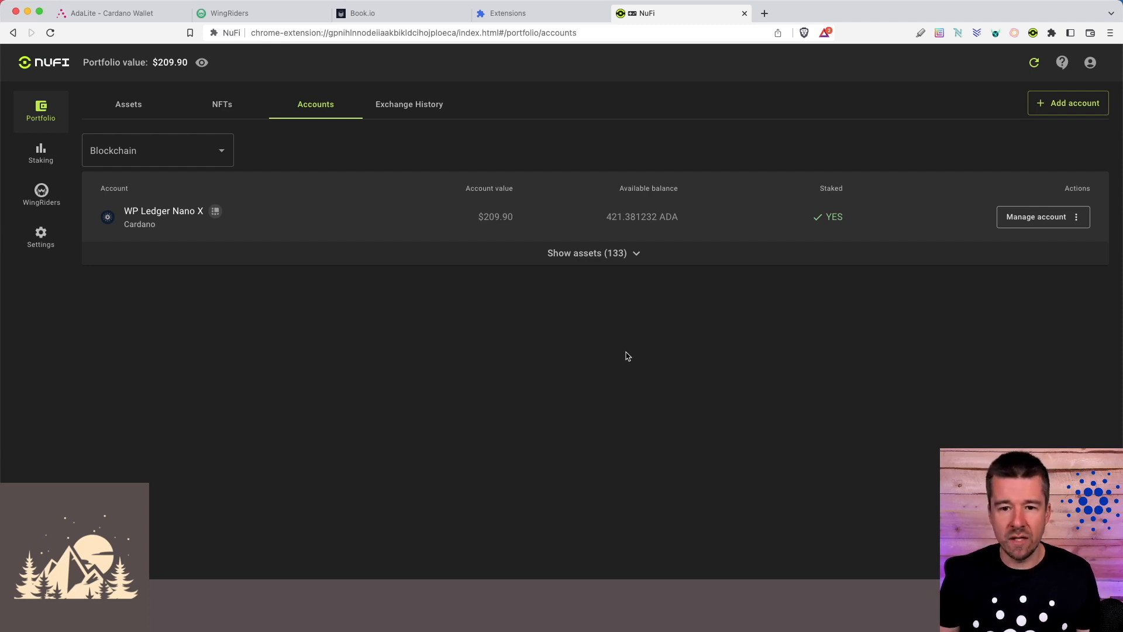
{"action": "left_click", "coordinate": [586, 253]}
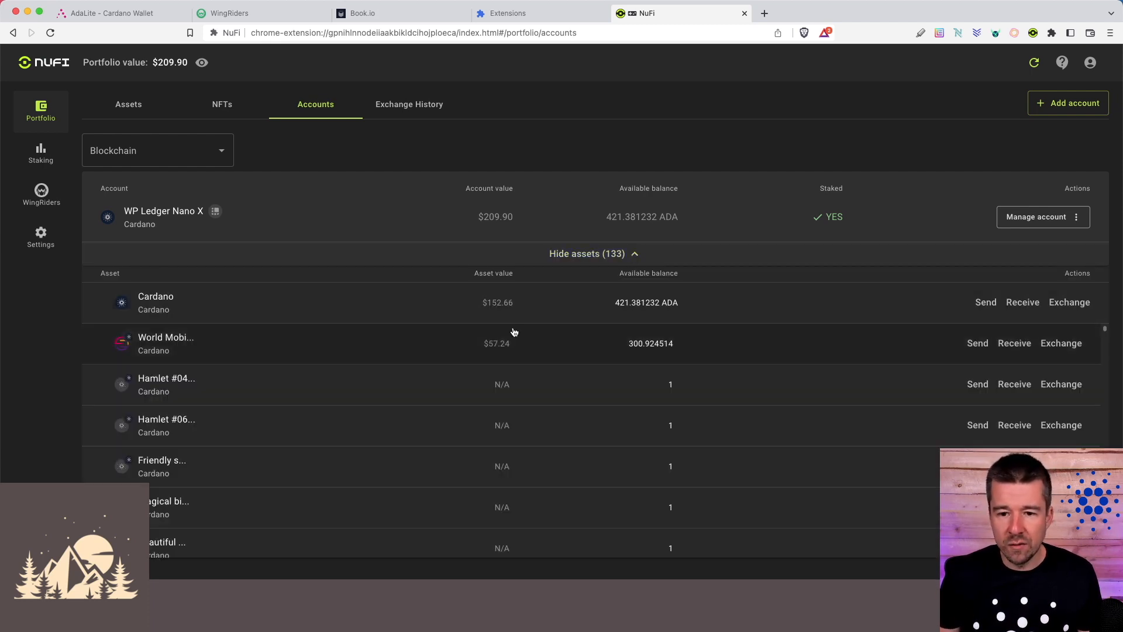
{"action": "left_click", "coordinate": [587, 253]}
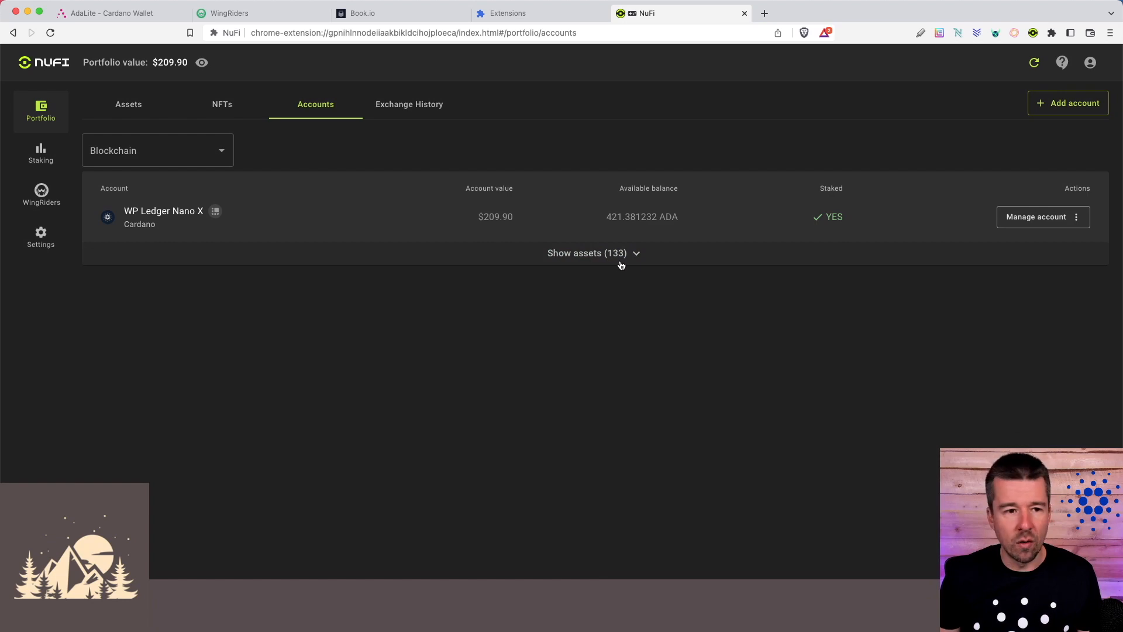
{"action": "left_click", "coordinate": [40, 196]}
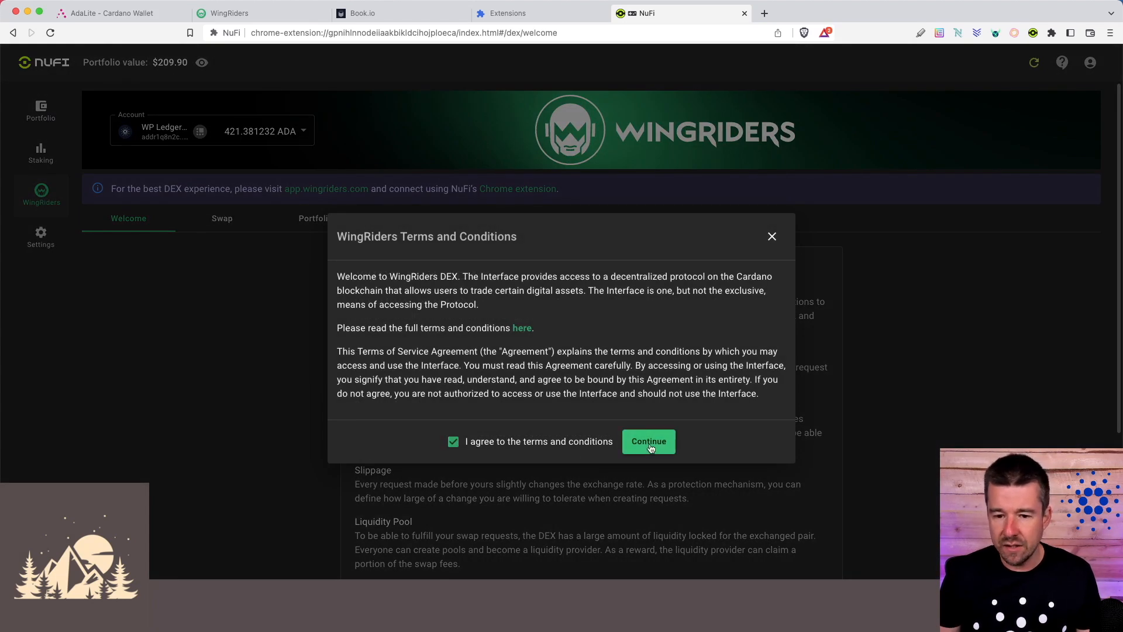
Accept the WingRiders terms and bring up the Swap request form
{"action": "left_click", "coordinate": [646, 441]}
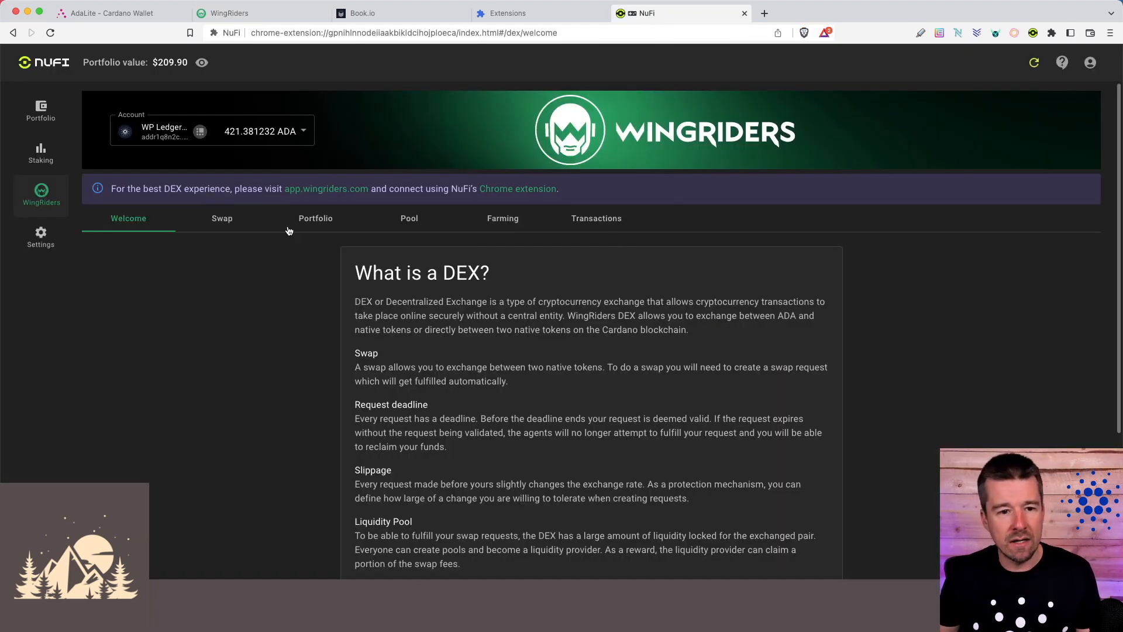
{"action": "left_click", "coordinate": [221, 218]}
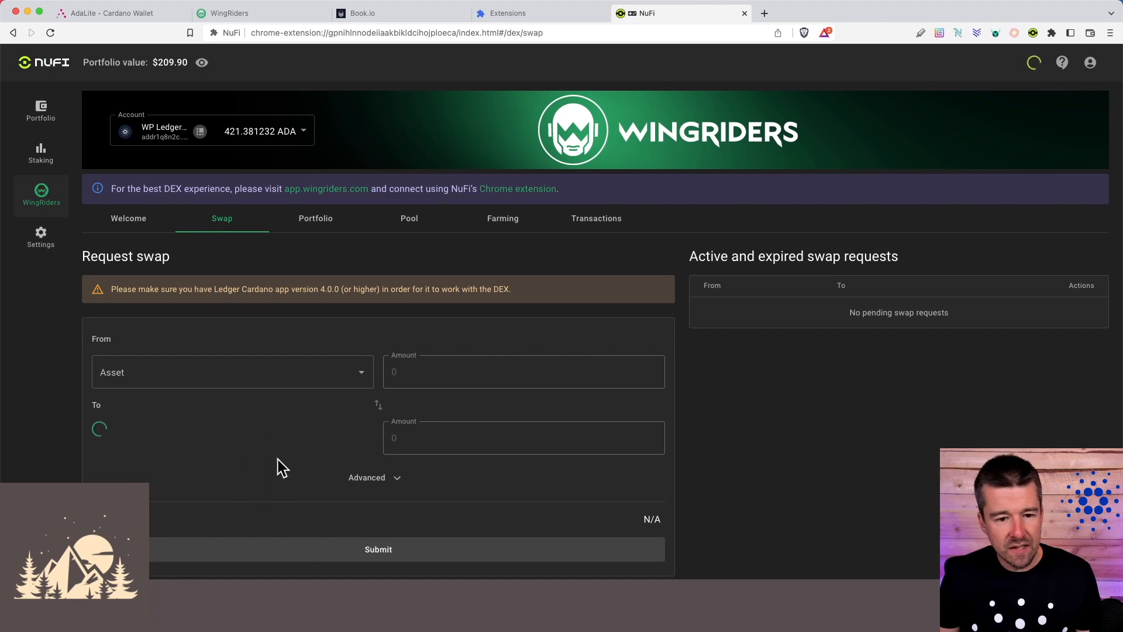
Submit a swap of 20 ADA for World Mobile Token for review
{"action": "left_click", "coordinate": [232, 372]}
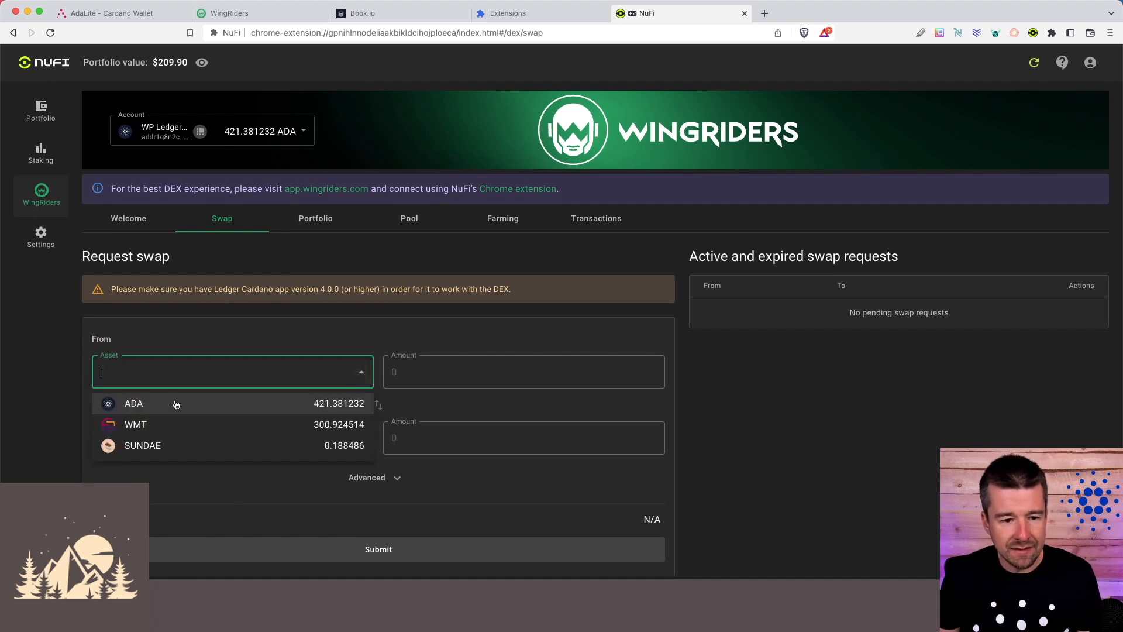
{"action": "left_click", "coordinate": [133, 403]}
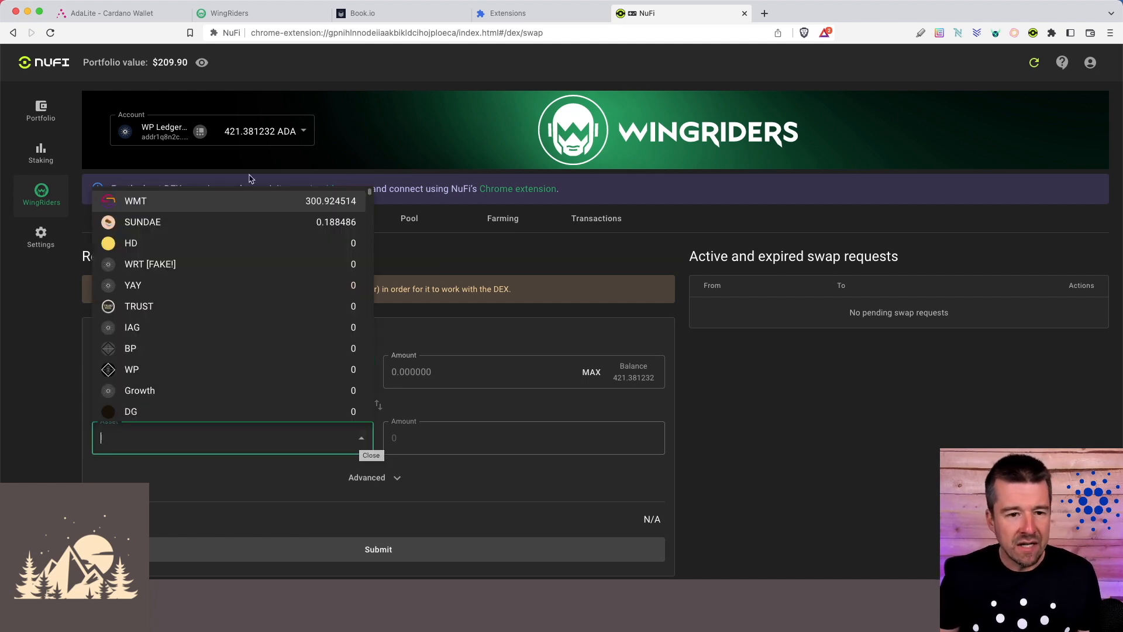
{"action": "left_click", "coordinate": [134, 200]}
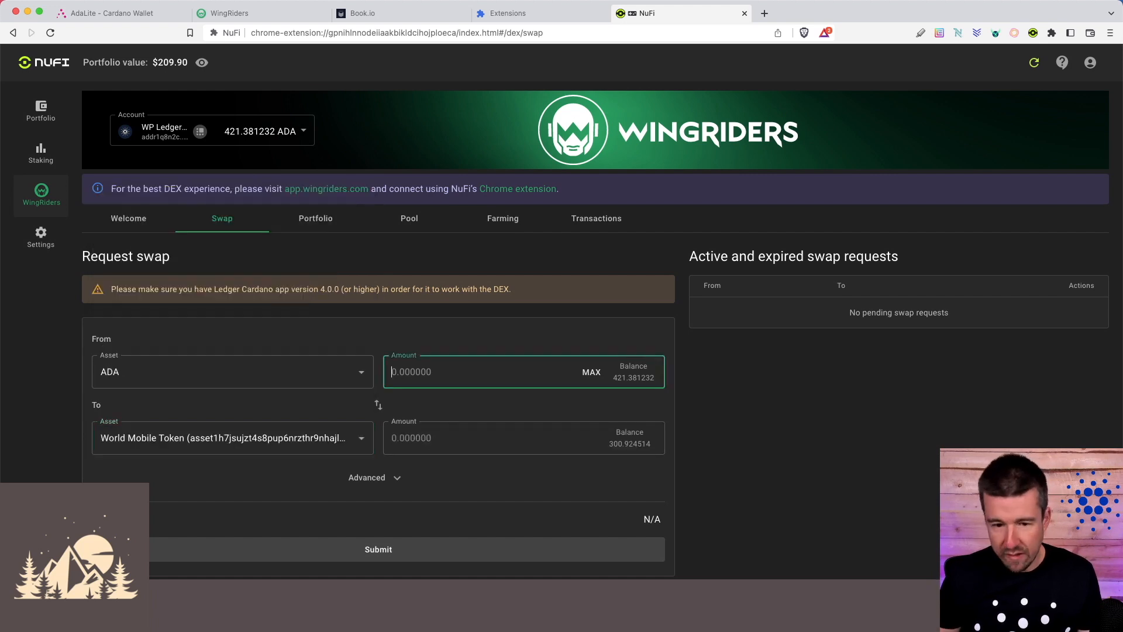
{"action": "type", "text": "20"}
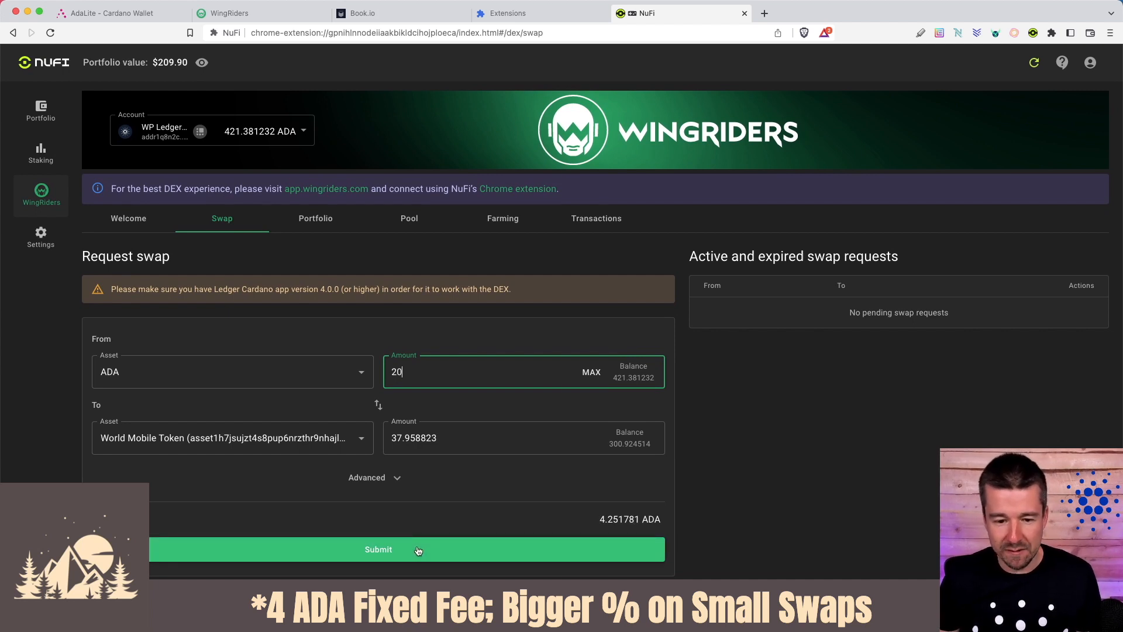
{"action": "left_click", "coordinate": [378, 549]}
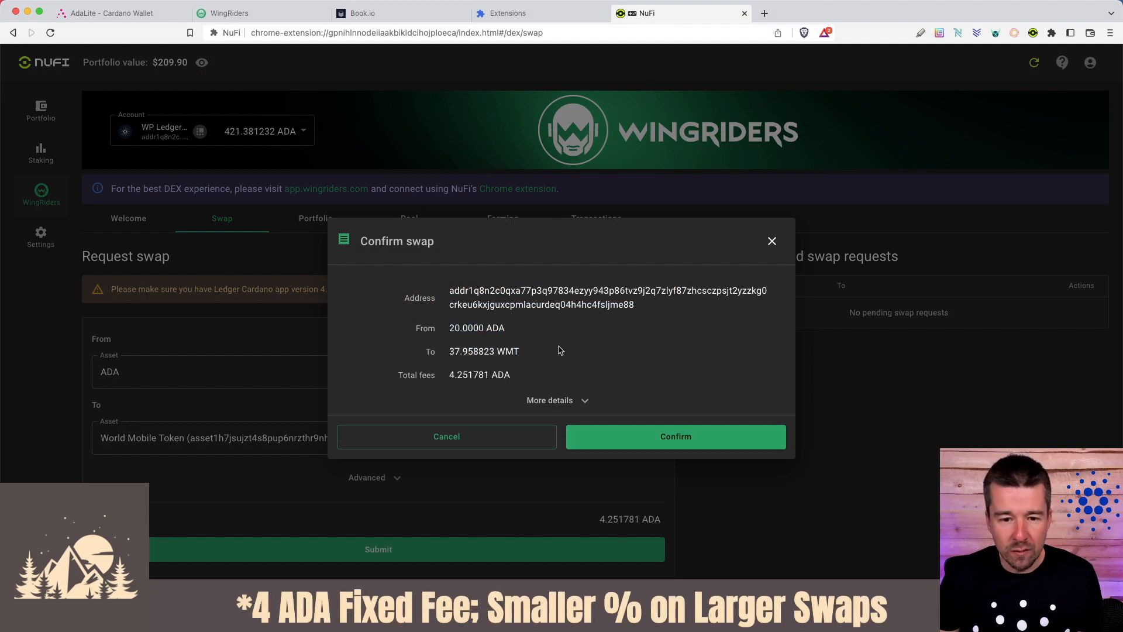
Confirm the swap after reviewing fee details and view the transaction on the explorer
{"action": "left_click", "coordinate": [557, 400]}
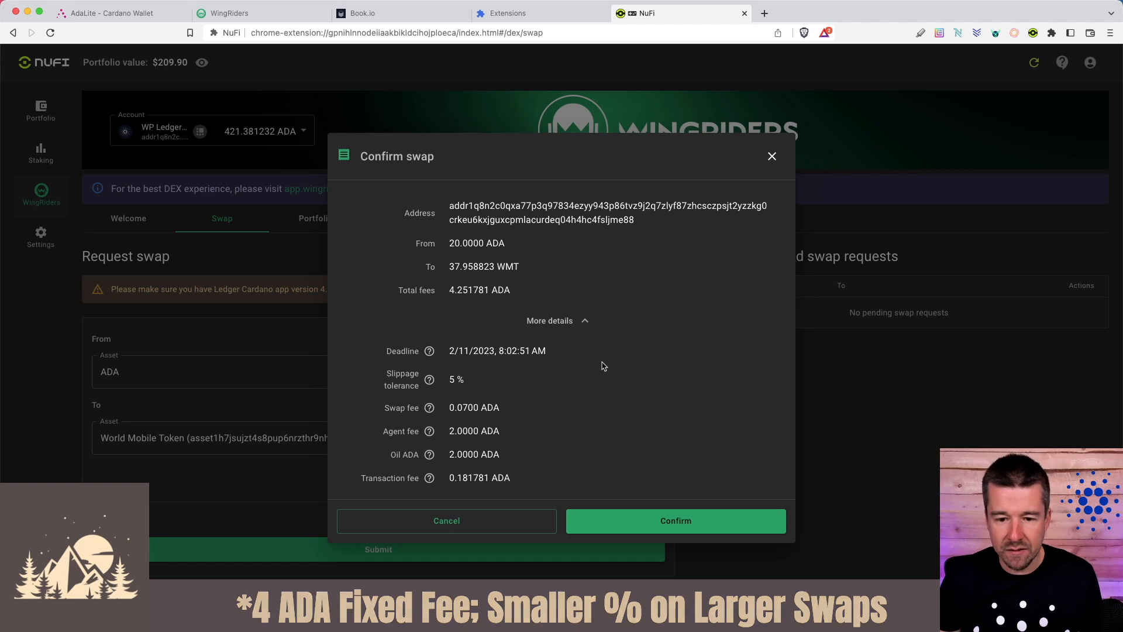
{"action": "left_click", "coordinate": [674, 521]}
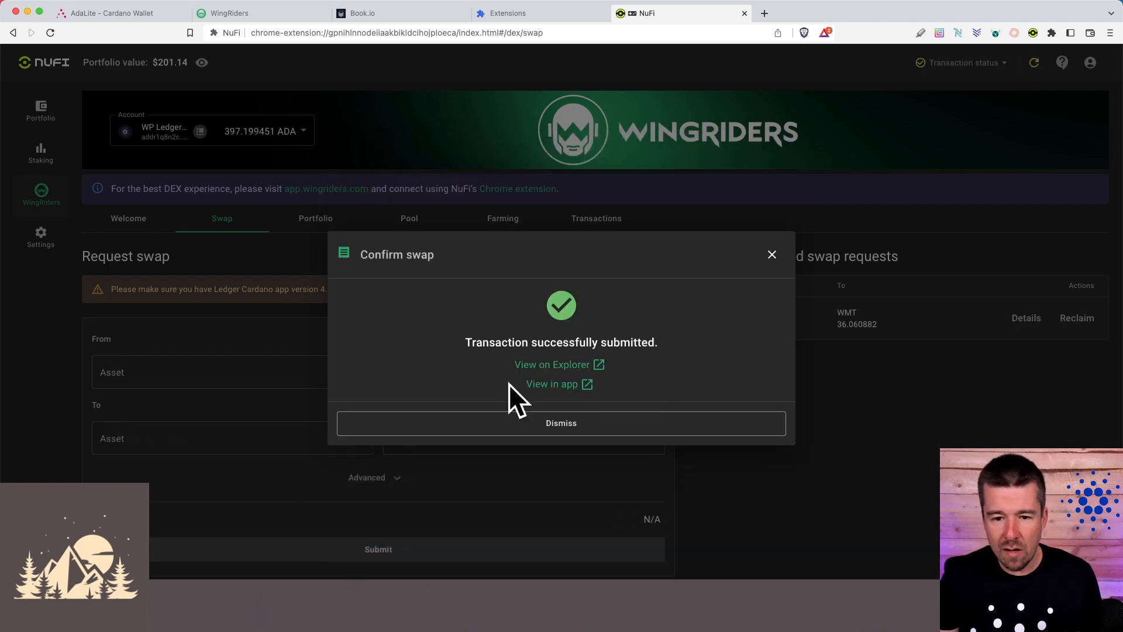
{"action": "left_click", "coordinate": [551, 363]}
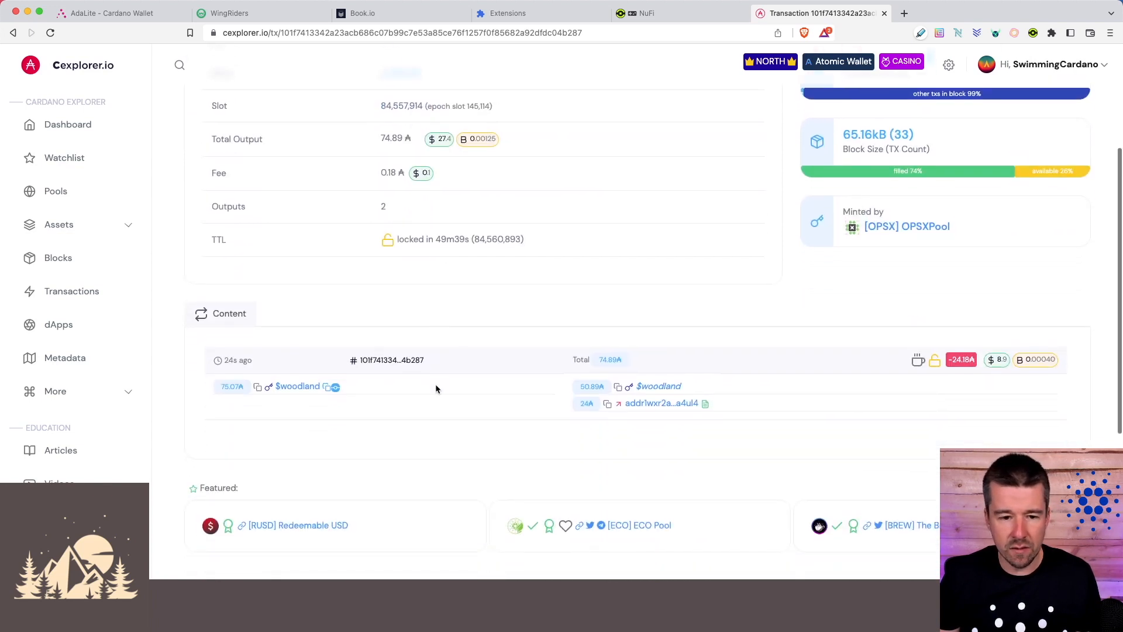
{"action": "scroll", "scroll_direction": "down", "scroll_amount": 3}
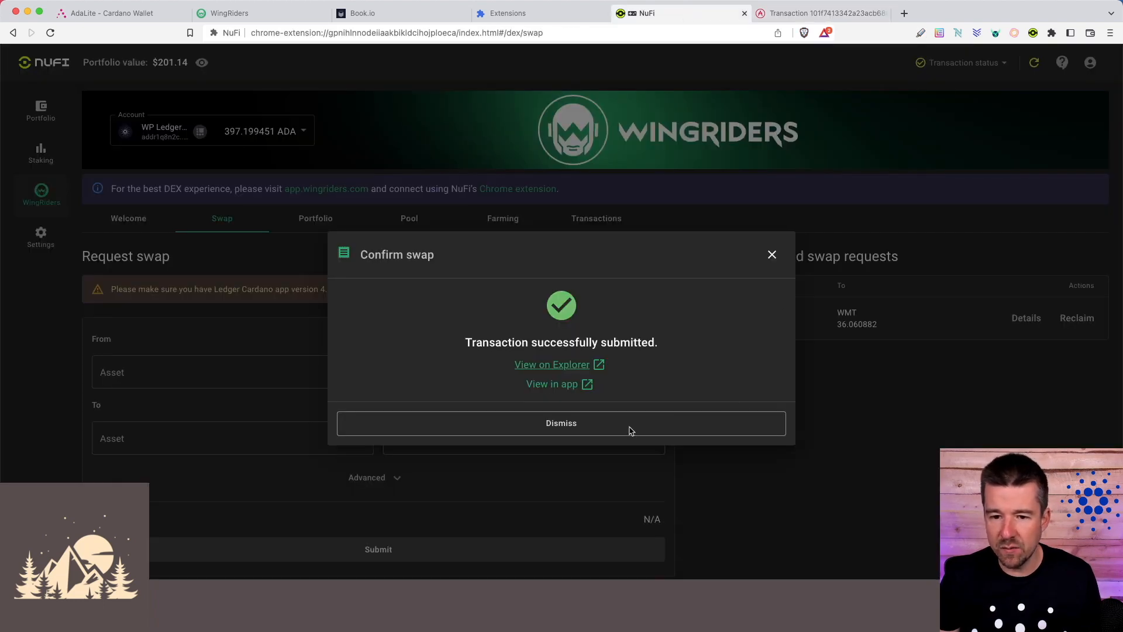
Dismiss the success notice, review the pending swap's details, then go to staking
{"action": "left_click", "coordinate": [561, 422]}
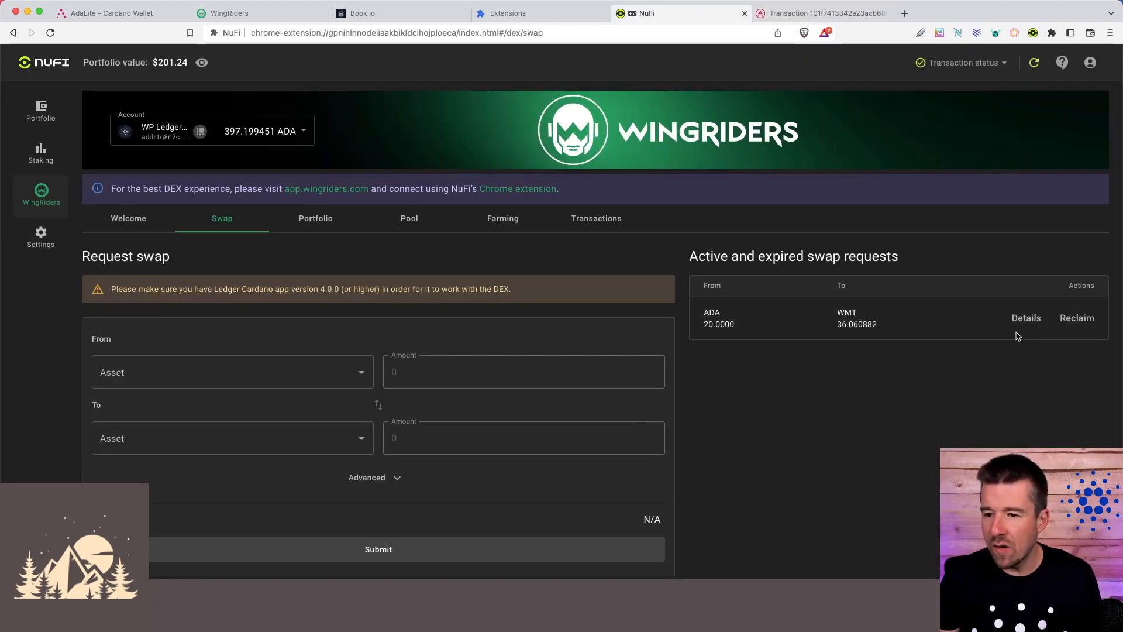
{"action": "left_click", "coordinate": [1026, 317]}
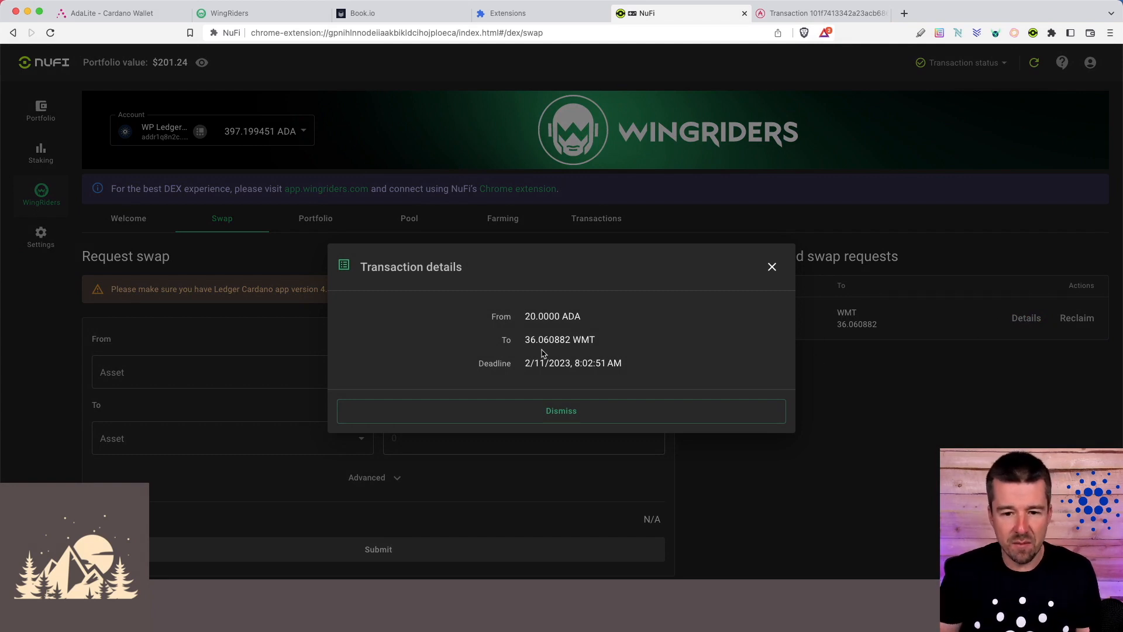
{"action": "left_click", "coordinate": [561, 410]}
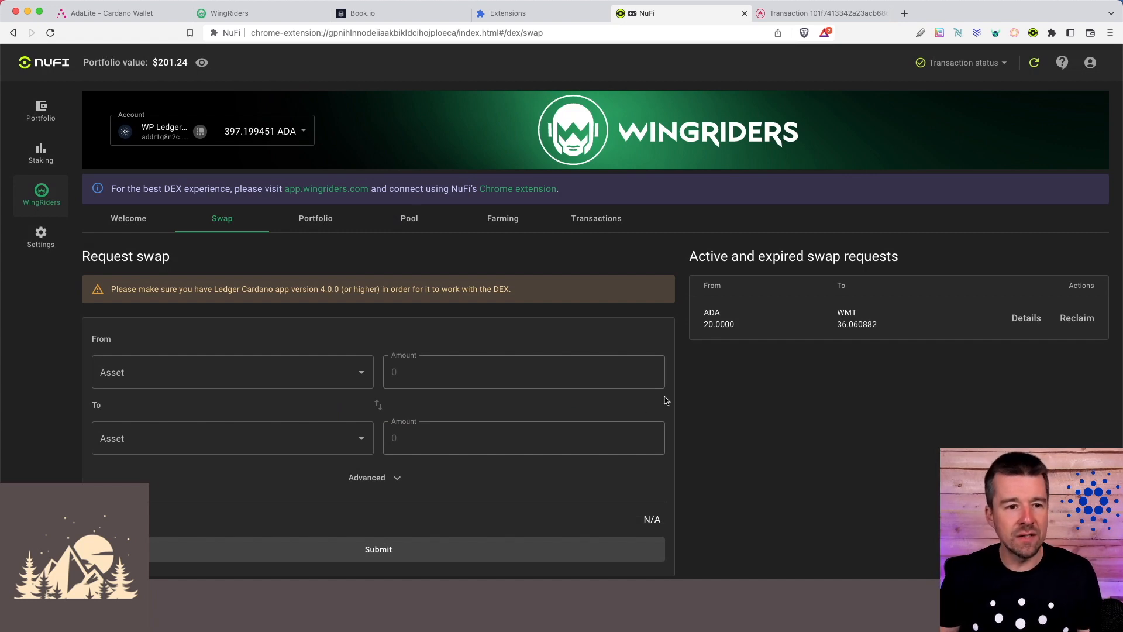
{"action": "left_click", "coordinate": [40, 153]}
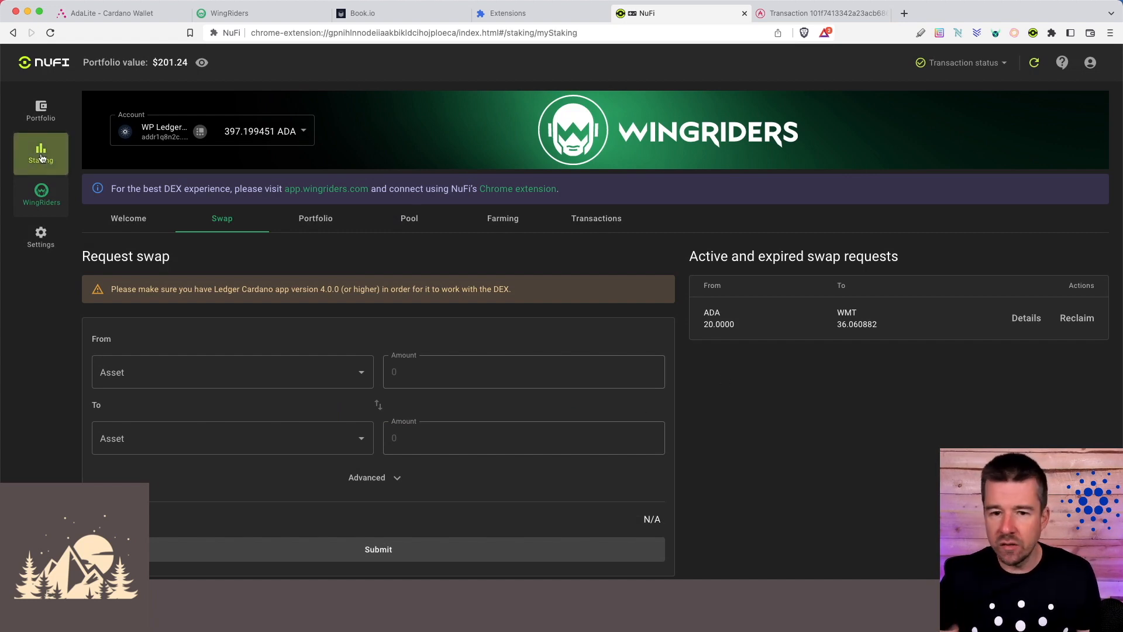
View the Ledger account's ADA staking with ASPEN and start Change validator from its menu
{"action": "left_click", "coordinate": [40, 153]}
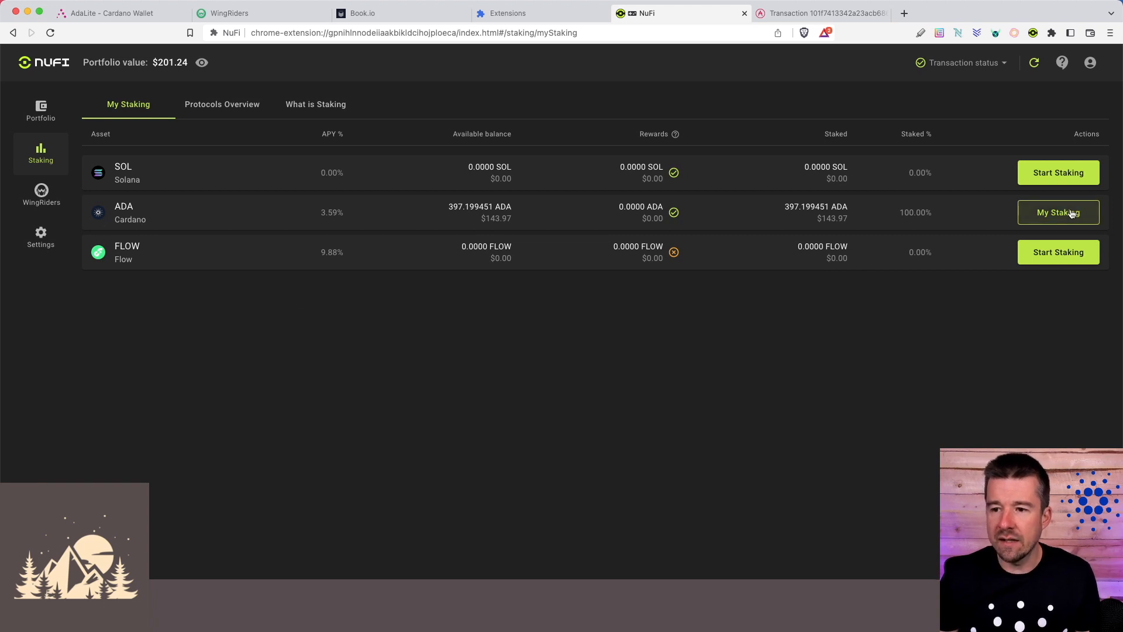
{"action": "left_click", "coordinate": [1057, 211]}
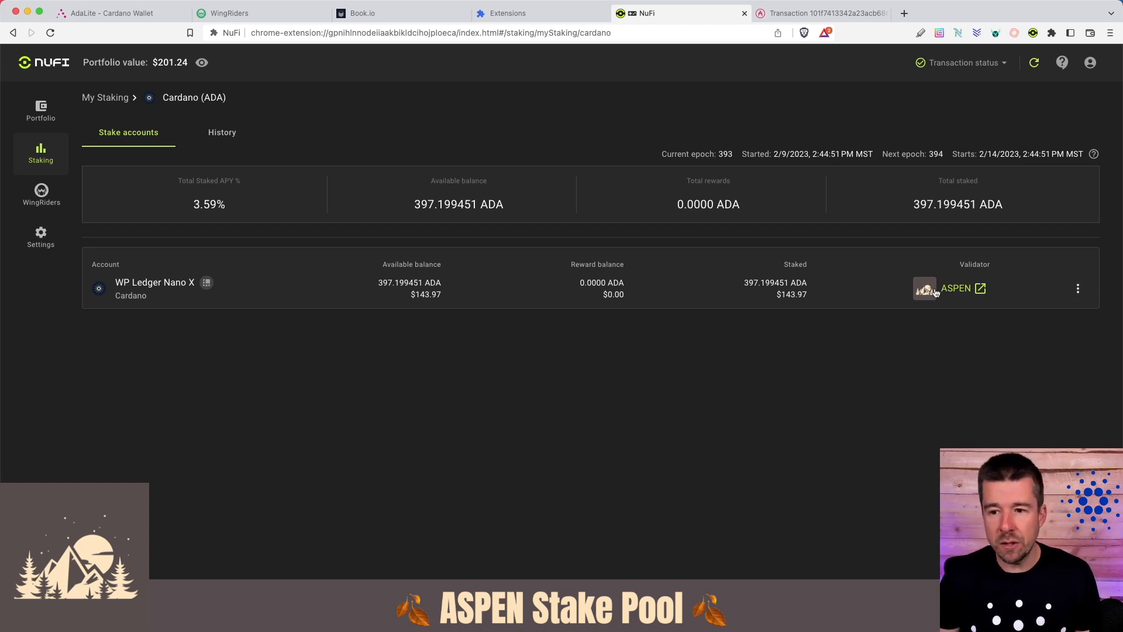
{"action": "left_click", "coordinate": [1077, 288]}
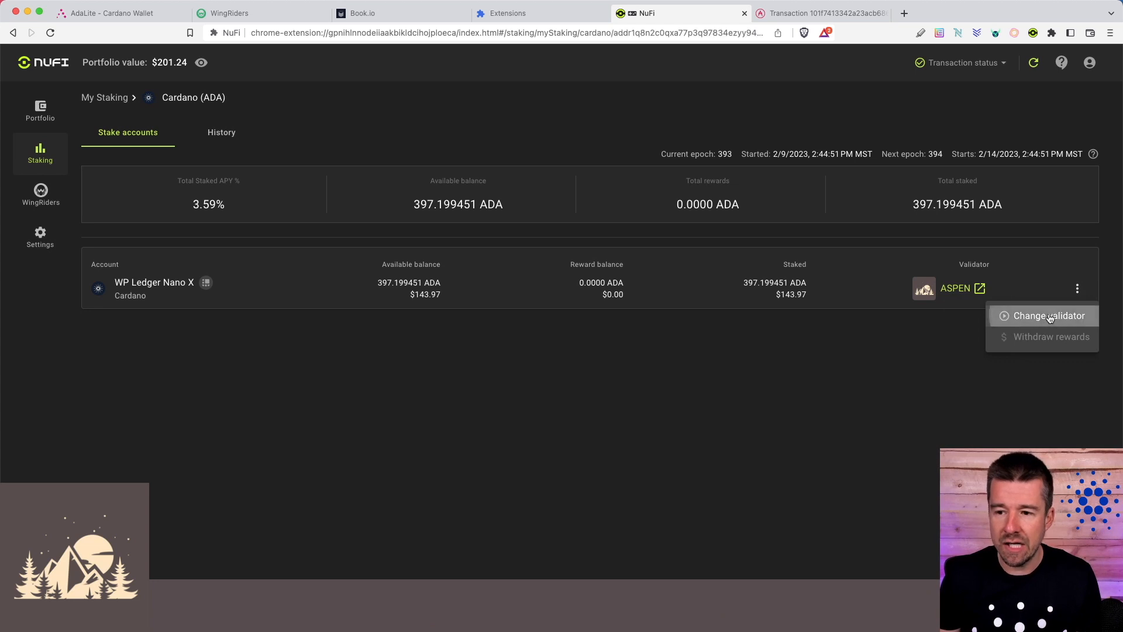
{"action": "left_click", "coordinate": [1048, 316]}
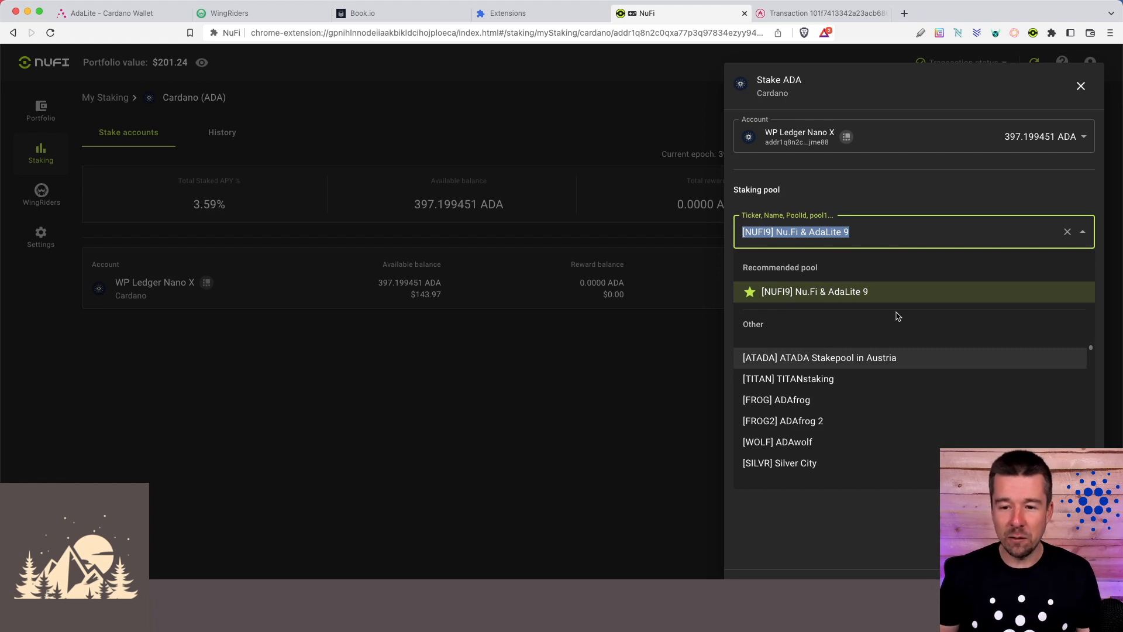
{"action": "mouse_move", "coordinate": [894, 381]}
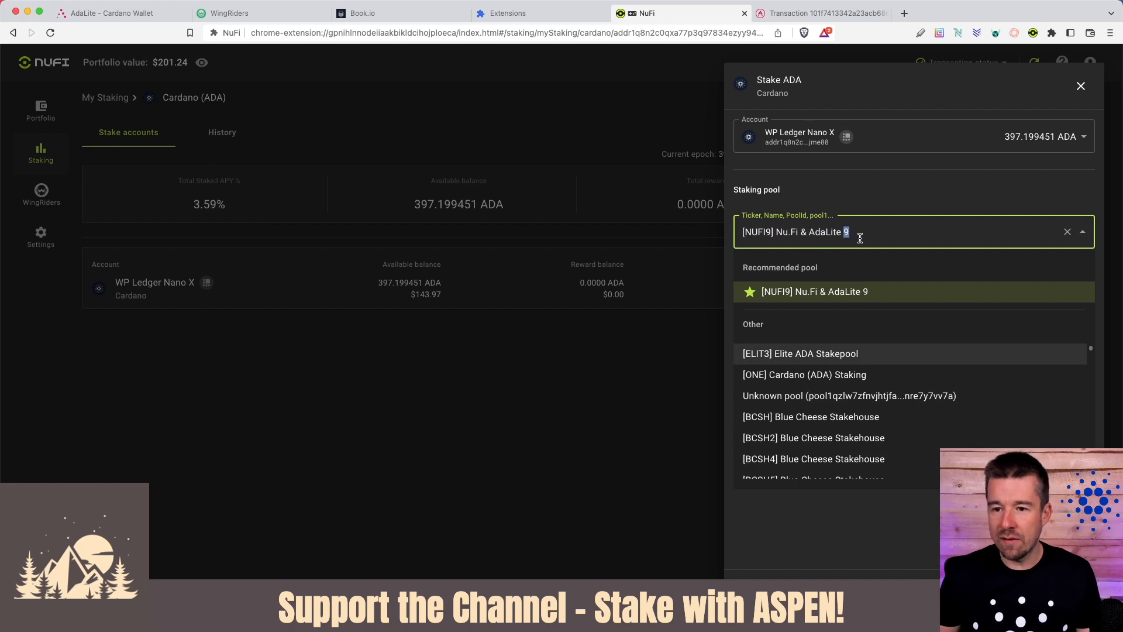
Search ASPEN and select [ASPEN] Aspen Pool by Woodland Pools as the validator
{"action": "type", "text": "ASPEN"}
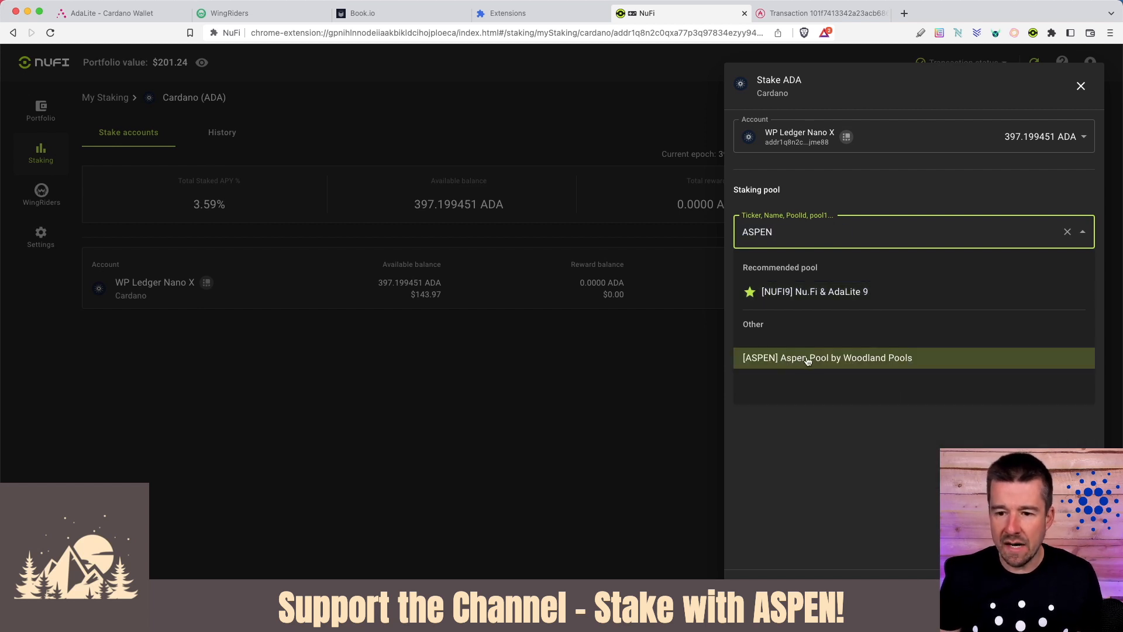
{"action": "left_click", "coordinate": [827, 358]}
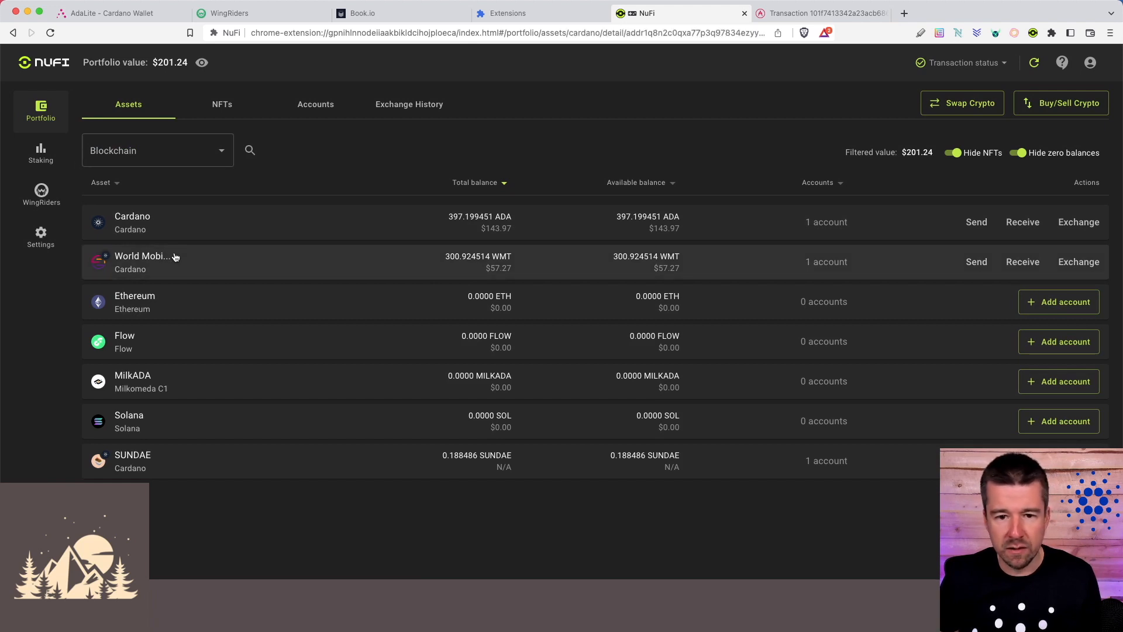
Switch to the Woodland Pools wallet and bring up its account menu
{"action": "left_click", "coordinate": [146, 256]}
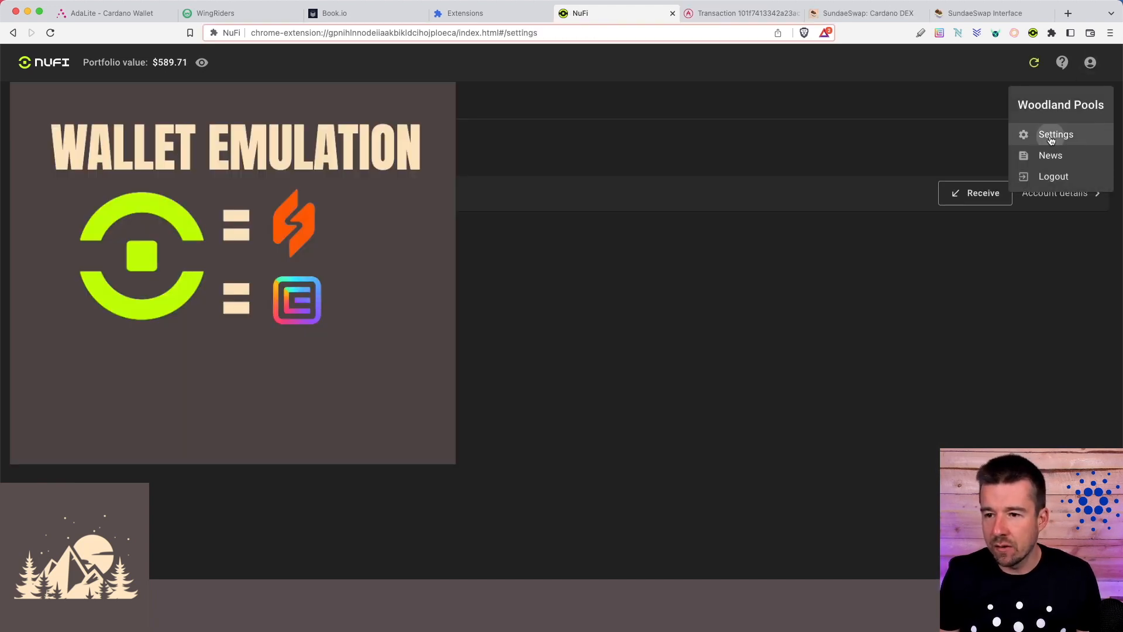
Check Flint, Eternl and Phantom emulation are on, review installed extensions, toggle Flint Wallet
{"action": "left_click", "coordinate": [1055, 134]}
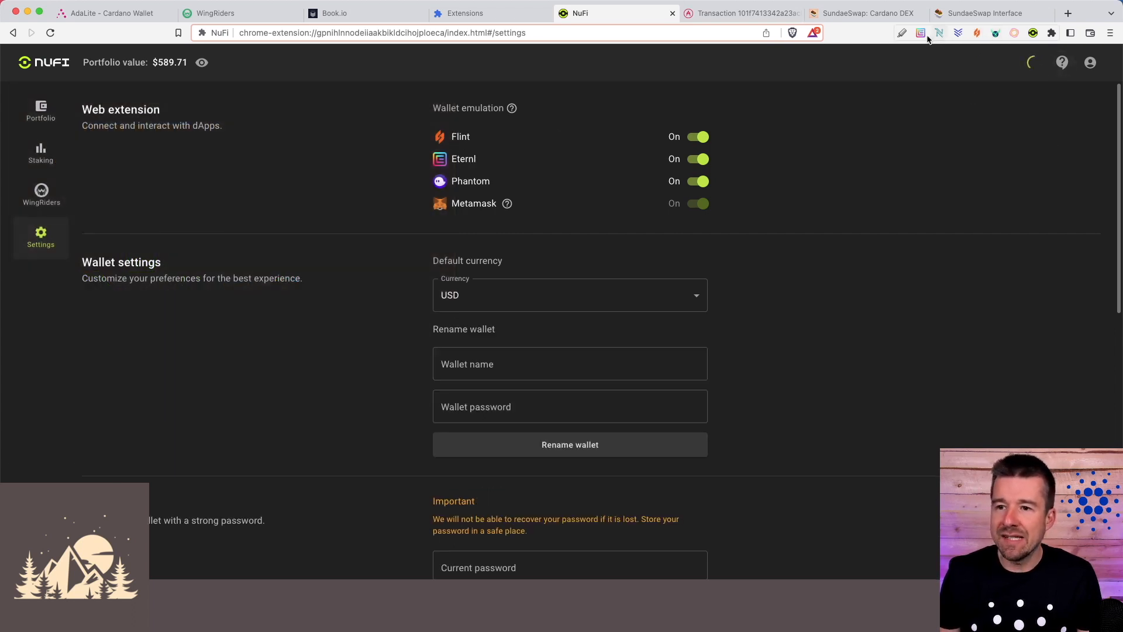
{"action": "left_click", "coordinate": [1050, 33]}
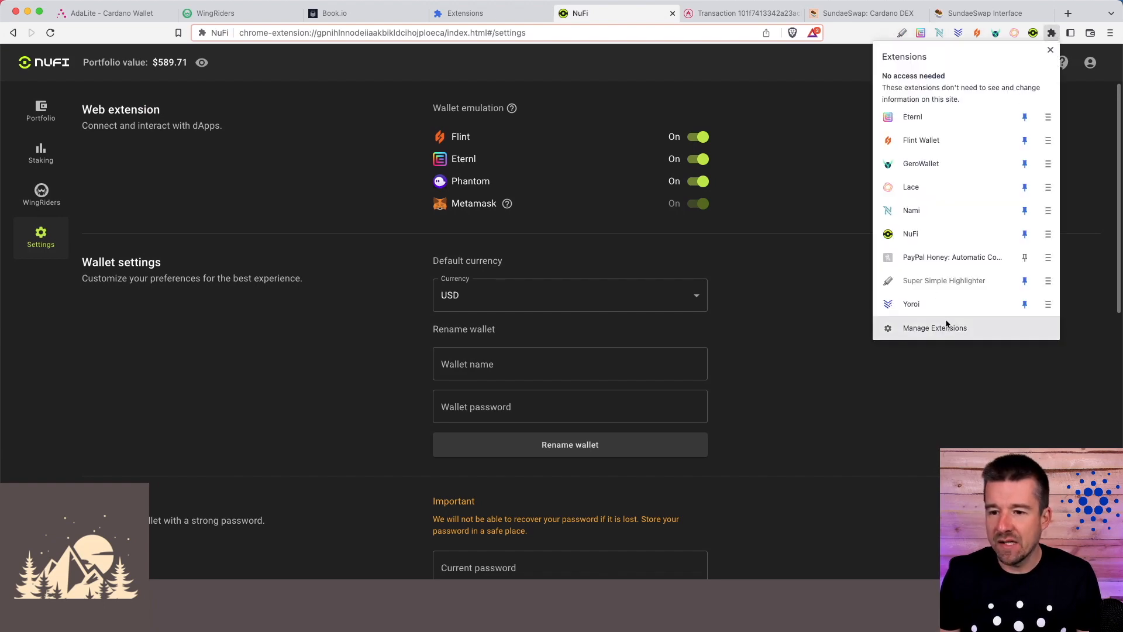
{"action": "left_click", "coordinate": [933, 328]}
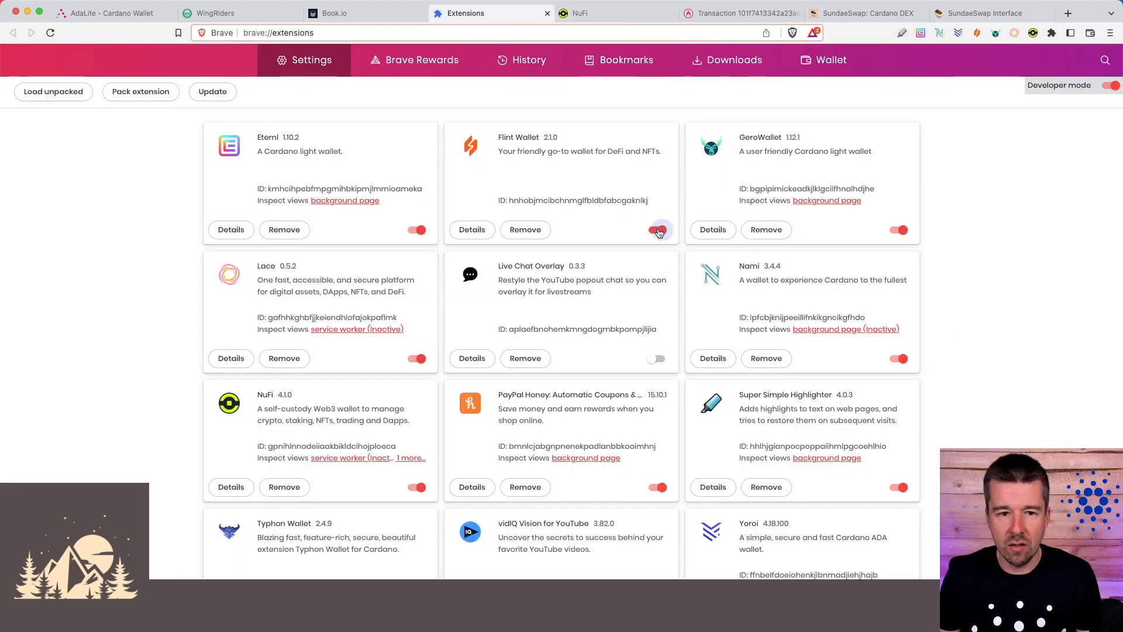
{"action": "left_click", "coordinate": [864, 13]}
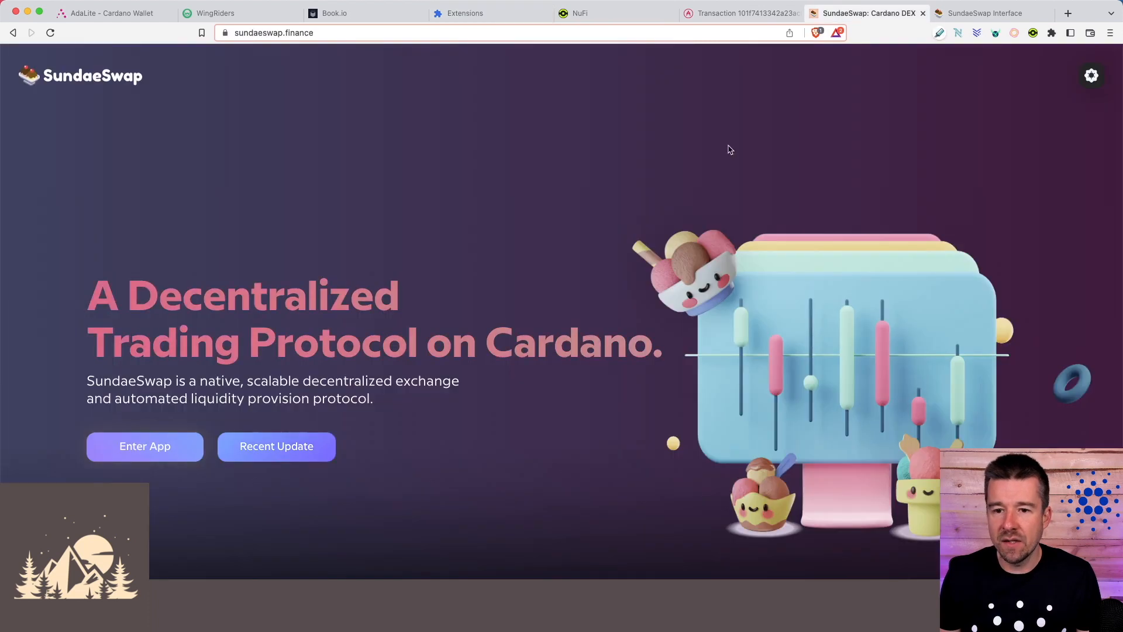
Enter the SundaeSwap app and connect via Eternl emulation using the $woodlandpools handle
{"action": "left_click", "coordinate": [144, 446]}
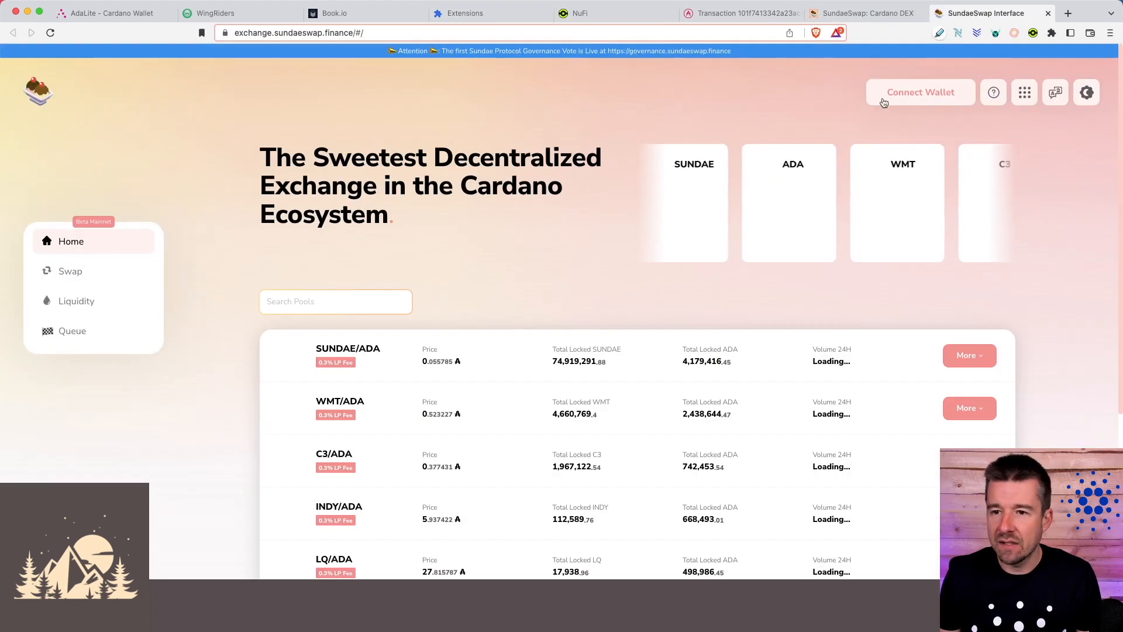
{"action": "left_click", "coordinate": [919, 91]}
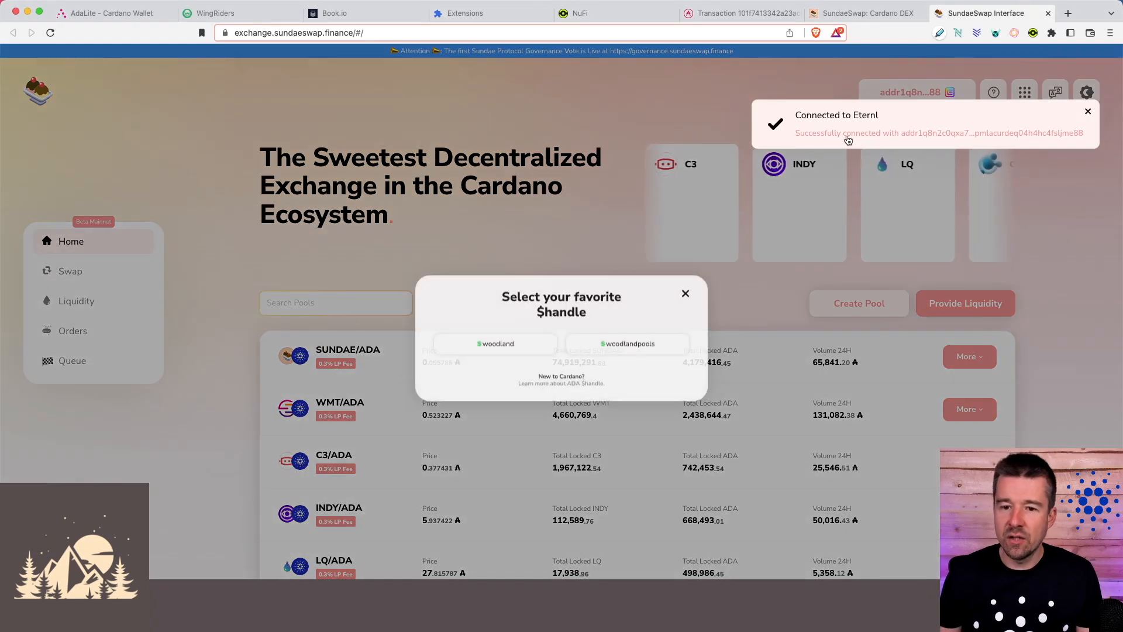
{"action": "left_click", "coordinate": [627, 343]}
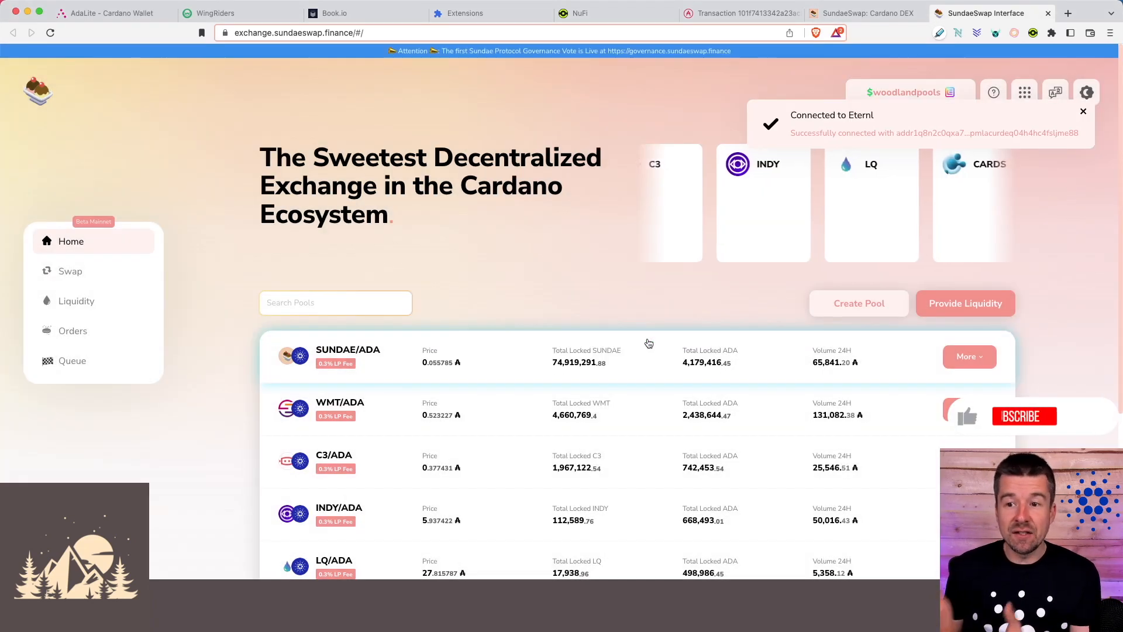
{"action": "left_click", "coordinate": [1083, 111]}
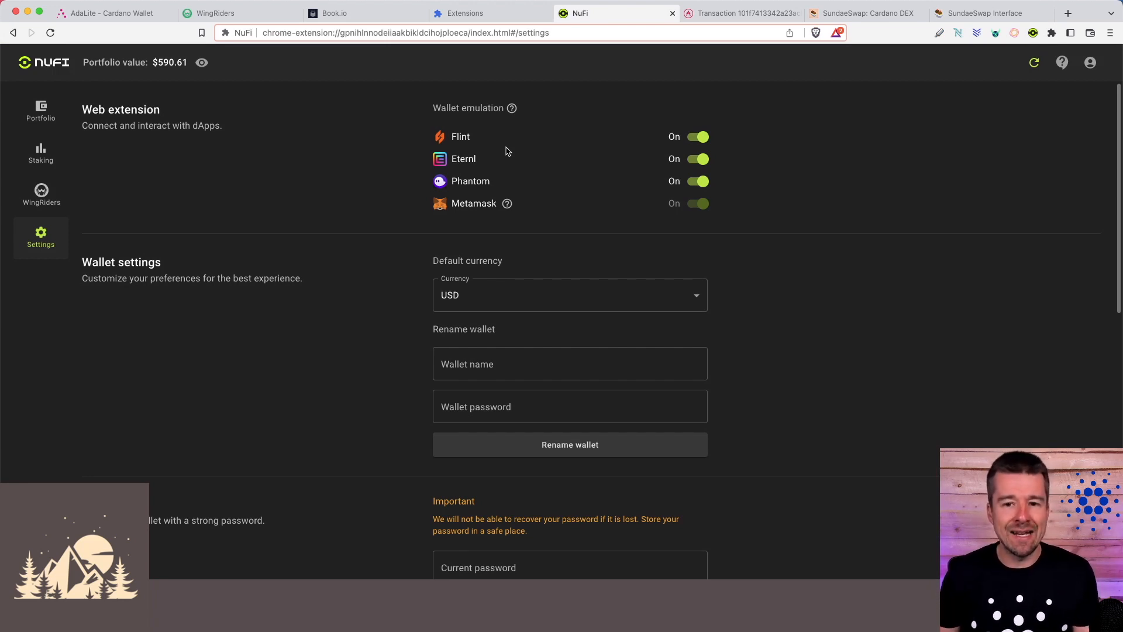
{"action": "mouse_move", "coordinate": [533, 203]}
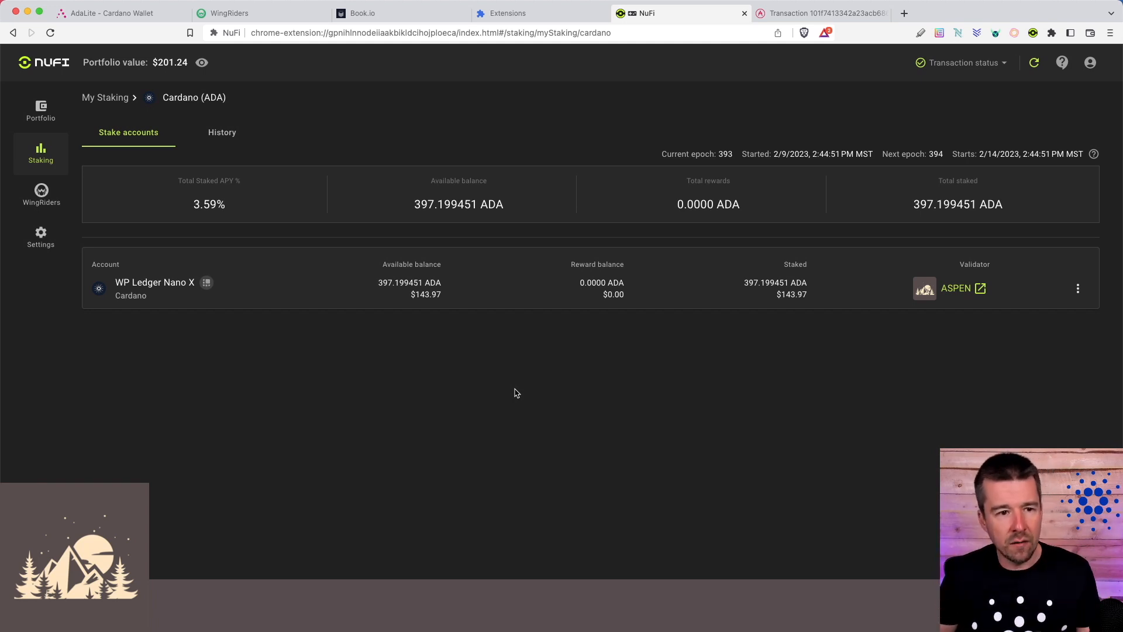
Go to the Ledger wallet's portfolio overview
{"action": "left_click", "coordinate": [40, 111]}
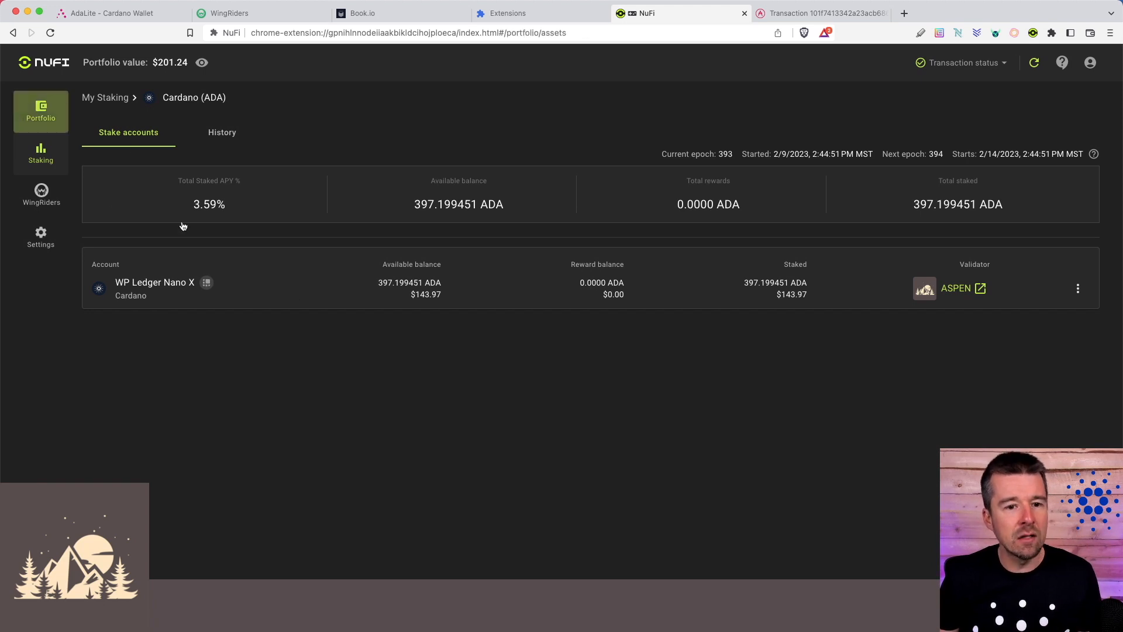
Start adding a new hardware account from a Ledger Nano S/X for Ethereum
{"action": "left_click", "coordinate": [40, 111]}
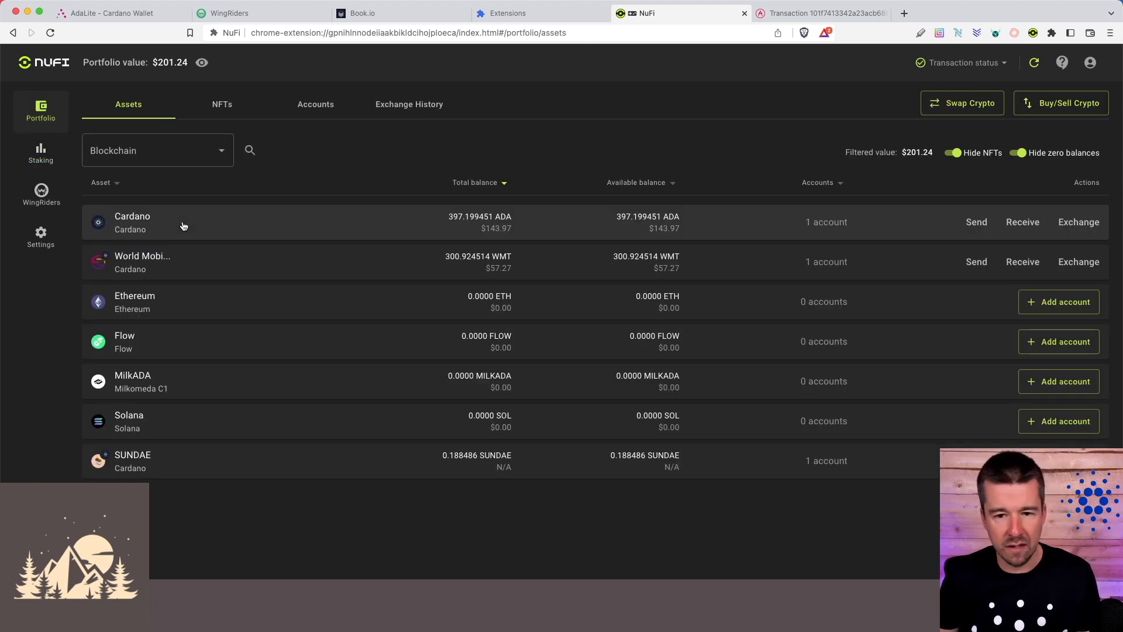
{"action": "left_click", "coordinate": [1058, 302]}
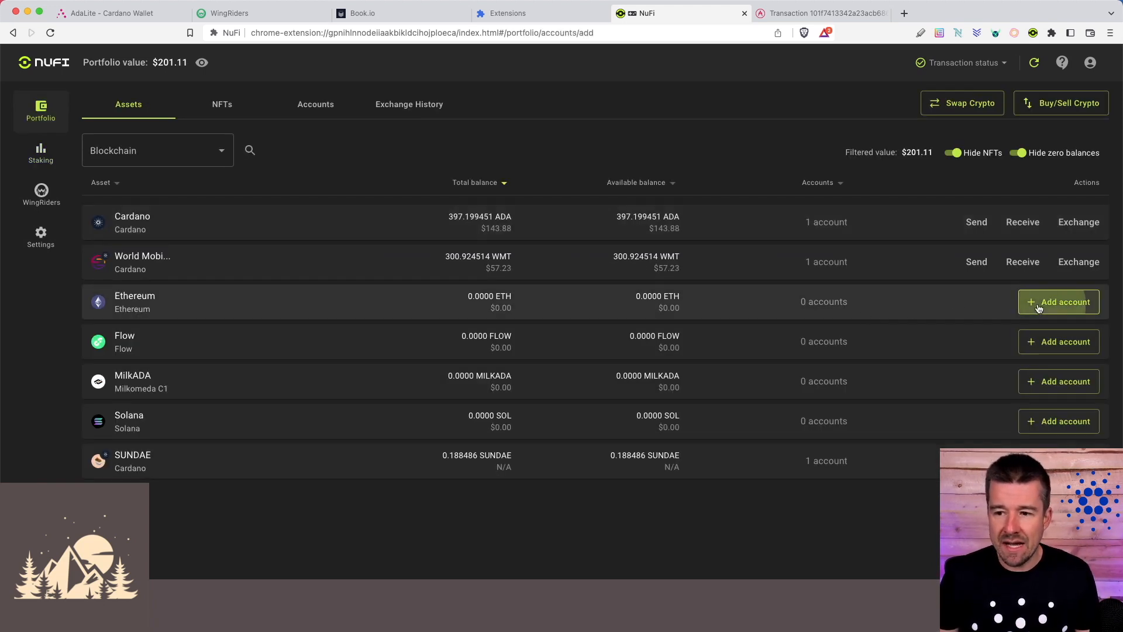
{"action": "left_click", "coordinate": [1059, 301]}
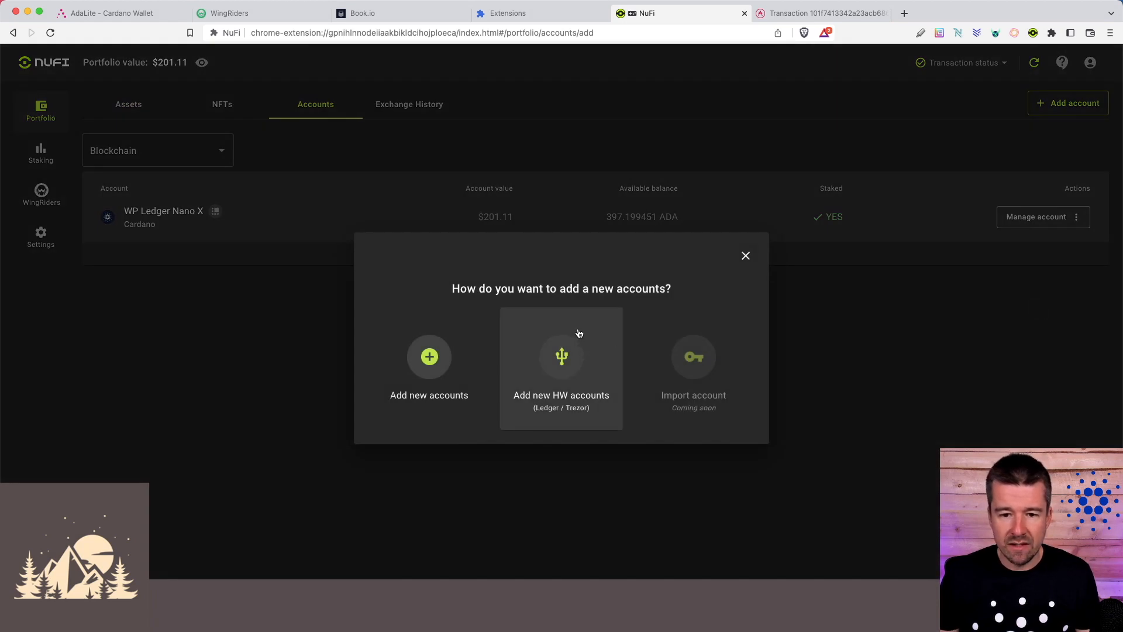
{"action": "left_click", "coordinate": [560, 368]}
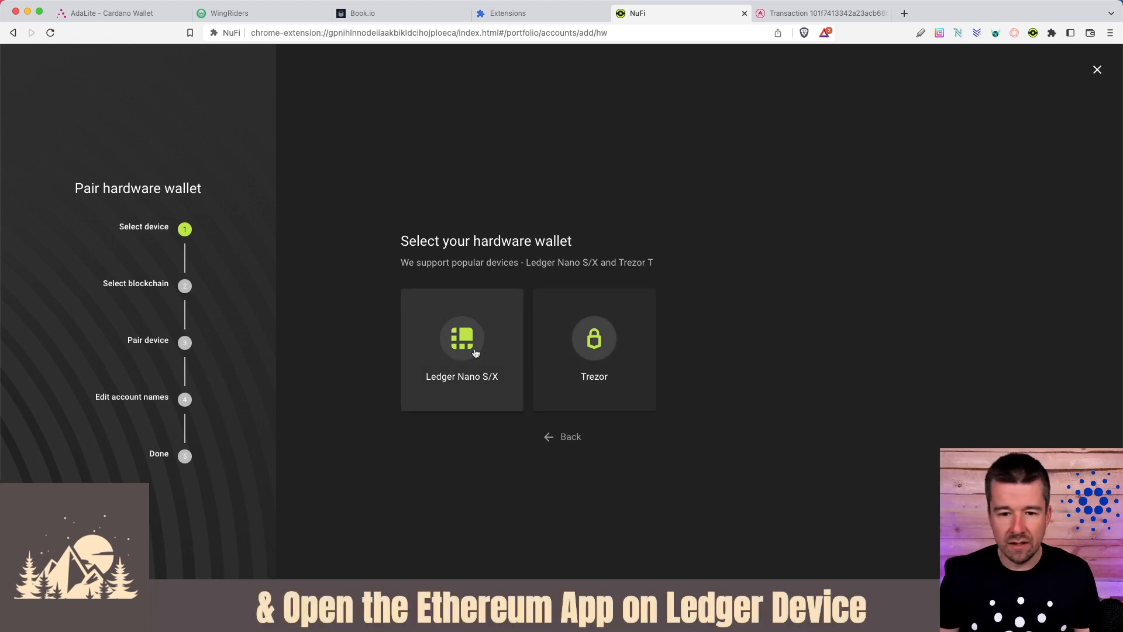
{"action": "left_click", "coordinate": [461, 349]}
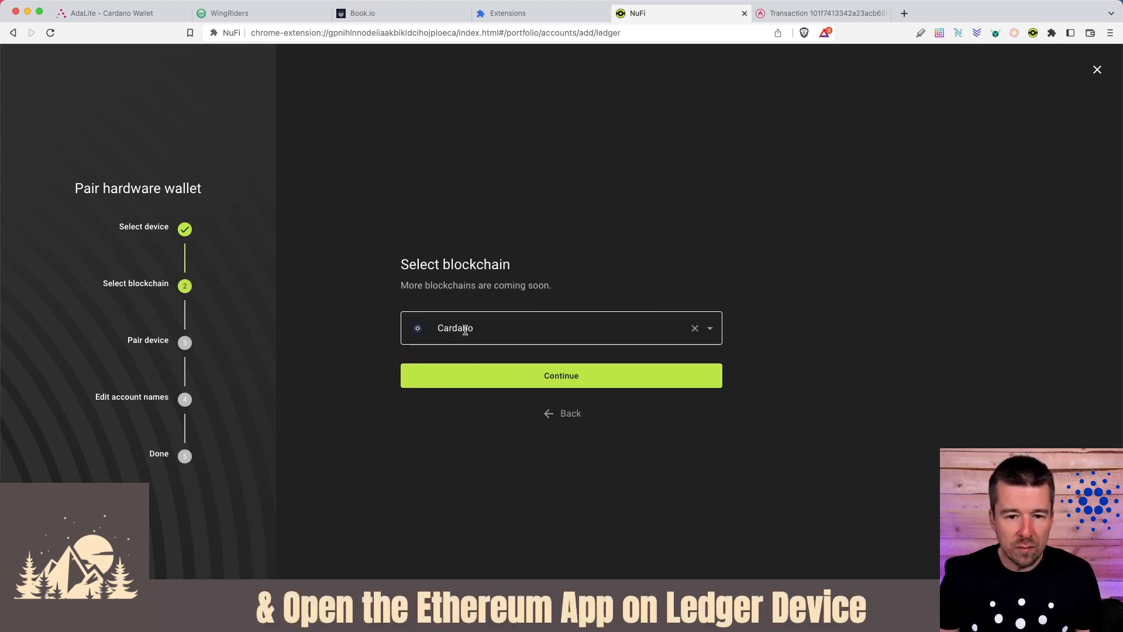
{"action": "left_click", "coordinate": [560, 327]}
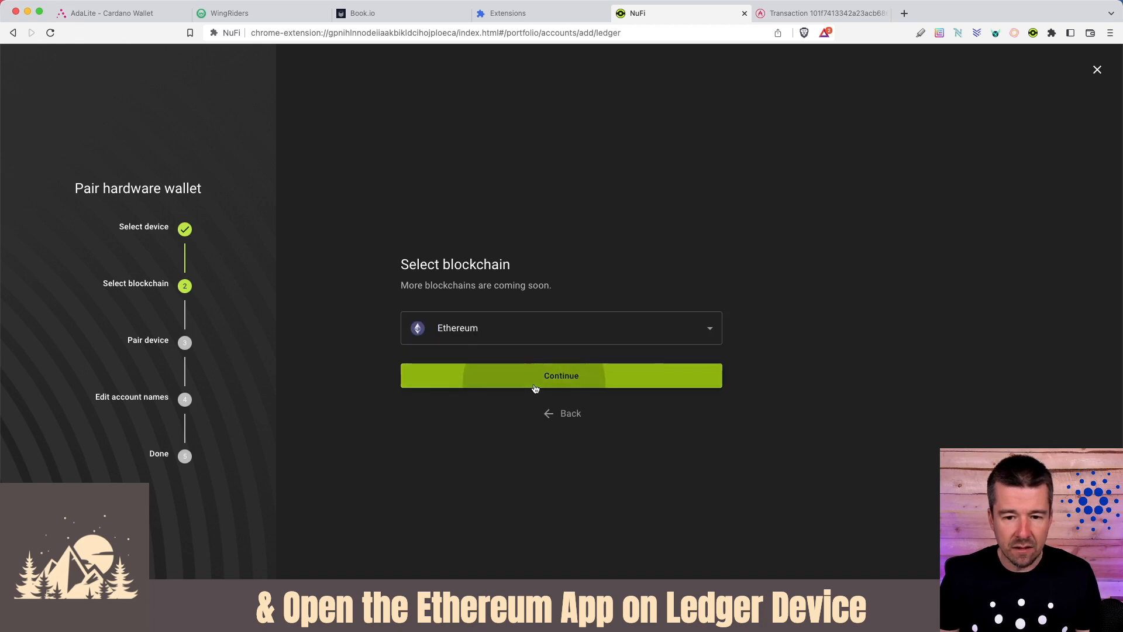
Pair the Ledger, name the account WP Ledger Nano X and finish adding it
{"action": "left_click", "coordinate": [561, 375]}
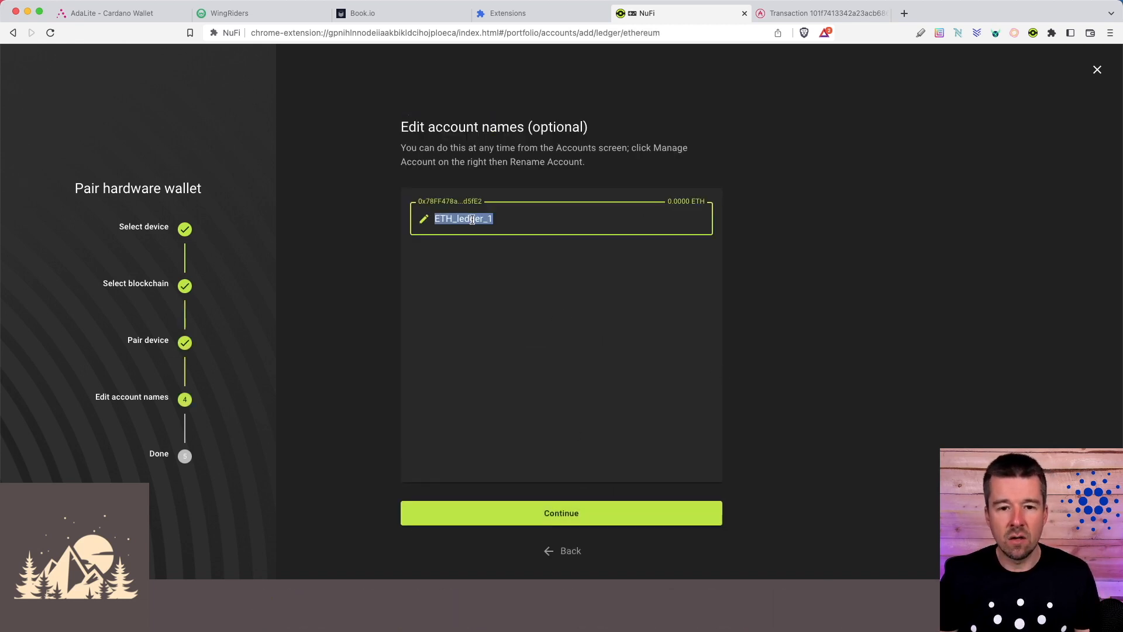
{"action": "type", "text": "WP Ledger"}
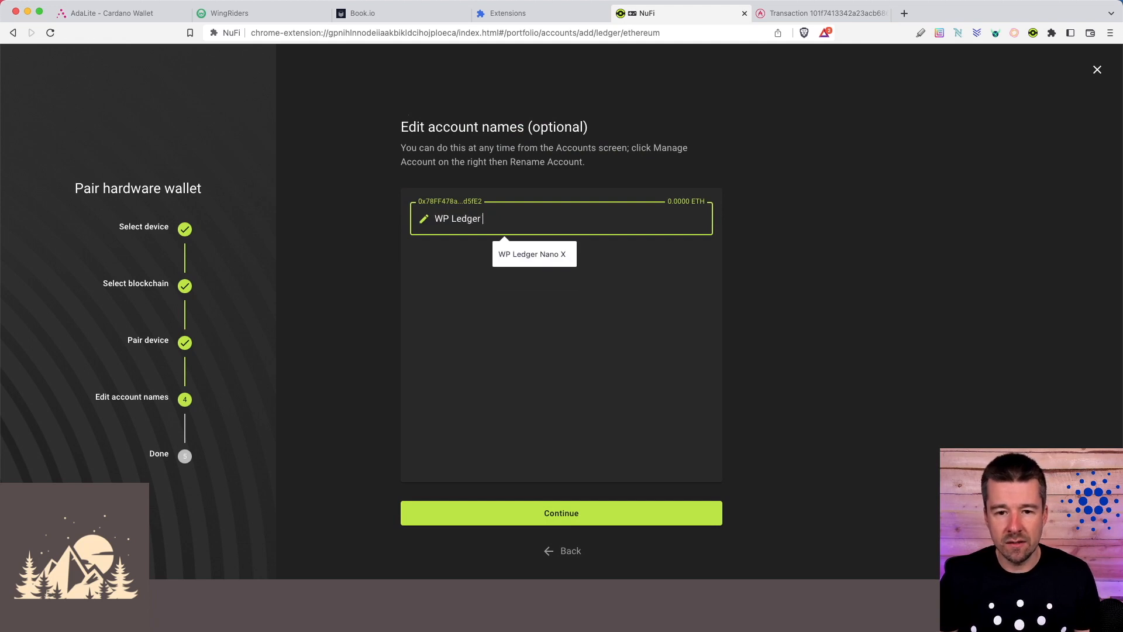
{"action": "left_click", "coordinate": [560, 512]}
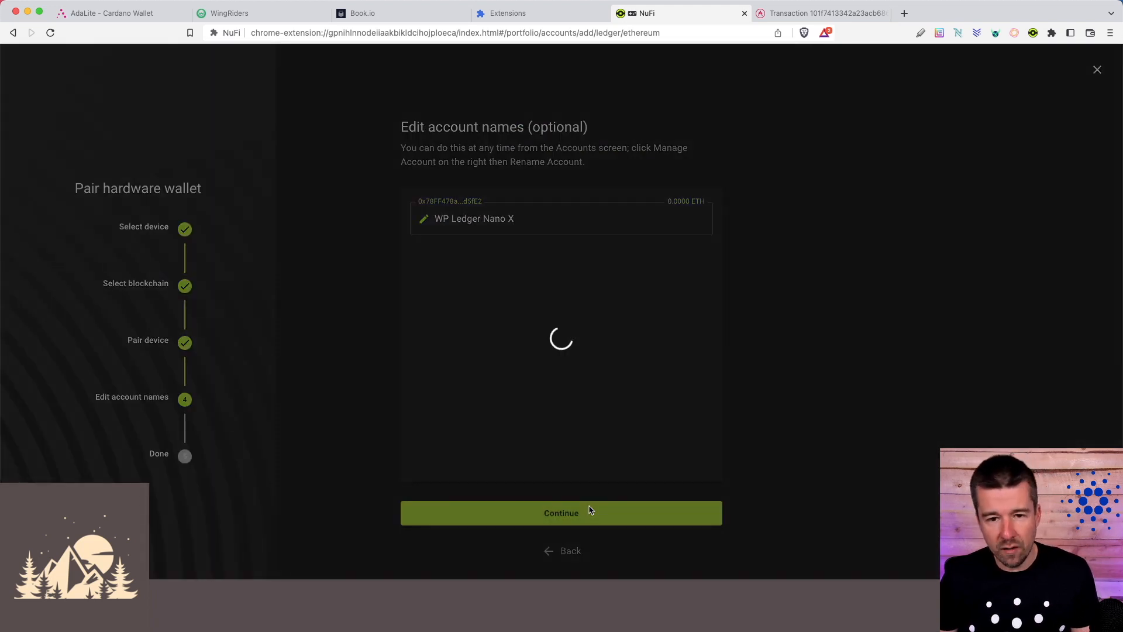
{"action": "left_click", "coordinate": [560, 512]}
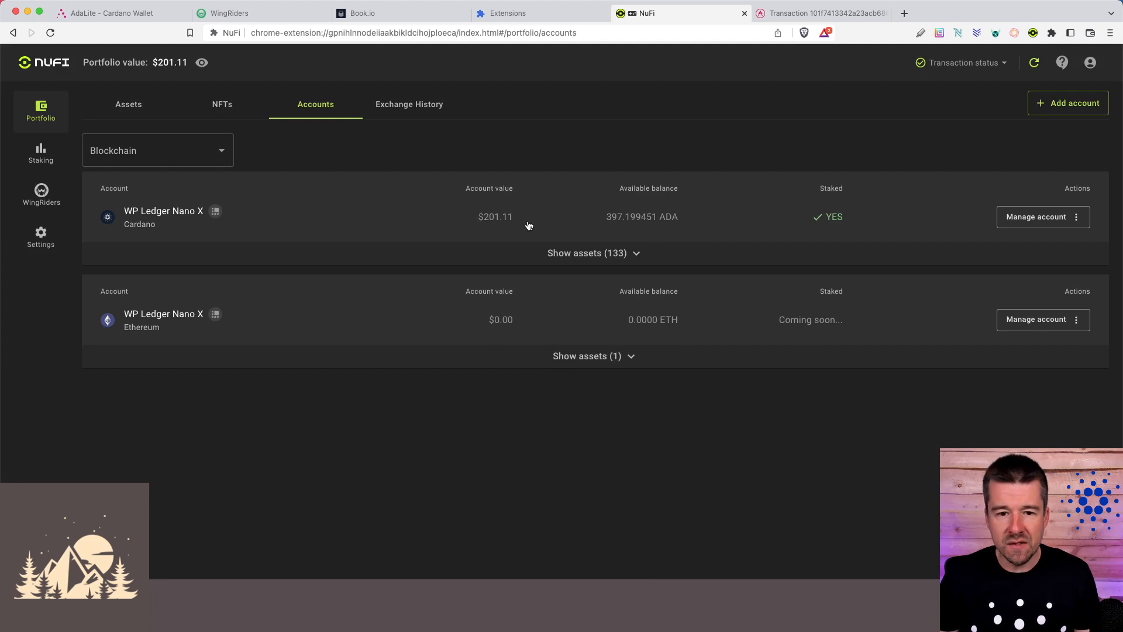
{"action": "mouse_move", "coordinate": [361, 228]}
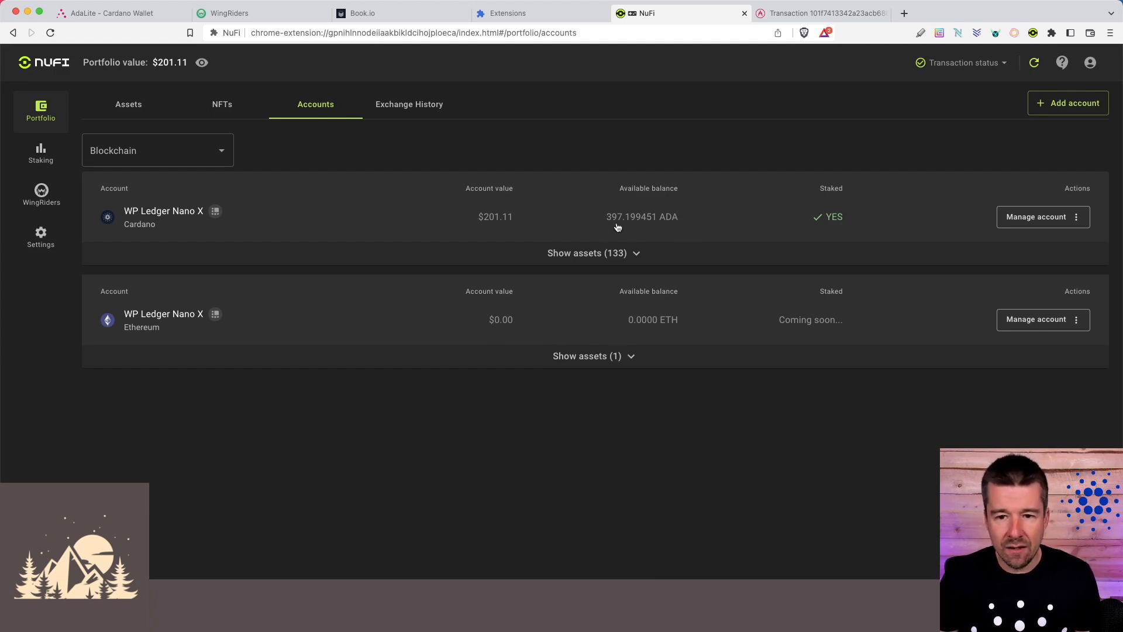
{"action": "mouse_move", "coordinate": [784, 340]}
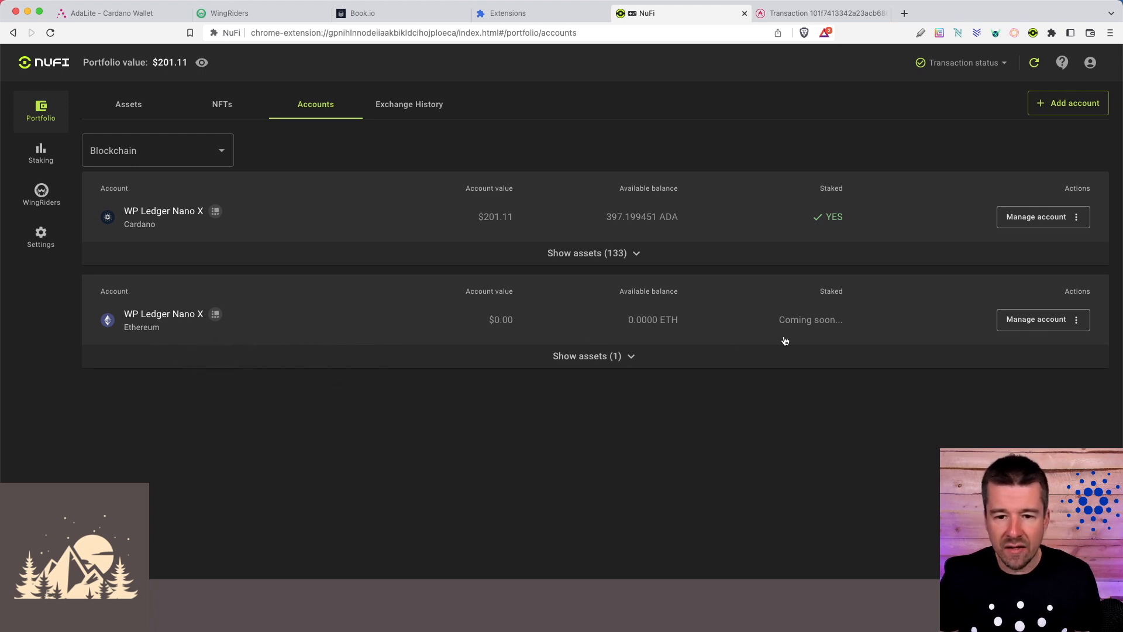
{"action": "left_click", "coordinate": [127, 104]}
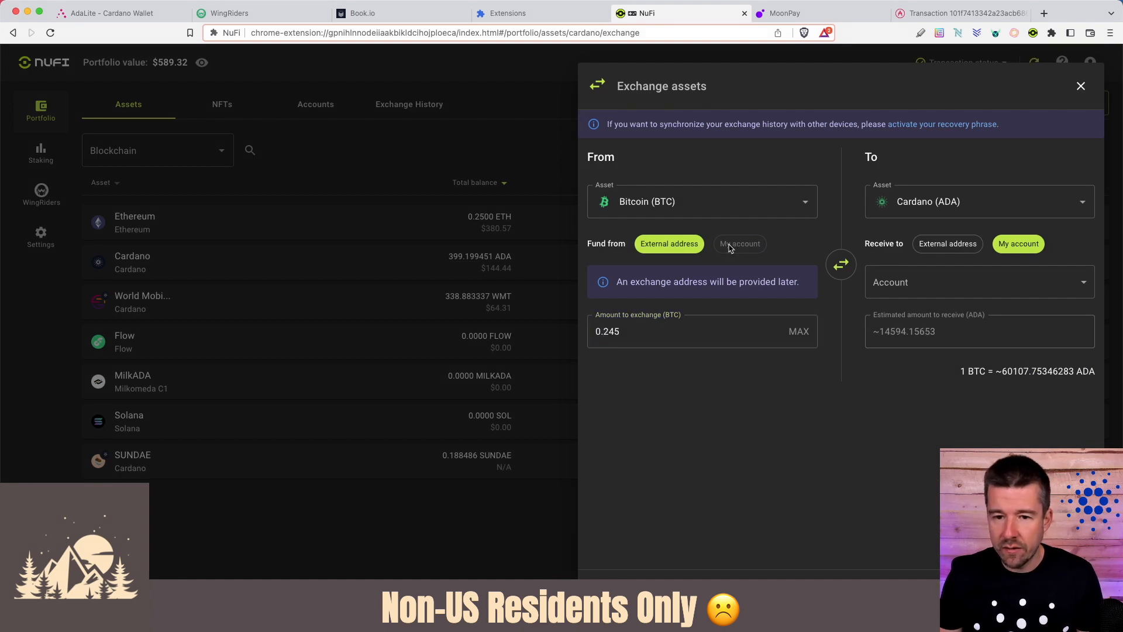
Fund 0.2459 ETH to ADA from My account, review Changelly terms, then close without exchanging
{"action": "left_click", "coordinate": [739, 243]}
{"action": "type", "text": "9"}
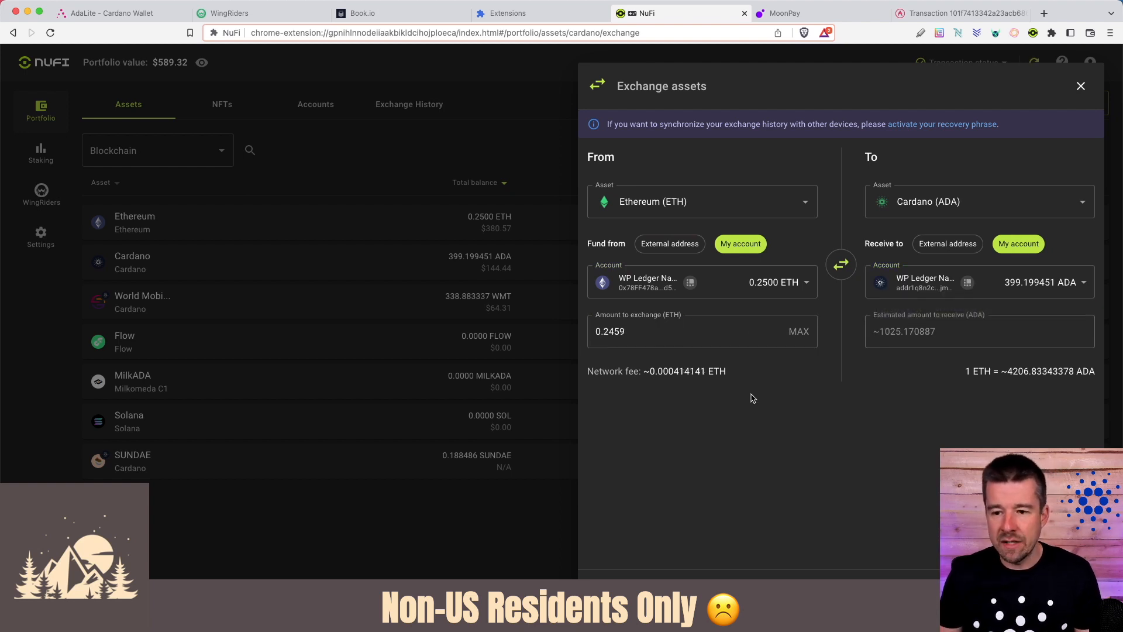
{"action": "mouse_move", "coordinate": [828, 406]}
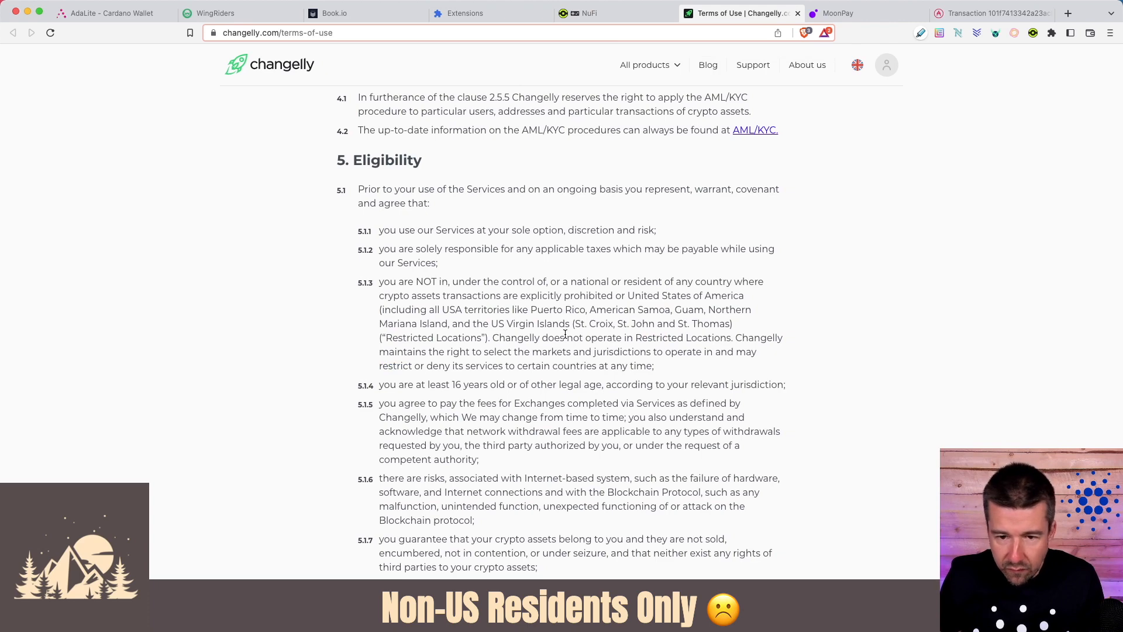
{"action": "left_click_drag", "start_coordinate": [627, 295], "coordinate": [744, 295]}
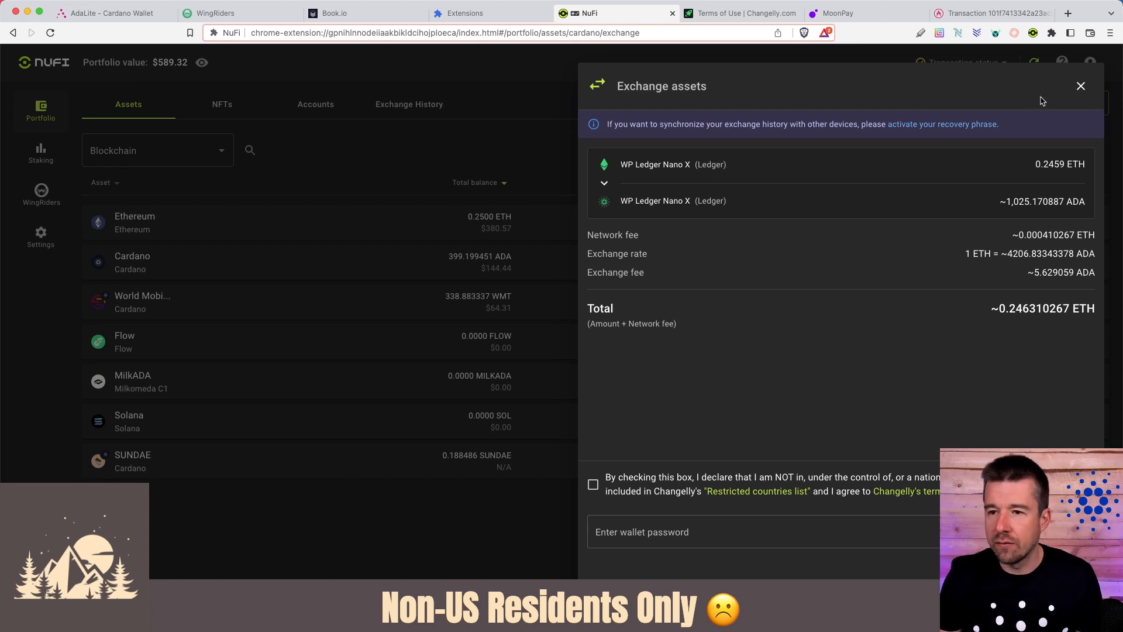
{"action": "left_click", "coordinate": [1081, 85]}
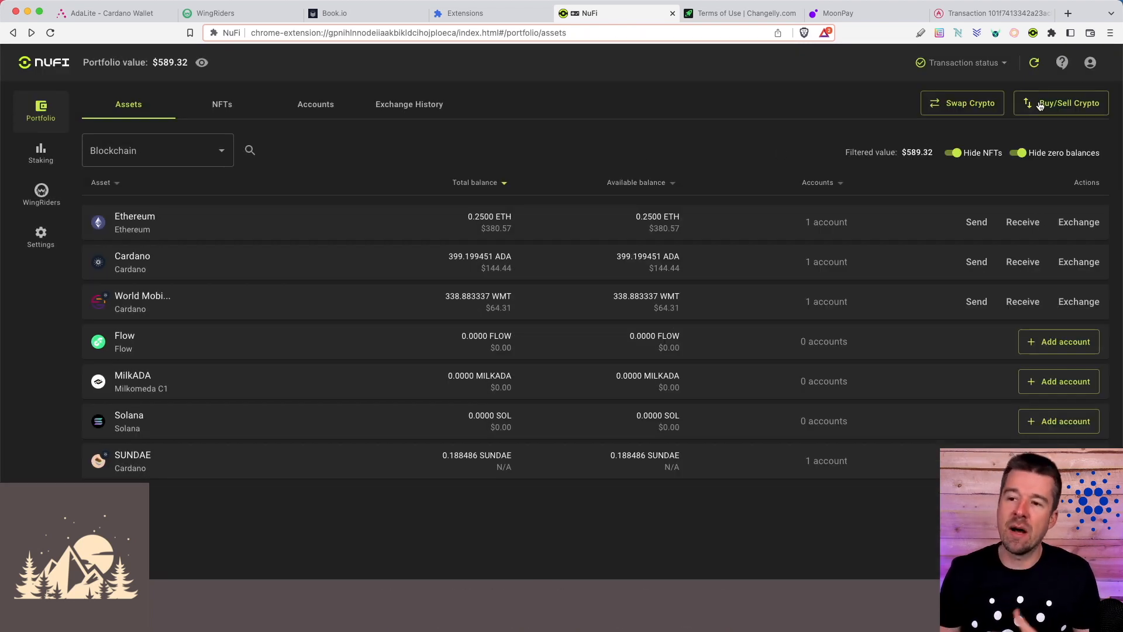
In MoonPay, switch the buy coin to ADA, enter 100 ADA ($41.68) and continue
{"action": "left_click", "coordinate": [1067, 103]}
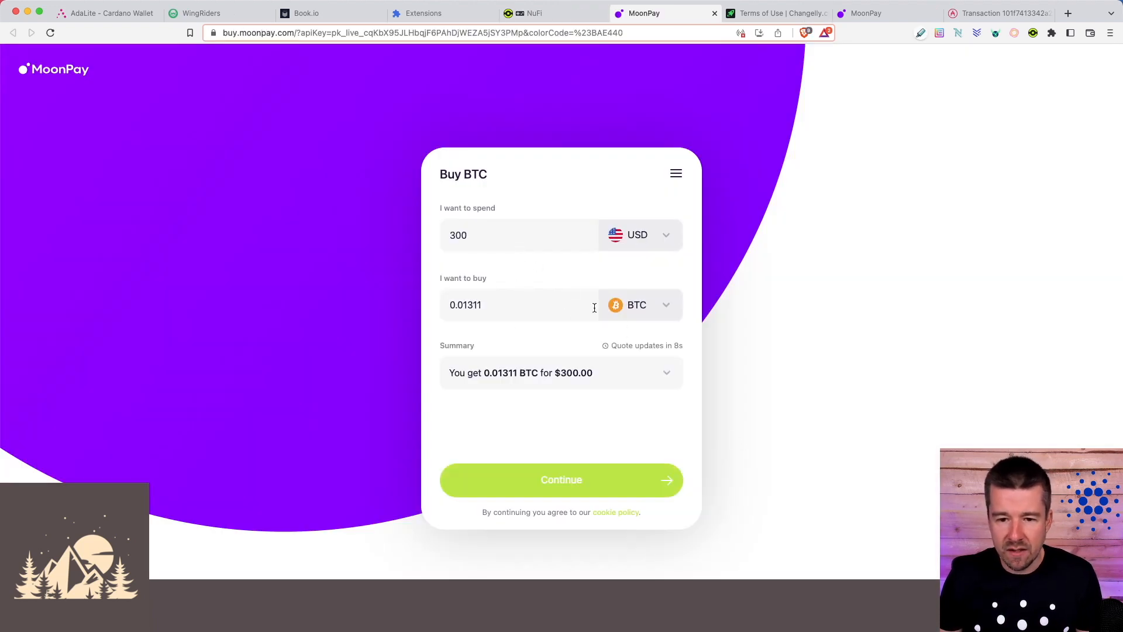
{"action": "left_click", "coordinate": [638, 304]}
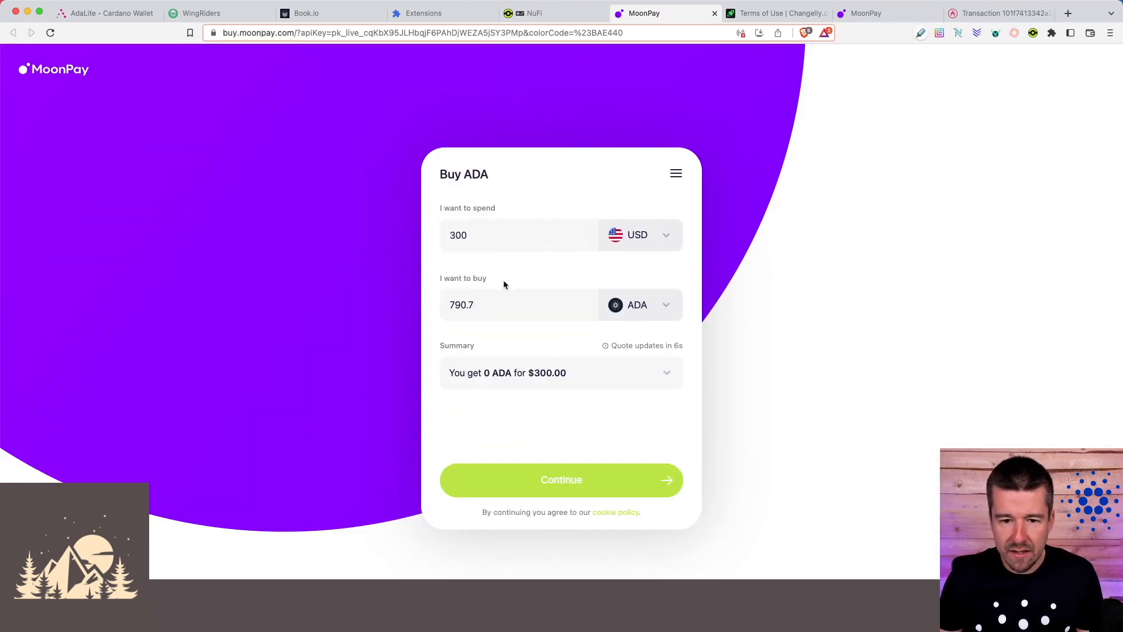
{"action": "type", "text": "100"}
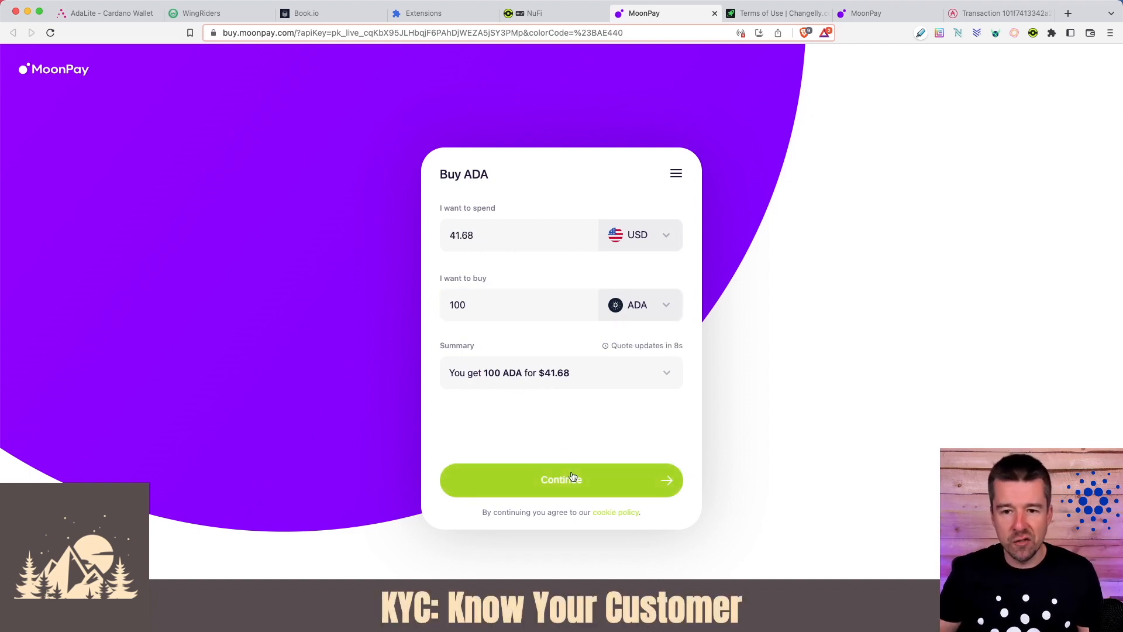
{"action": "left_click", "coordinate": [554, 13]}
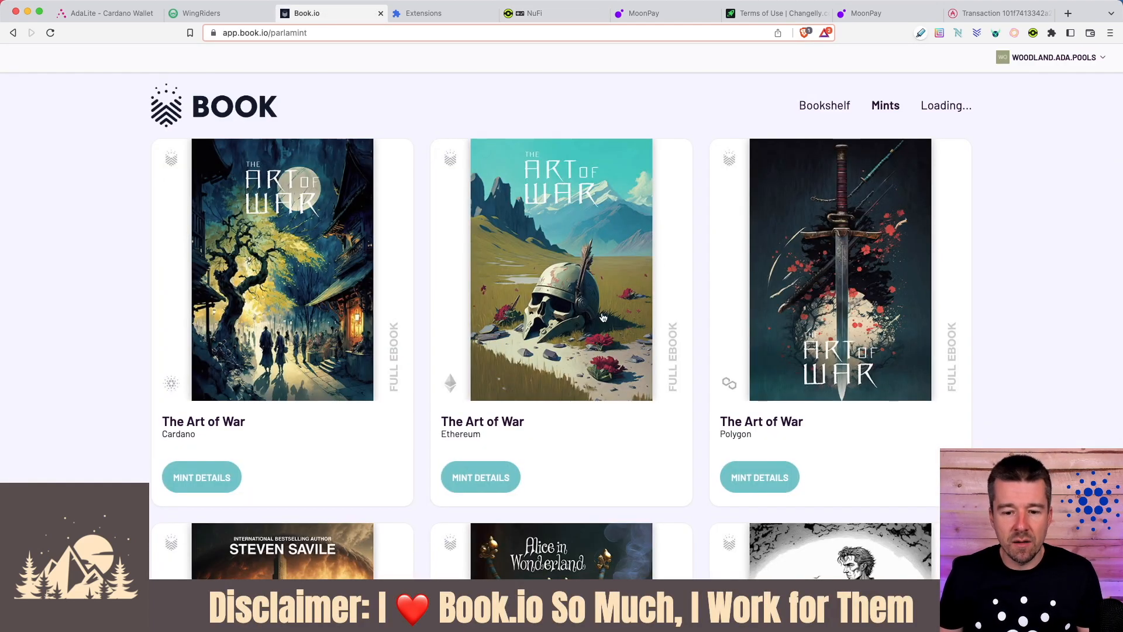
Start the Alice in Wonderland Ethereum mint paying by credit card, then return to NuFi
{"action": "scroll", "scroll_direction": "down", "scroll_amount": 3}
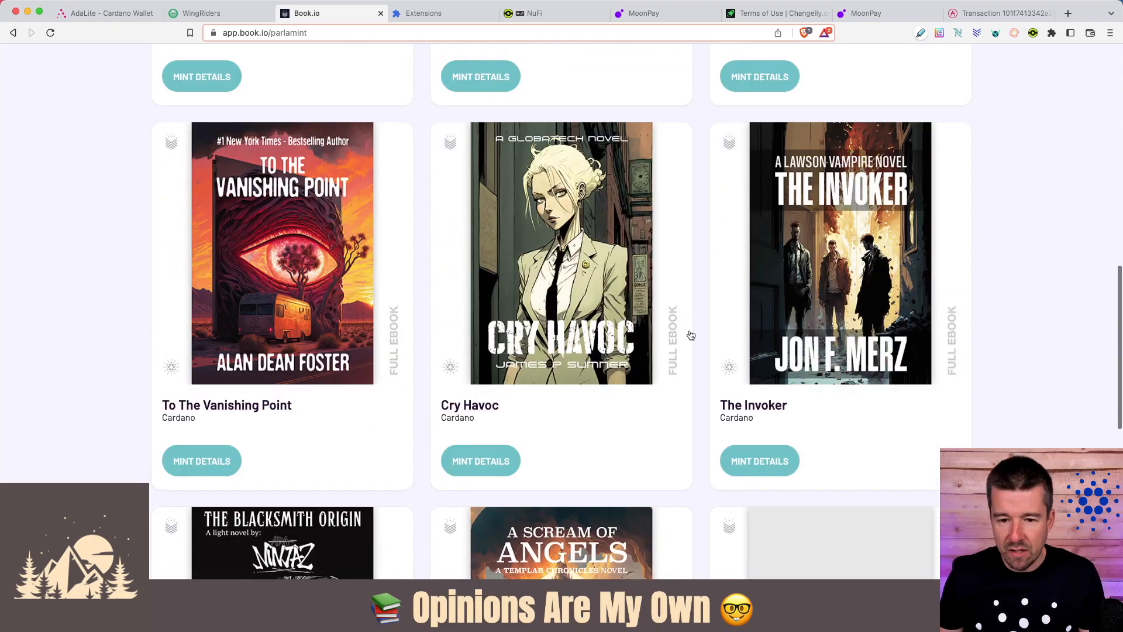
{"action": "scroll", "scroll_direction": "up", "scroll_amount": 3}
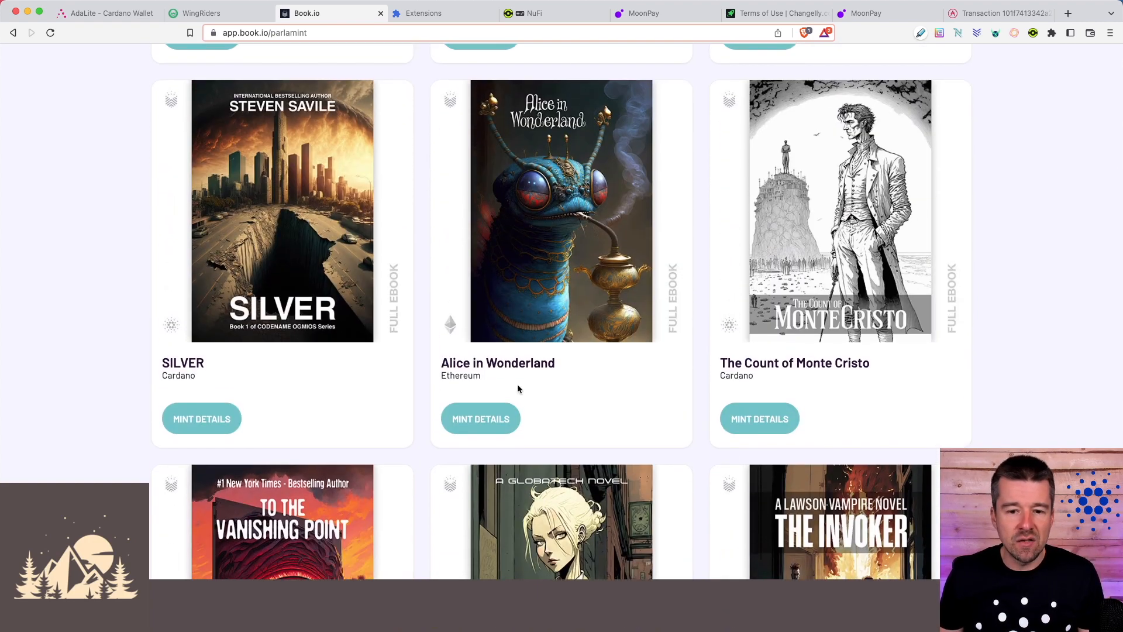
{"action": "left_click", "coordinate": [480, 419]}
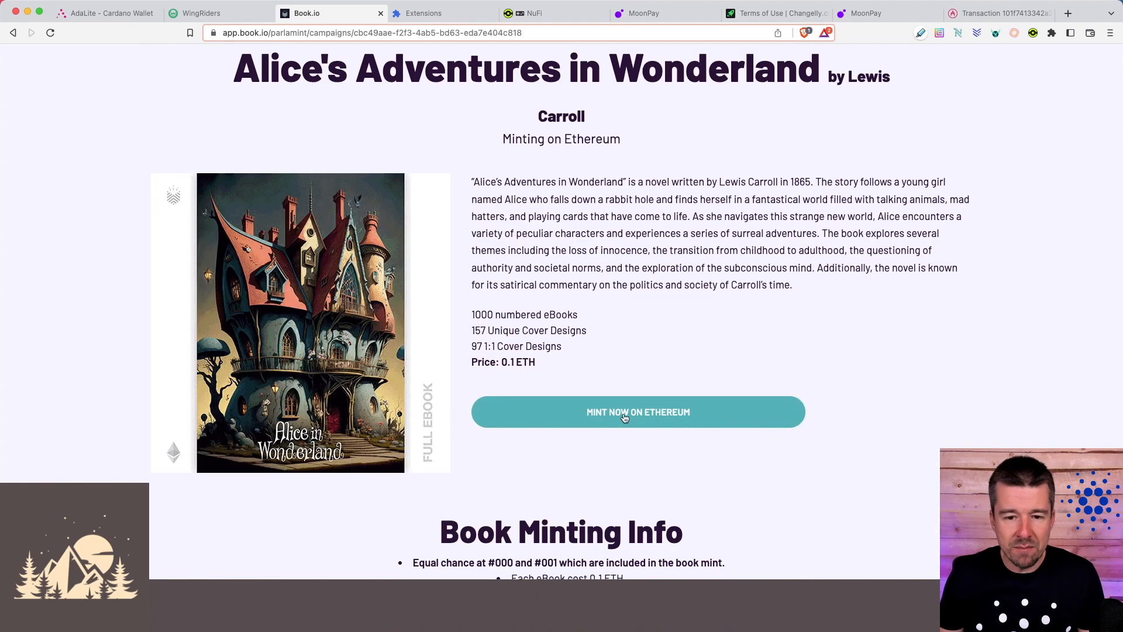
{"action": "left_click", "coordinate": [637, 412]}
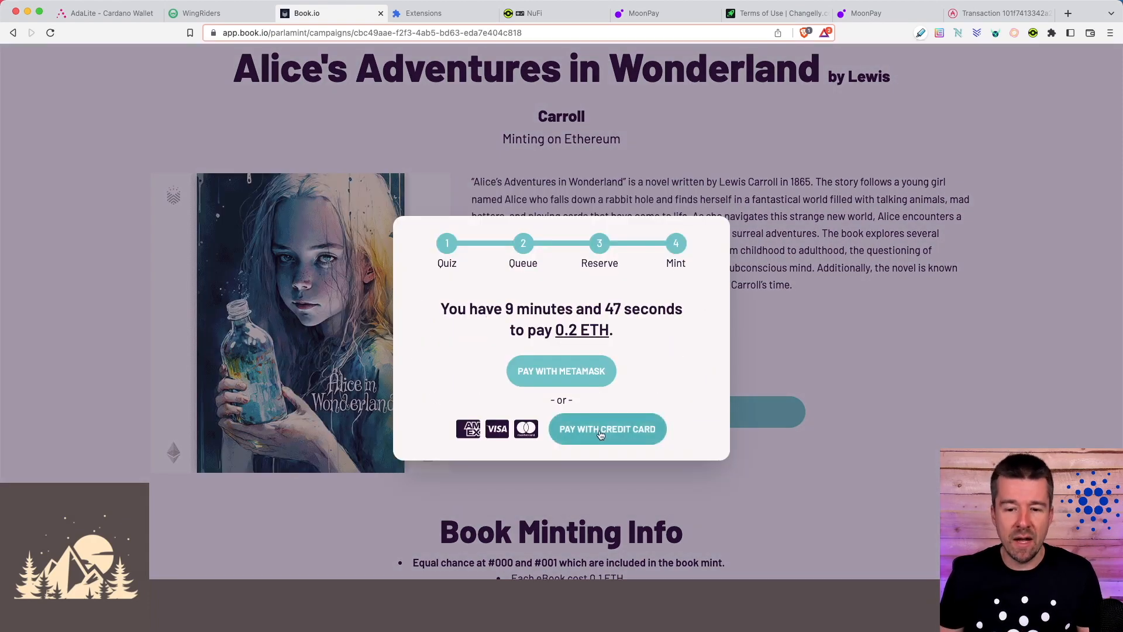
{"action": "left_click", "coordinate": [607, 428]}
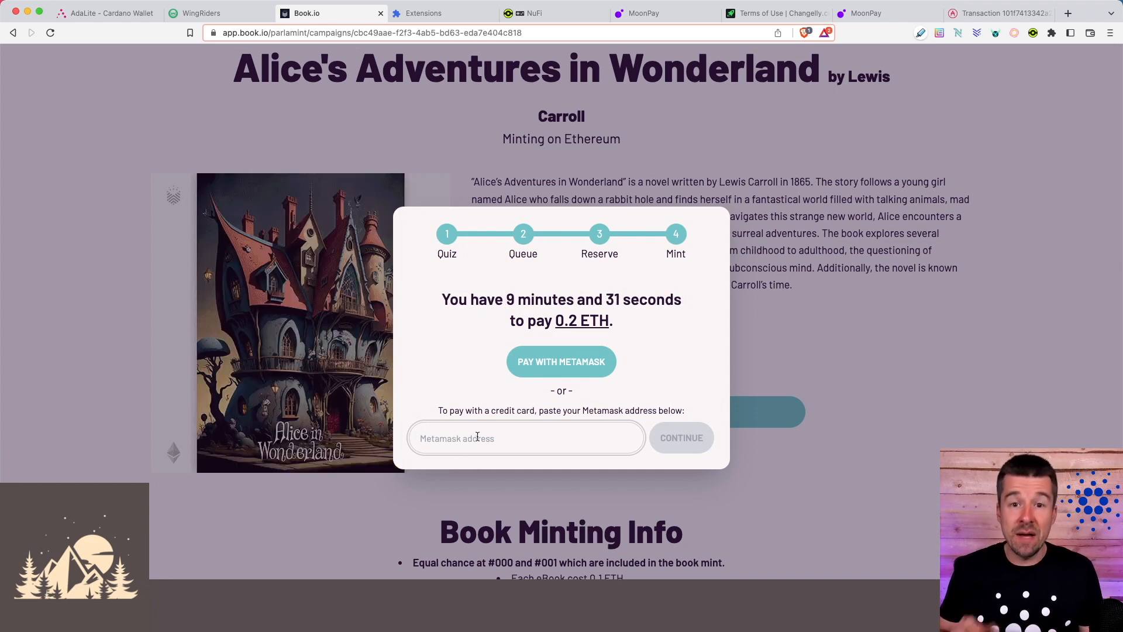
{"action": "left_click", "coordinate": [551, 13]}
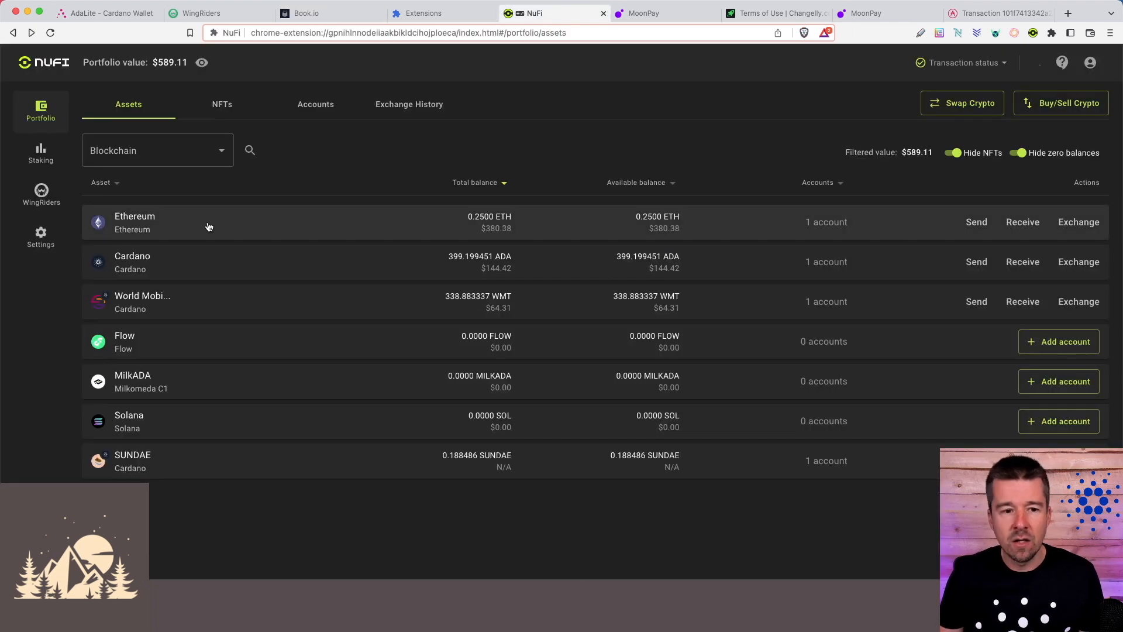
Show the Ledger Ethereum account's receive address and copy it to the clipboard
{"action": "left_click", "coordinate": [1022, 222]}
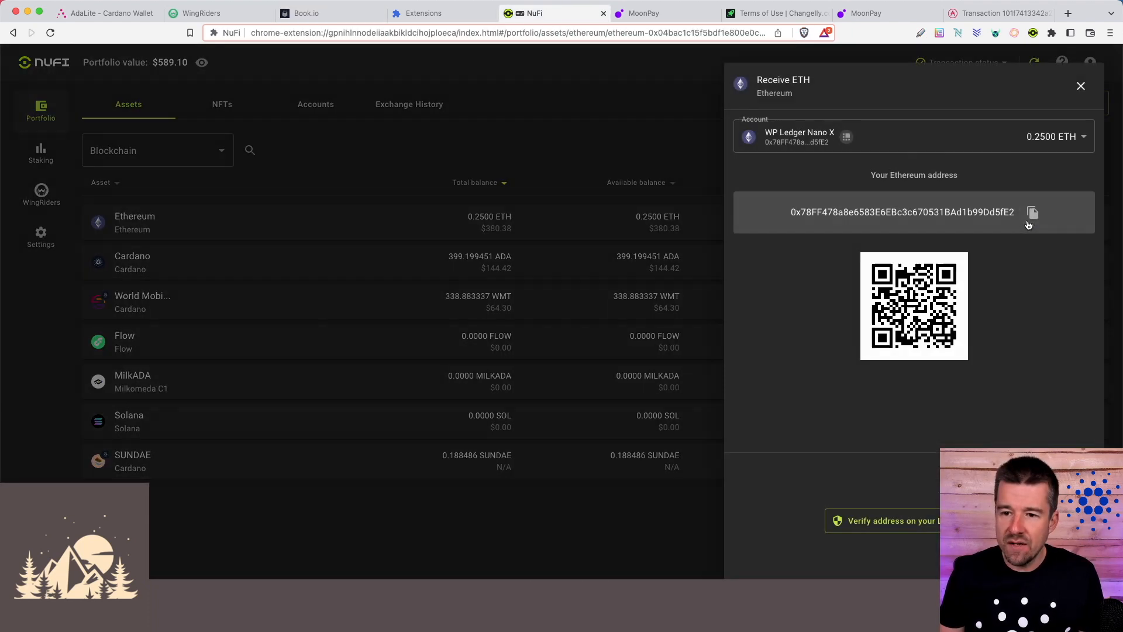
{"action": "left_click", "coordinate": [306, 13]}
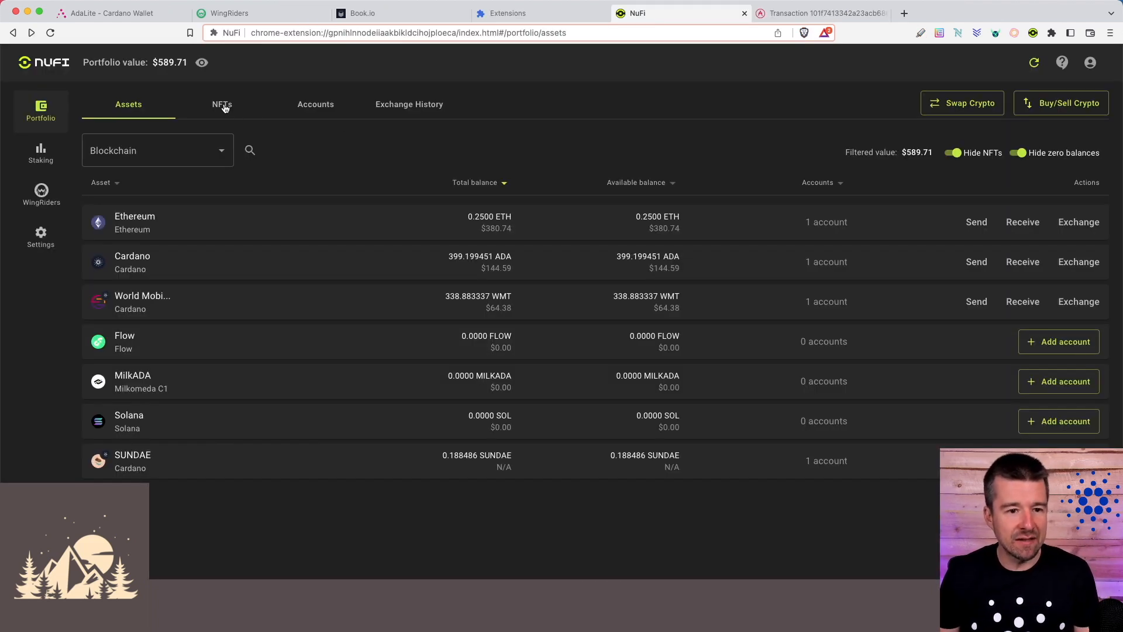
Browse the NFT gallery for Cardano books, then Ethereum's two Alice in Wonderland NFTs, and return to Assets
{"action": "left_click", "coordinate": [221, 104]}
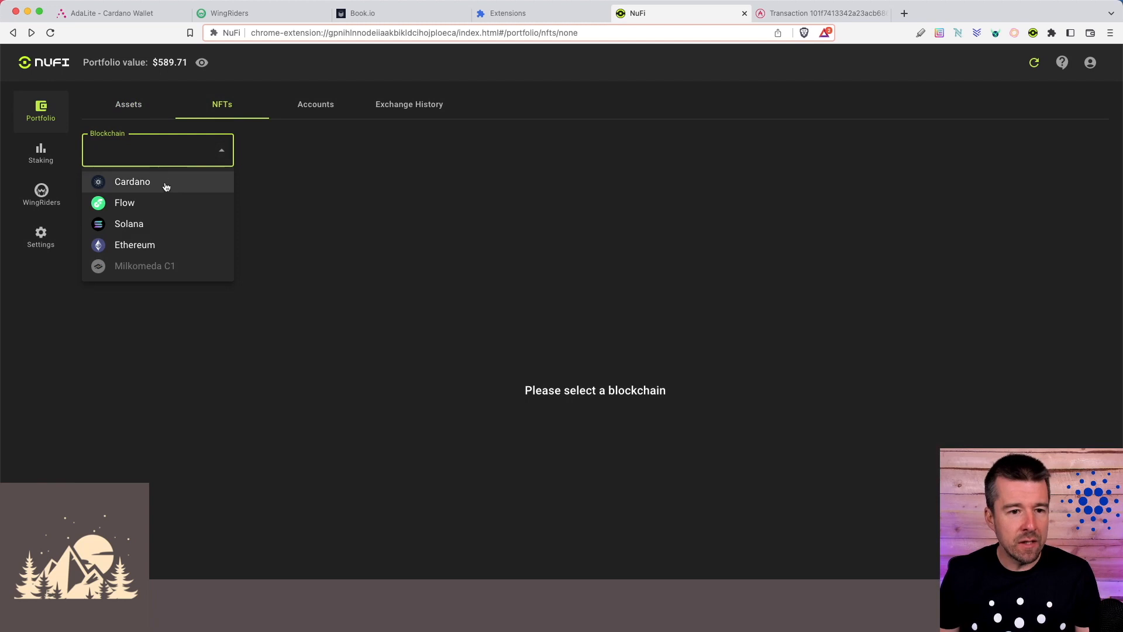
{"action": "left_click", "coordinate": [132, 181]}
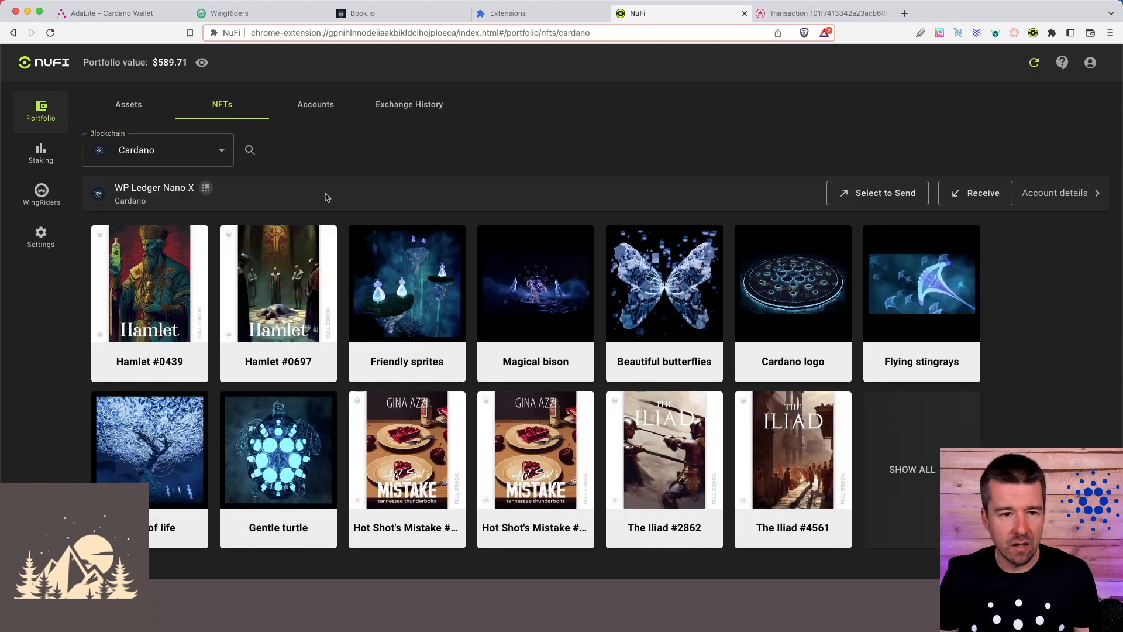
{"action": "left_click", "coordinate": [157, 150]}
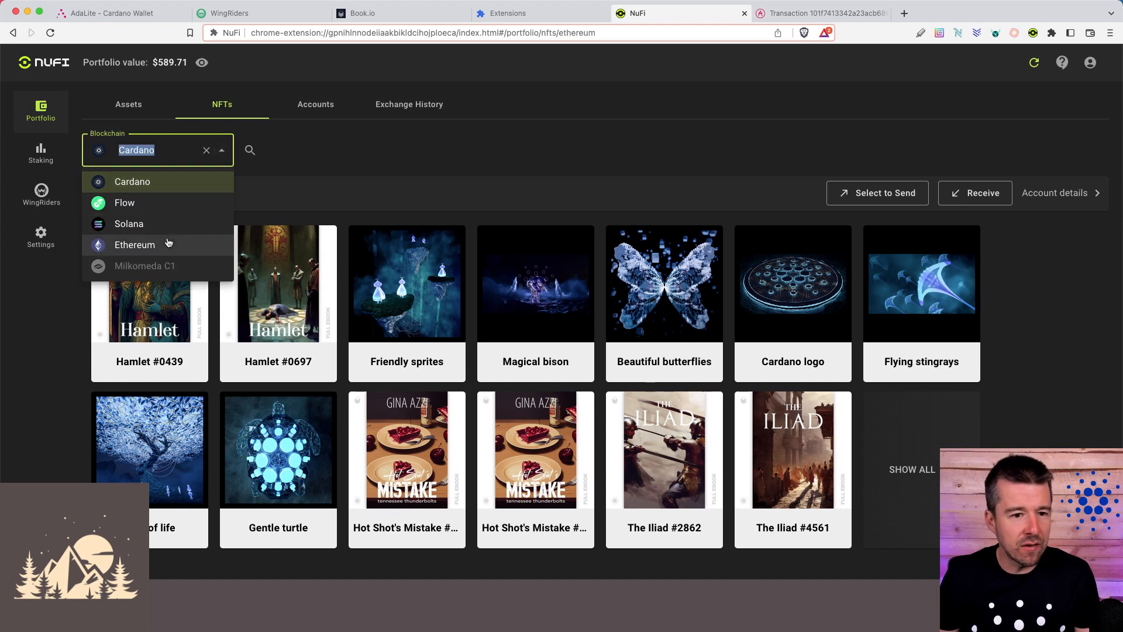
{"action": "left_click", "coordinate": [135, 245]}
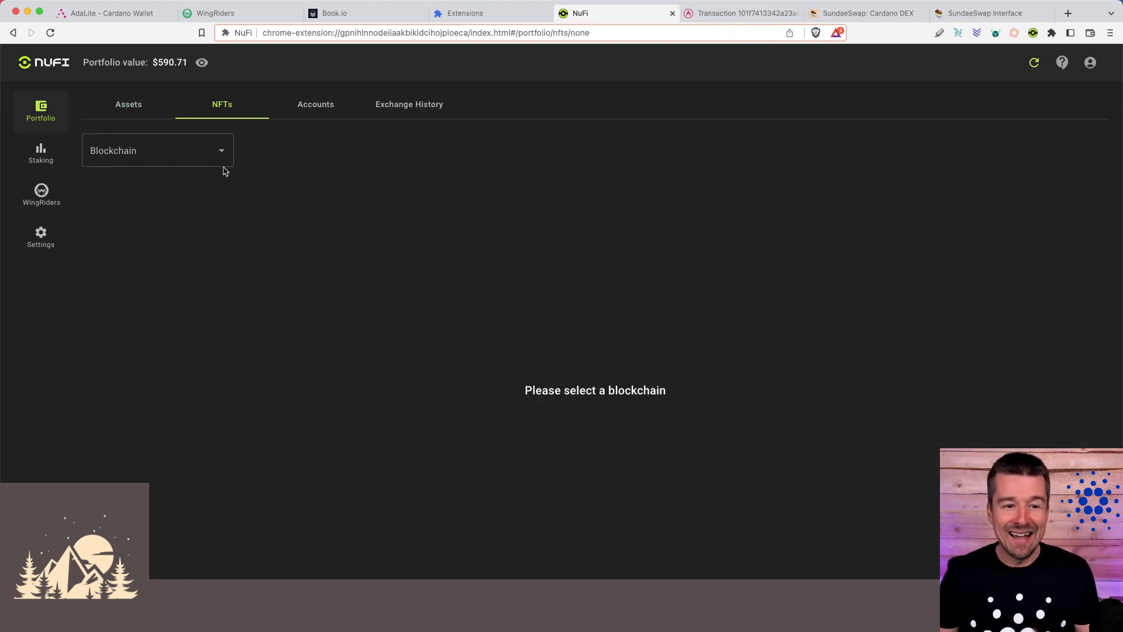
{"action": "left_click", "coordinate": [157, 149]}
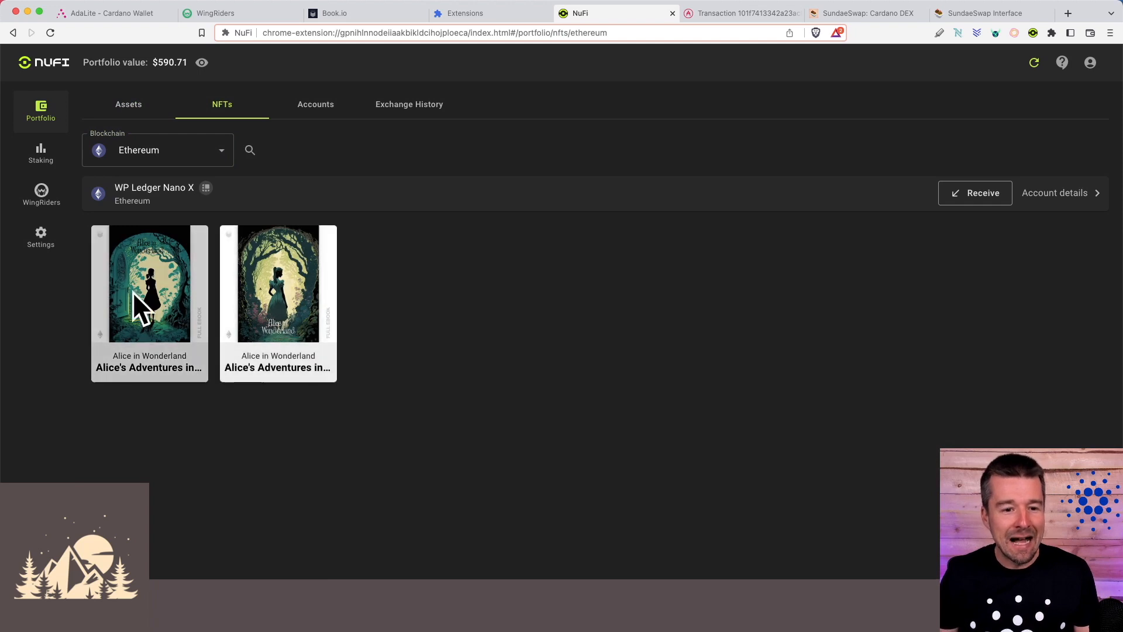
{"action": "mouse_move", "coordinate": [459, 314]}
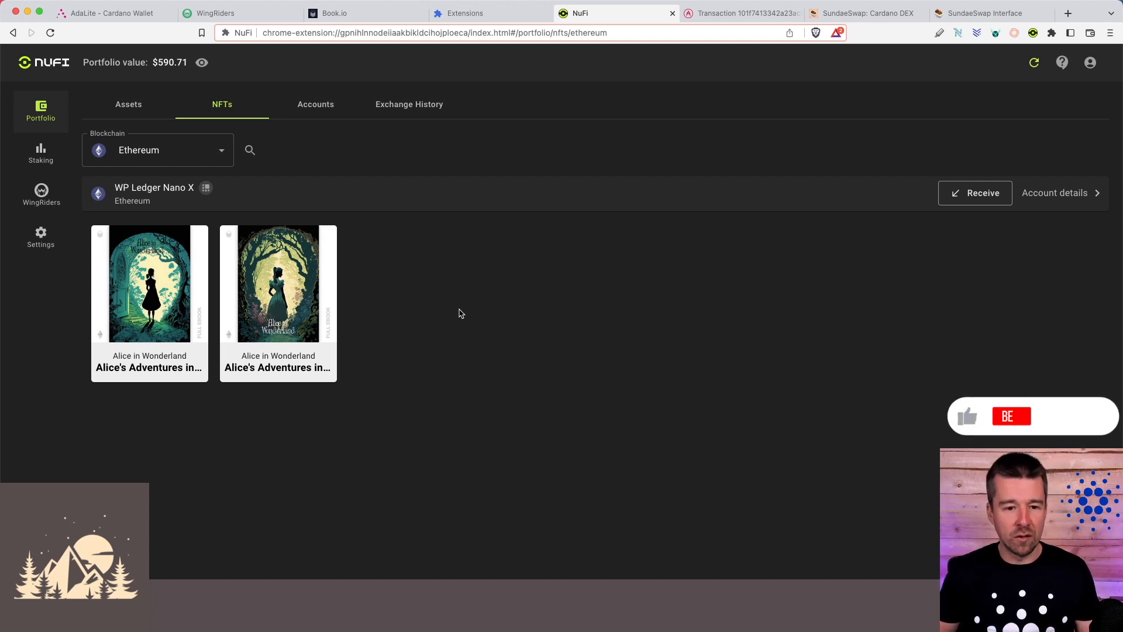
{"action": "left_click", "coordinate": [128, 105]}
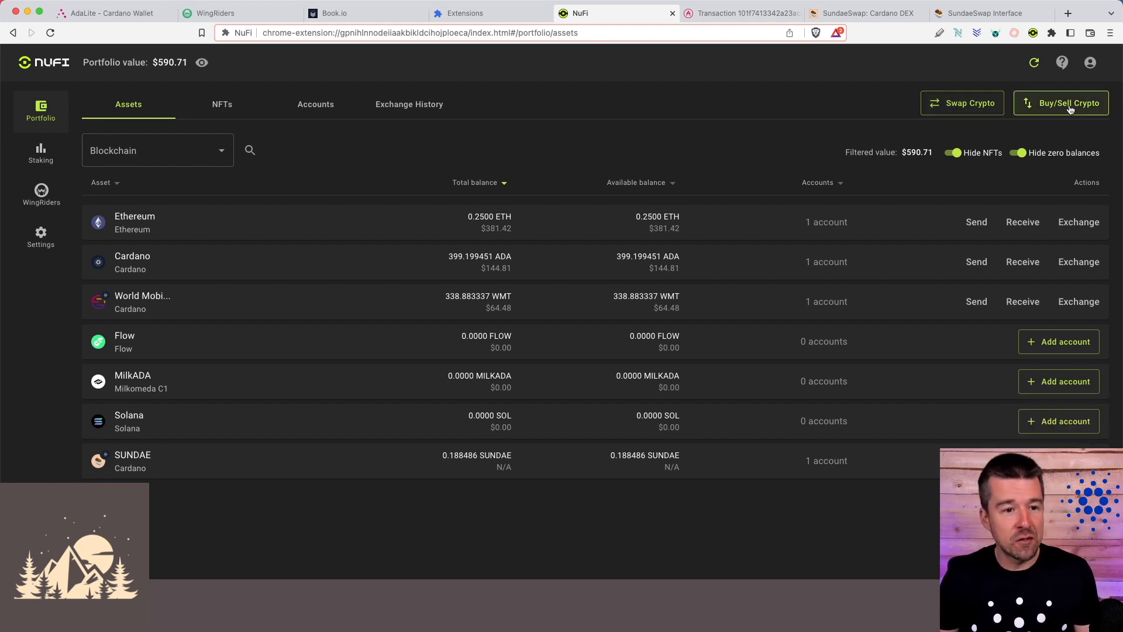
Pass through the Staking and WingRiders sidebar sections and land on the wallet Settings page
{"action": "left_click", "coordinate": [40, 152]}
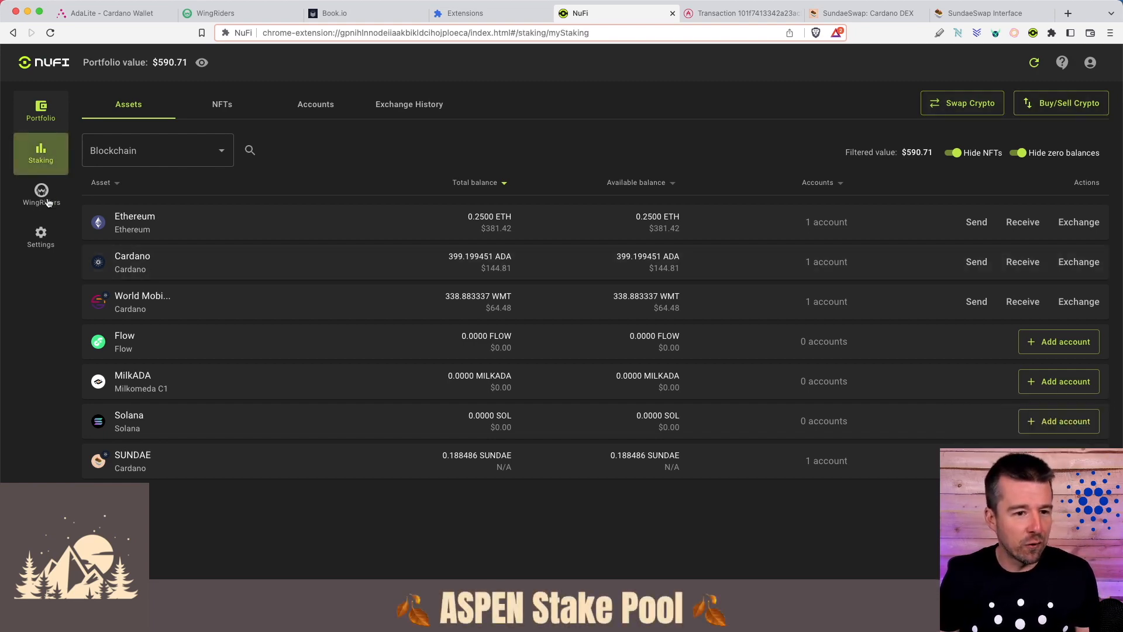
{"action": "left_click", "coordinate": [40, 195]}
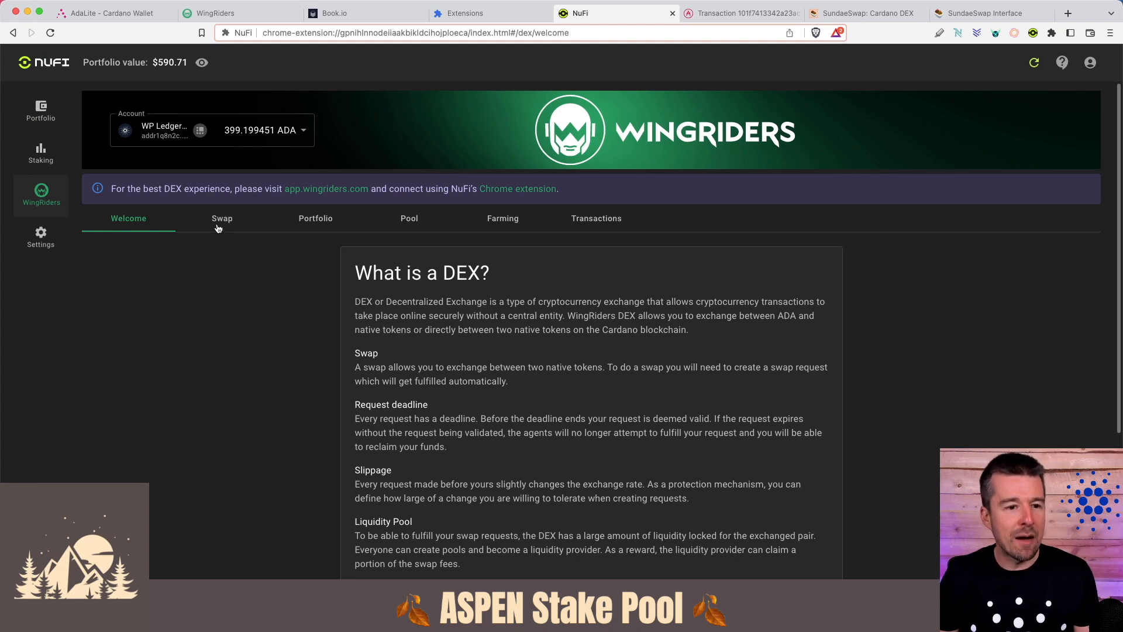
{"action": "left_click", "coordinate": [40, 238]}
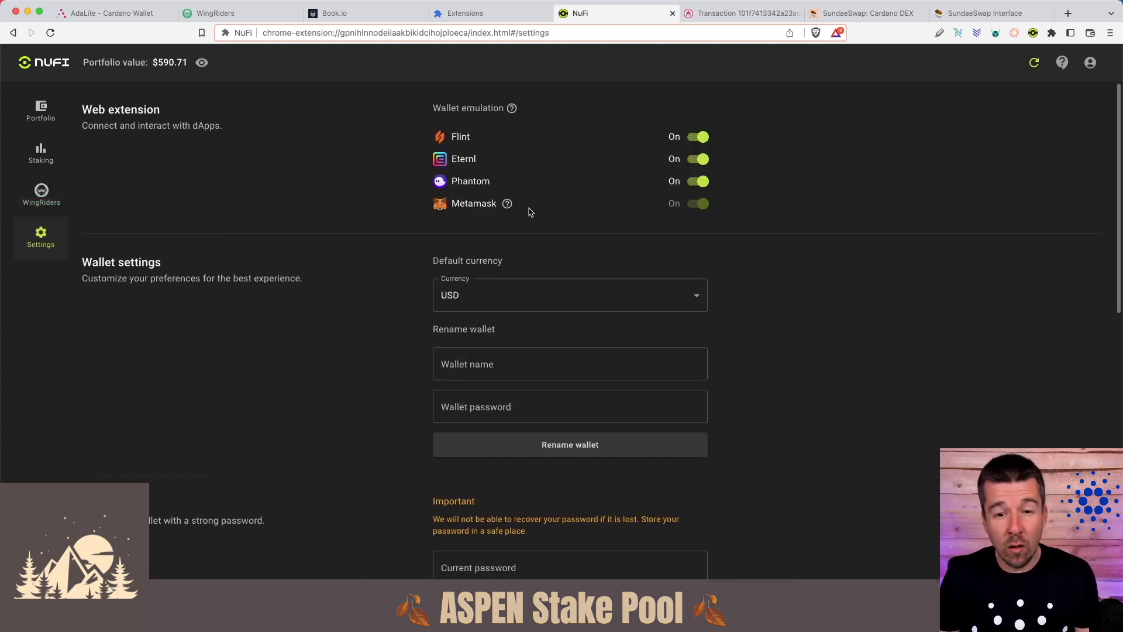